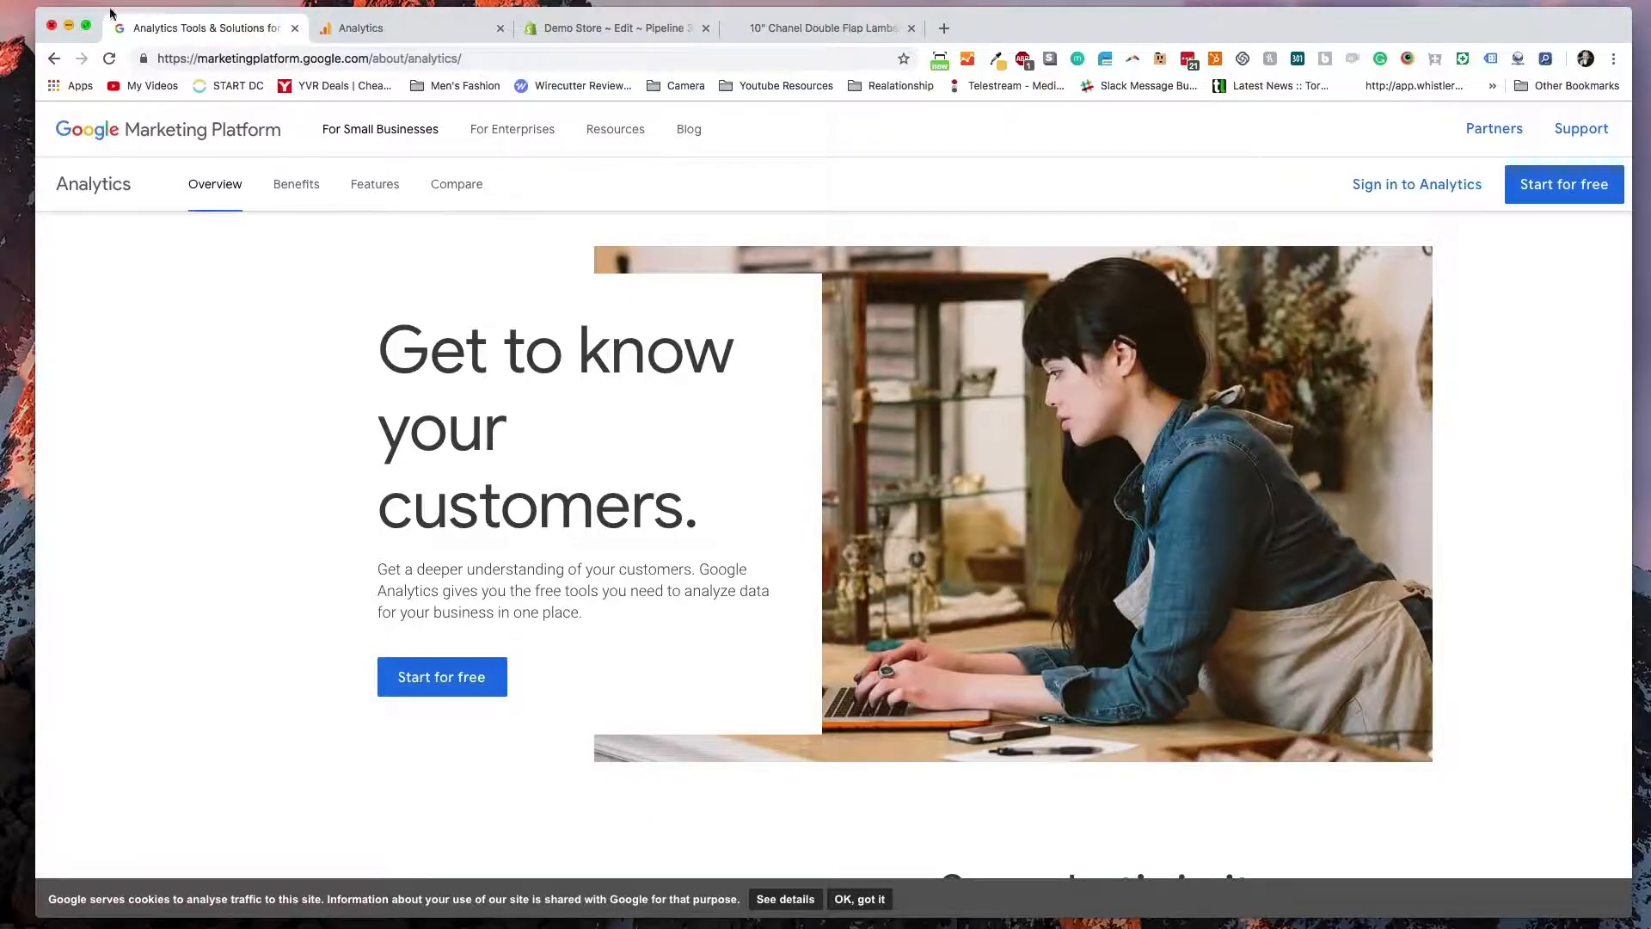
- Reload the Chanel shoulder bag product page with ?view=OptionB appended, then return to Analytics
{"action": "left_click", "coordinate": [824, 28]}
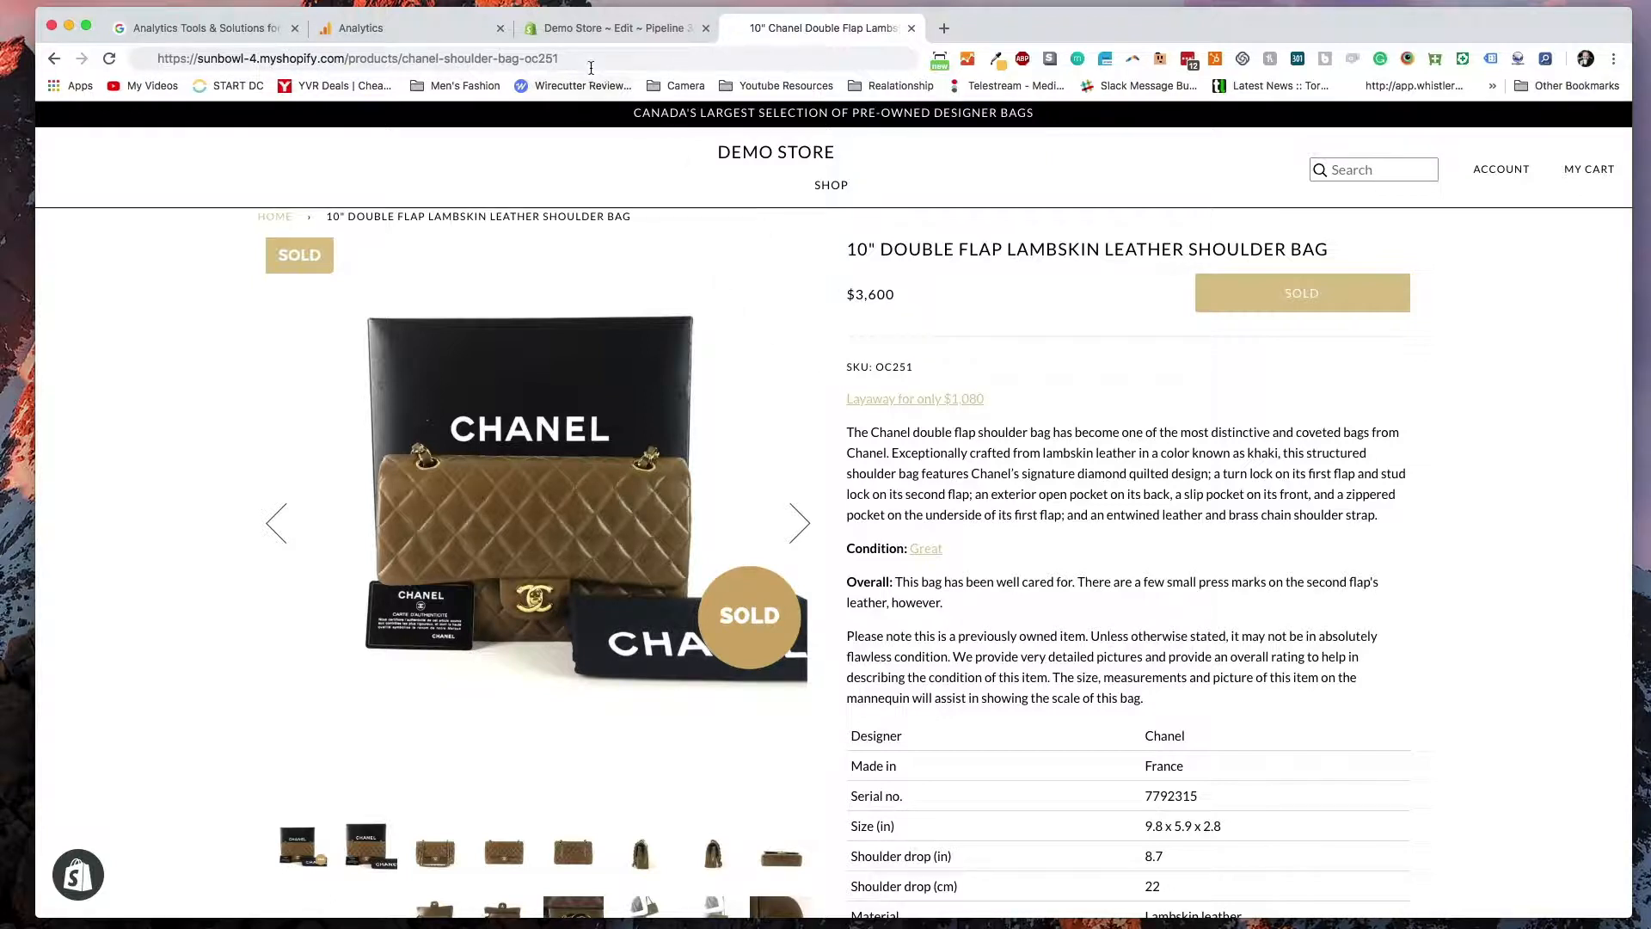
{"action": "left_click", "coordinate": [358, 58]}
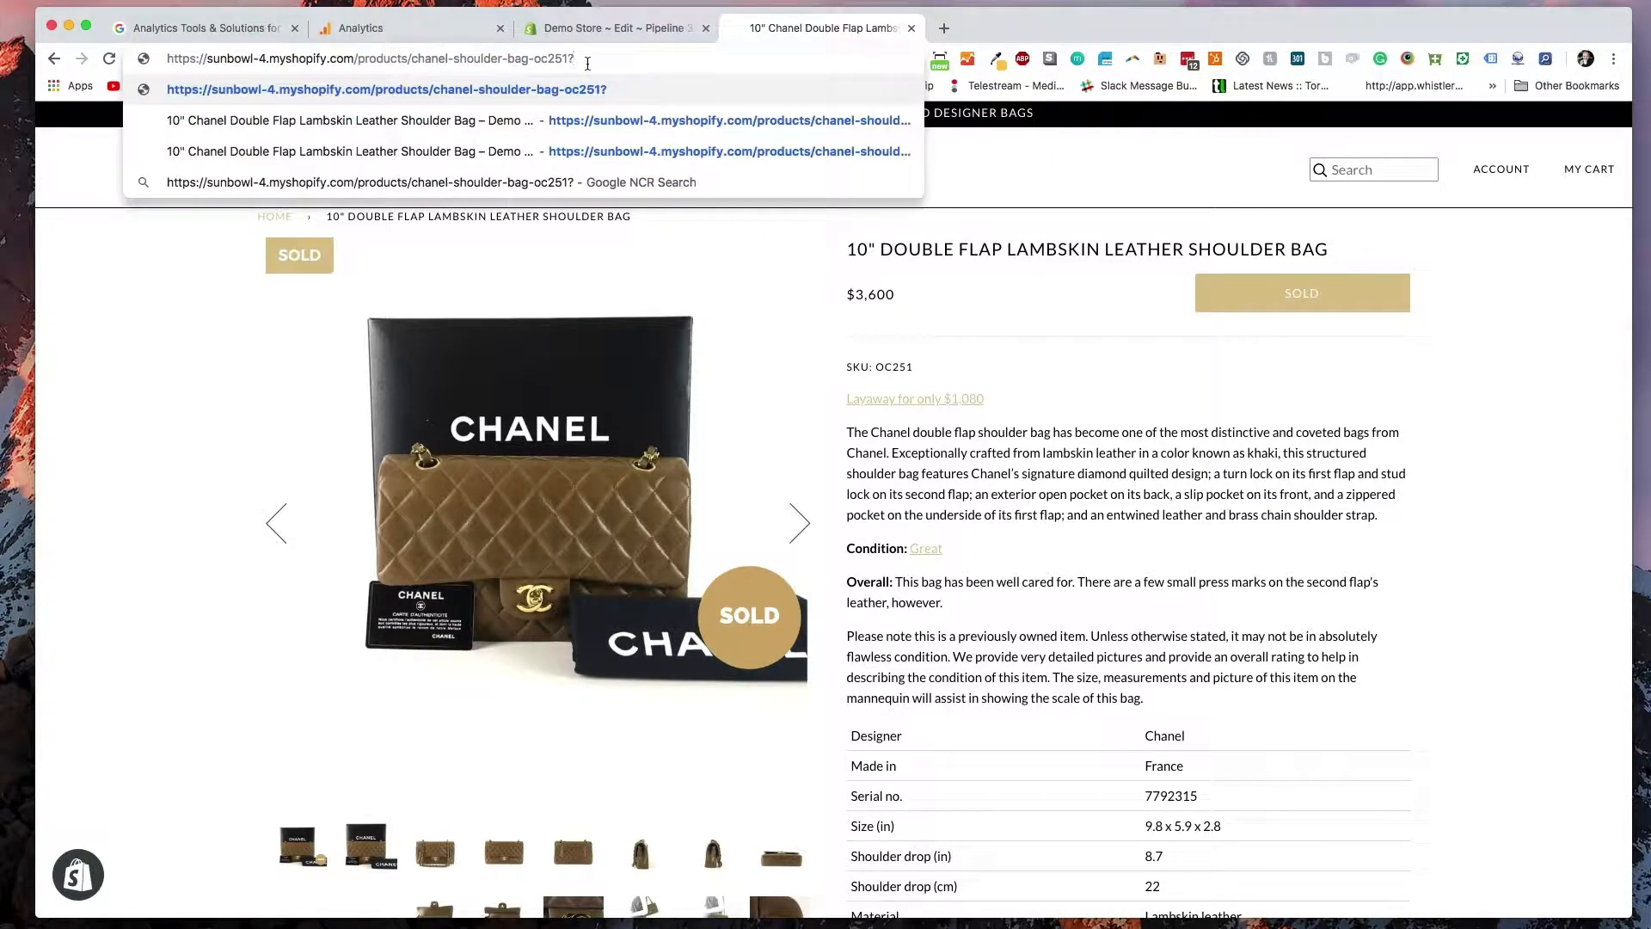
{"action": "type", "text": "?view="}
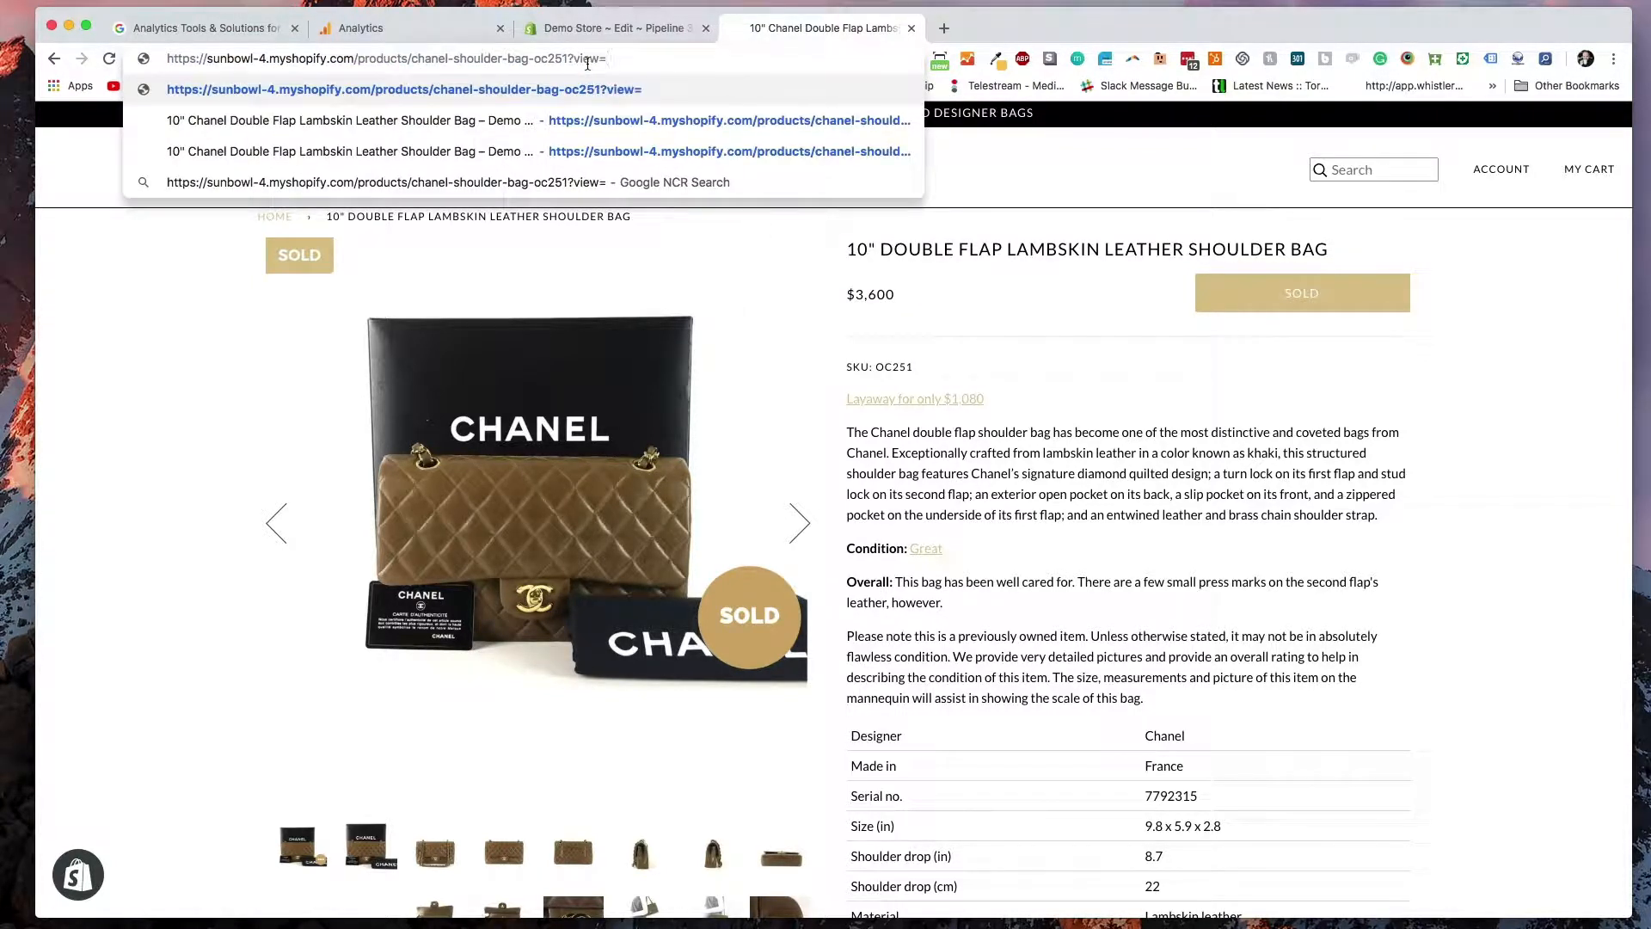
{"action": "type", "text": "OptionB"}
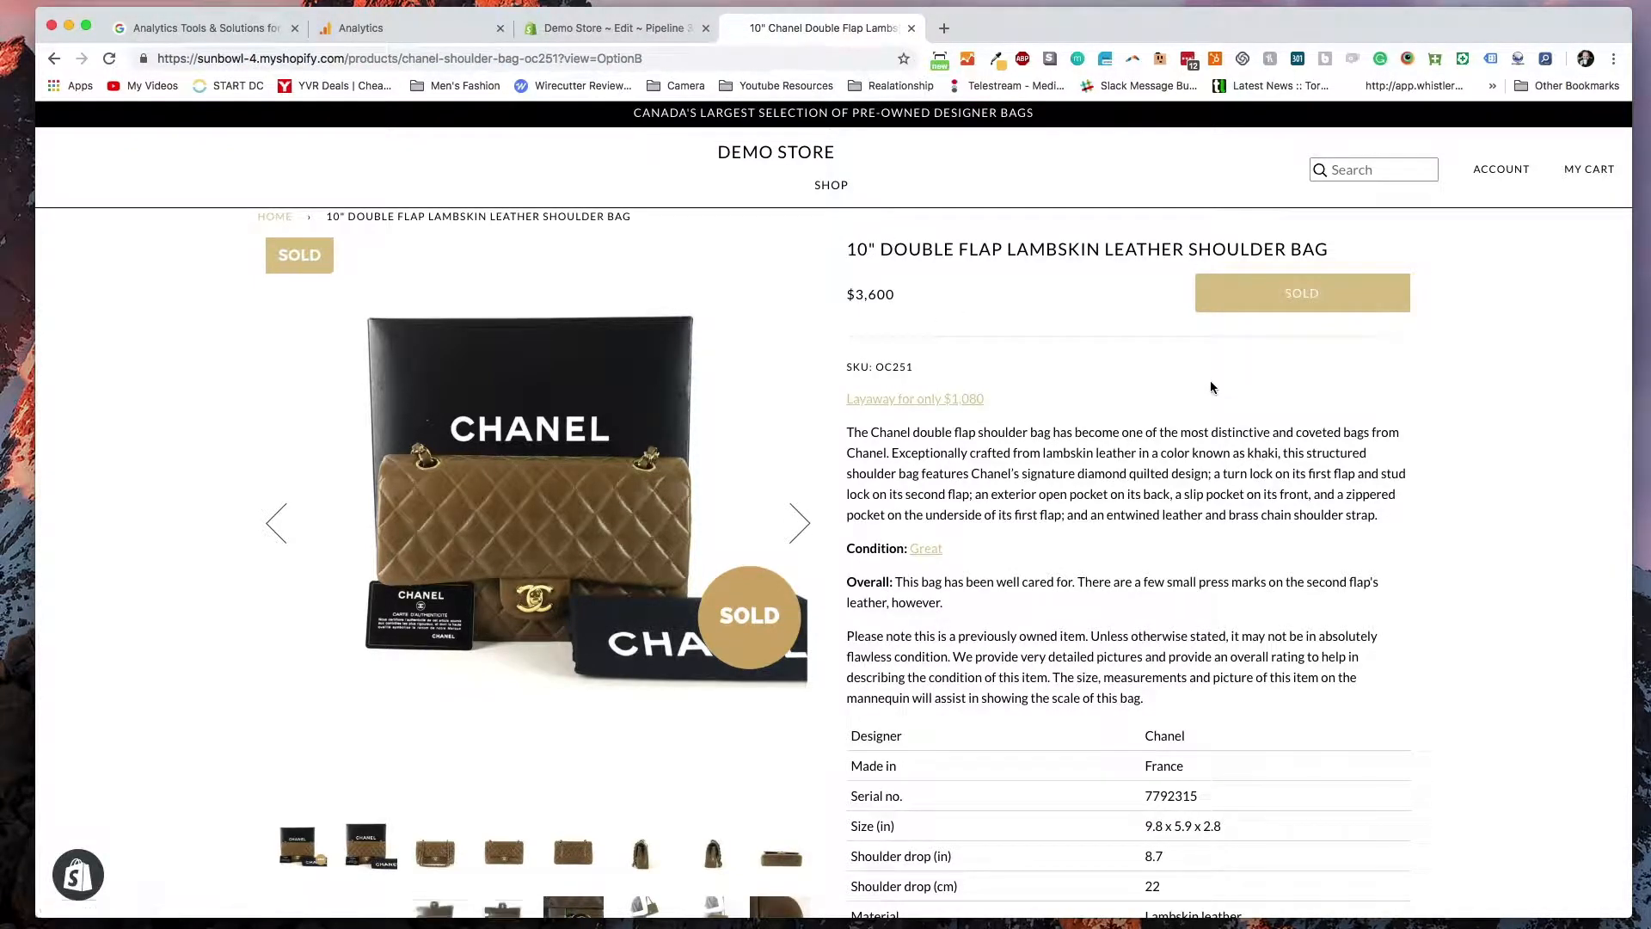
{"action": "left_click", "coordinate": [199, 28]}
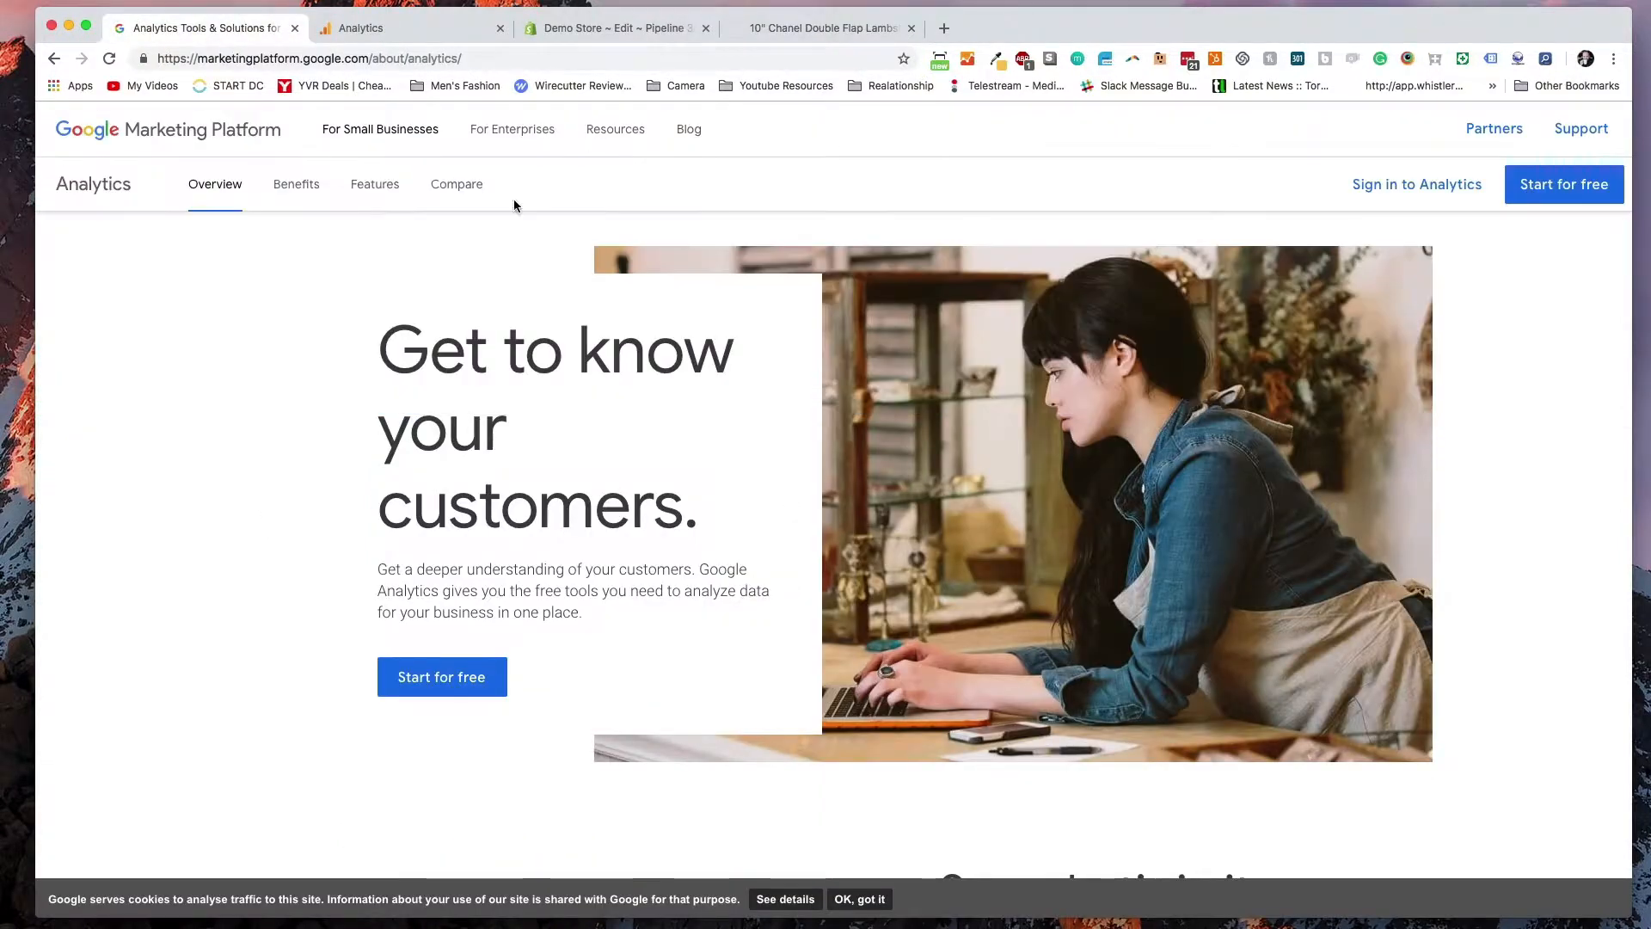
{"action": "mouse_move", "coordinate": [606, 214]}
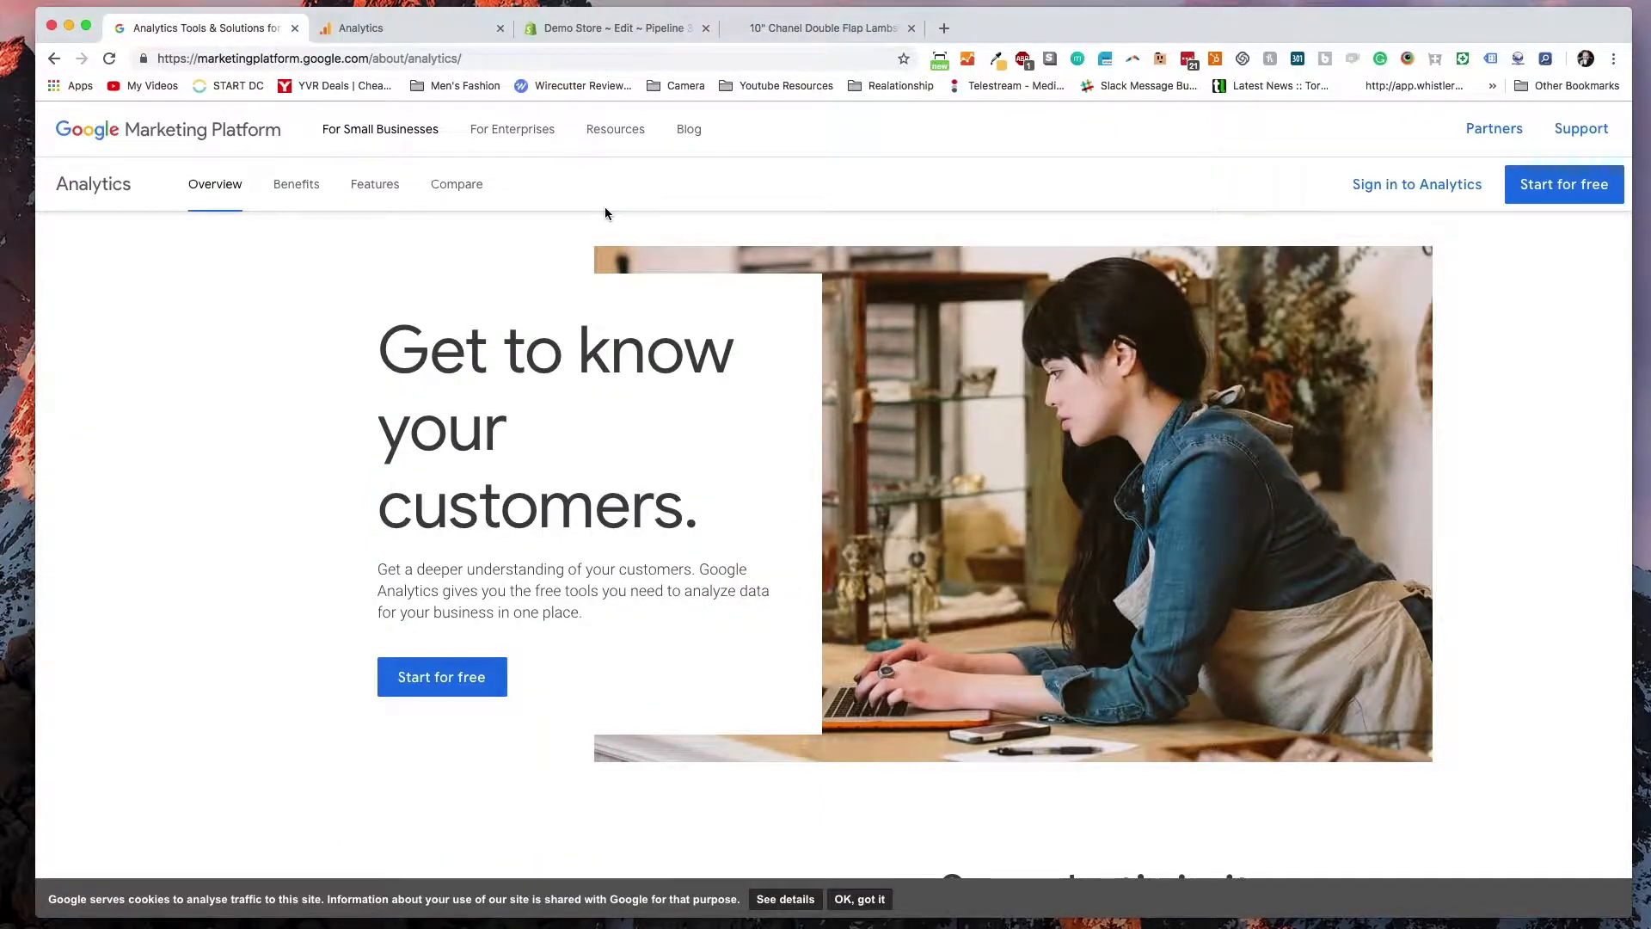
{"action": "left_click", "coordinate": [409, 27]}
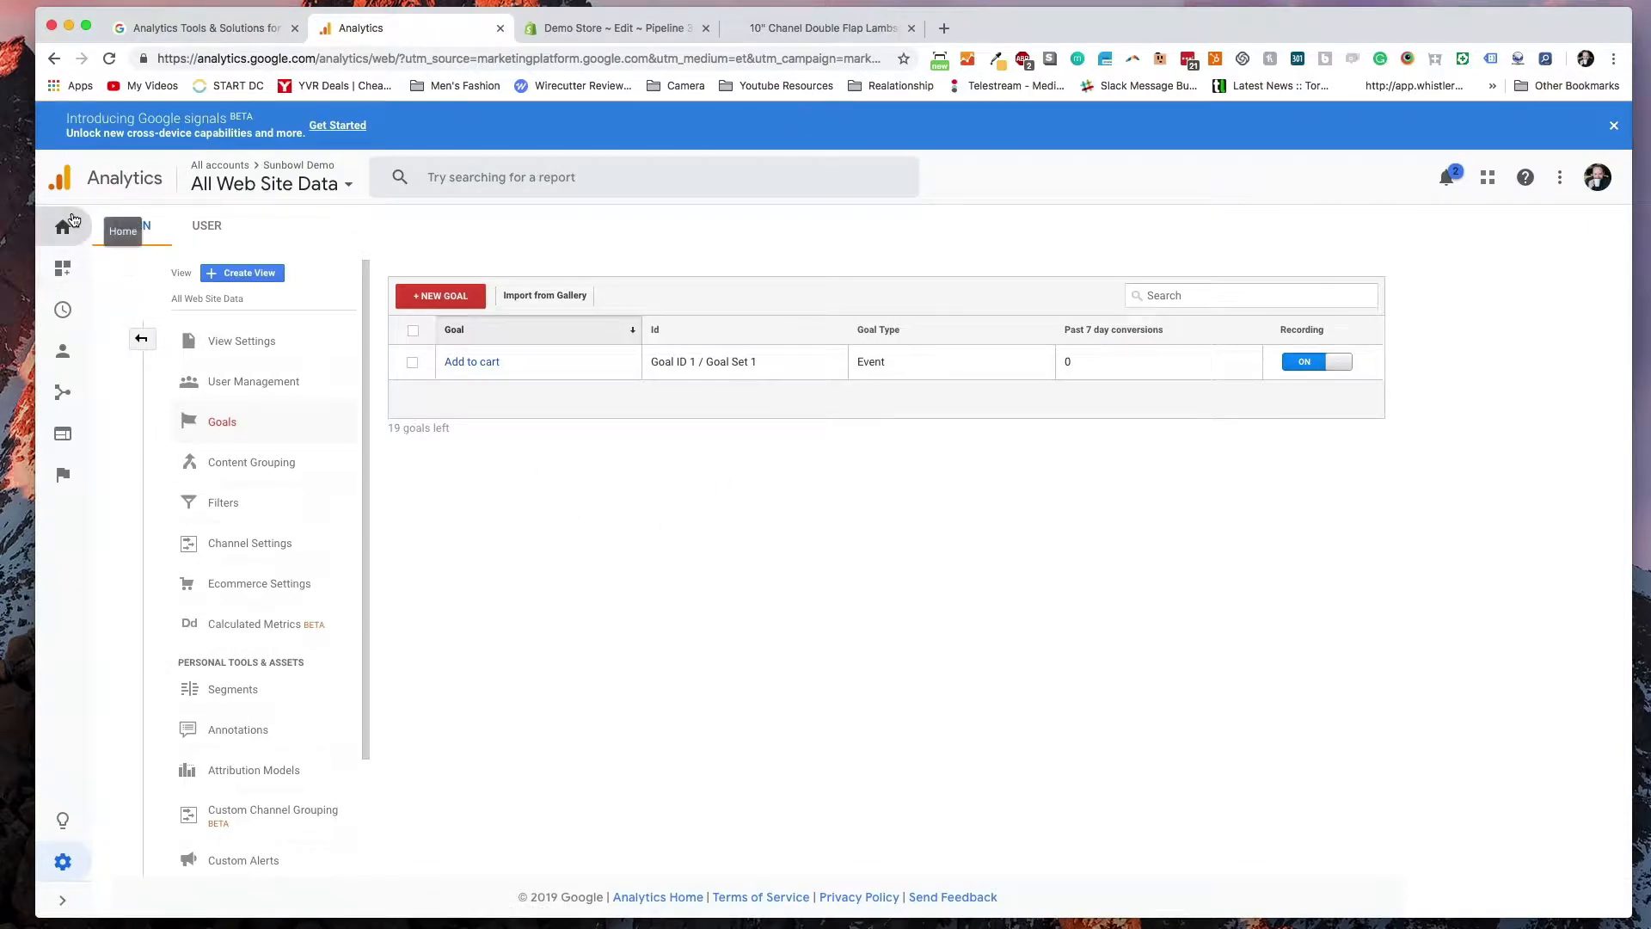
{"action": "left_click", "coordinate": [62, 227]}
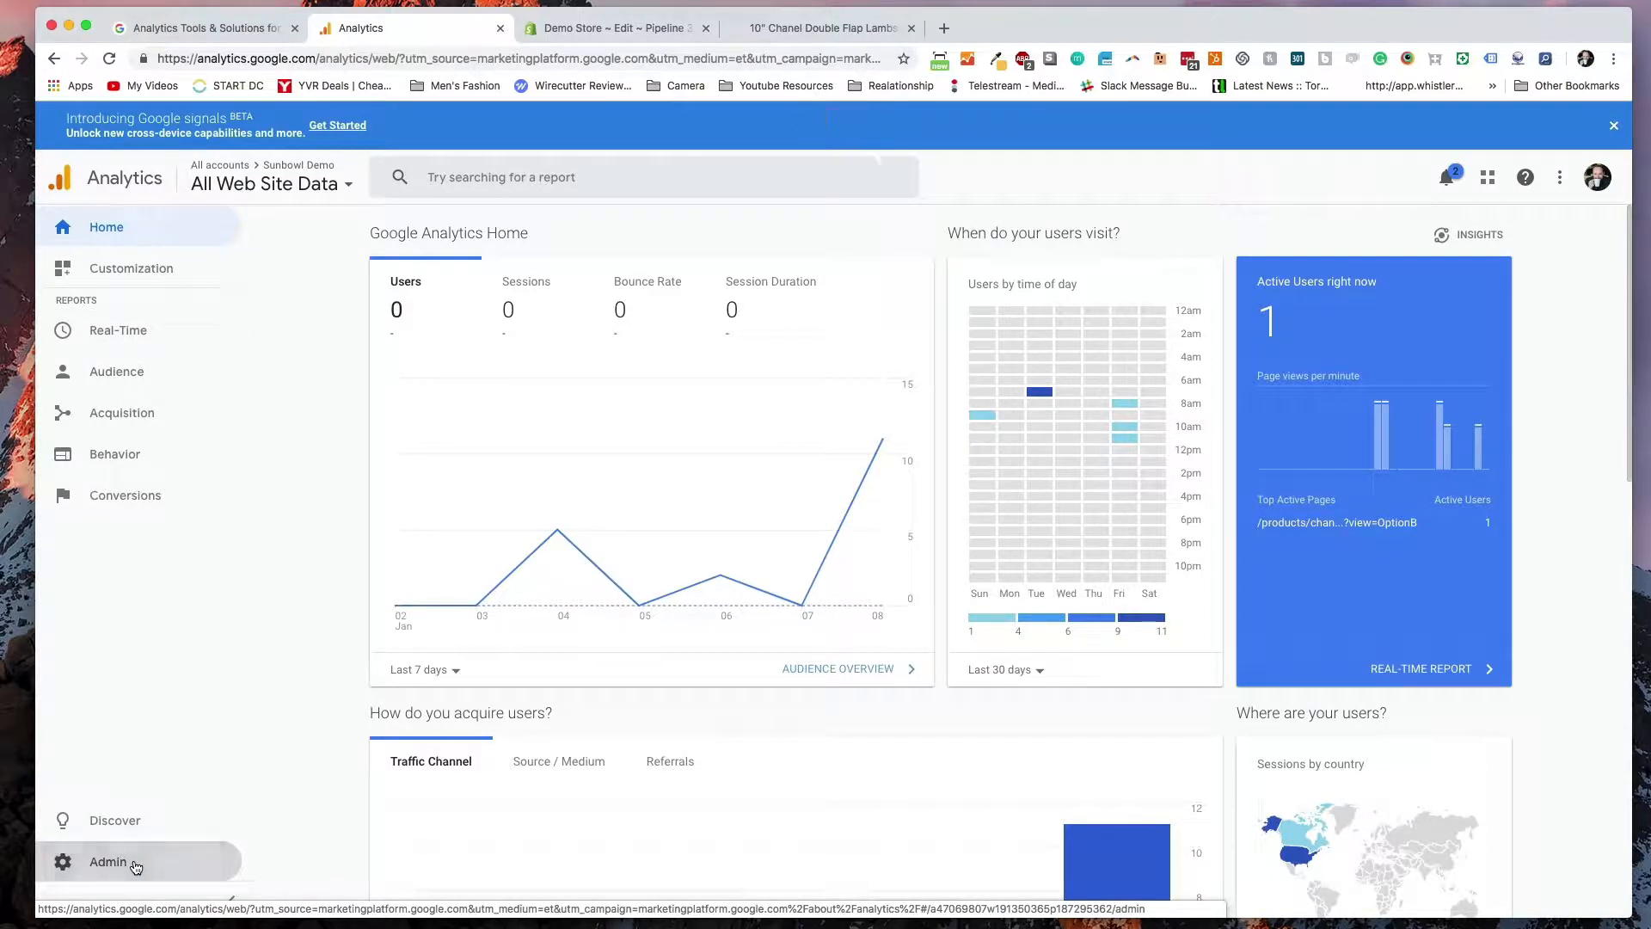
{"action": "left_click", "coordinate": [107, 862]}
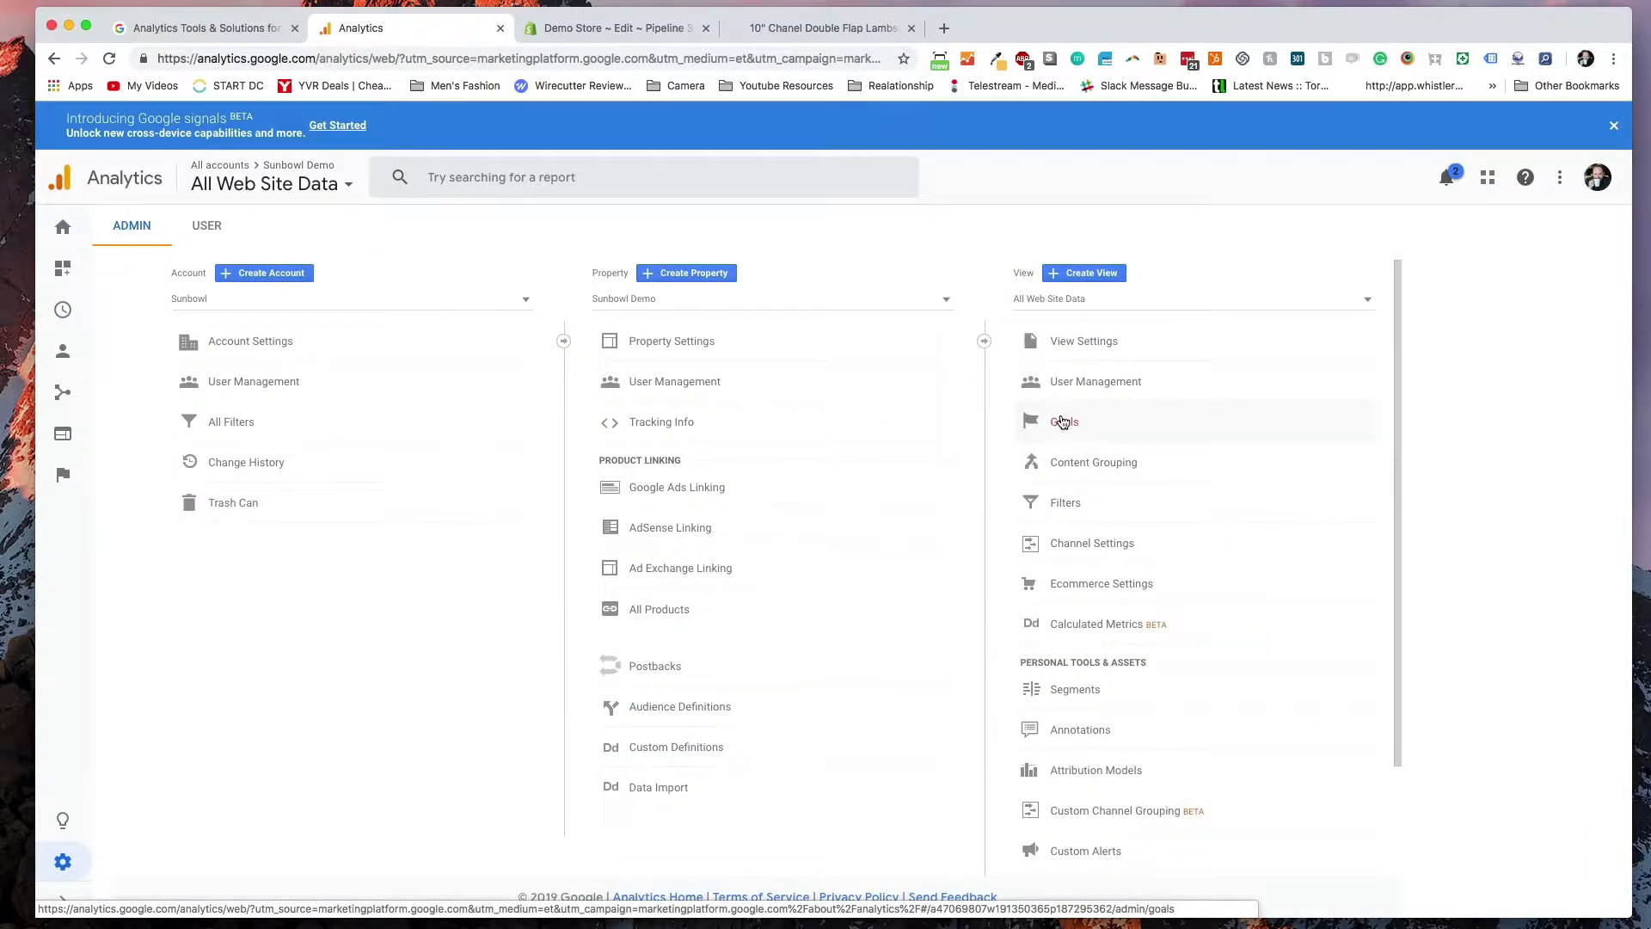
{"action": "left_click", "coordinate": [1063, 421]}
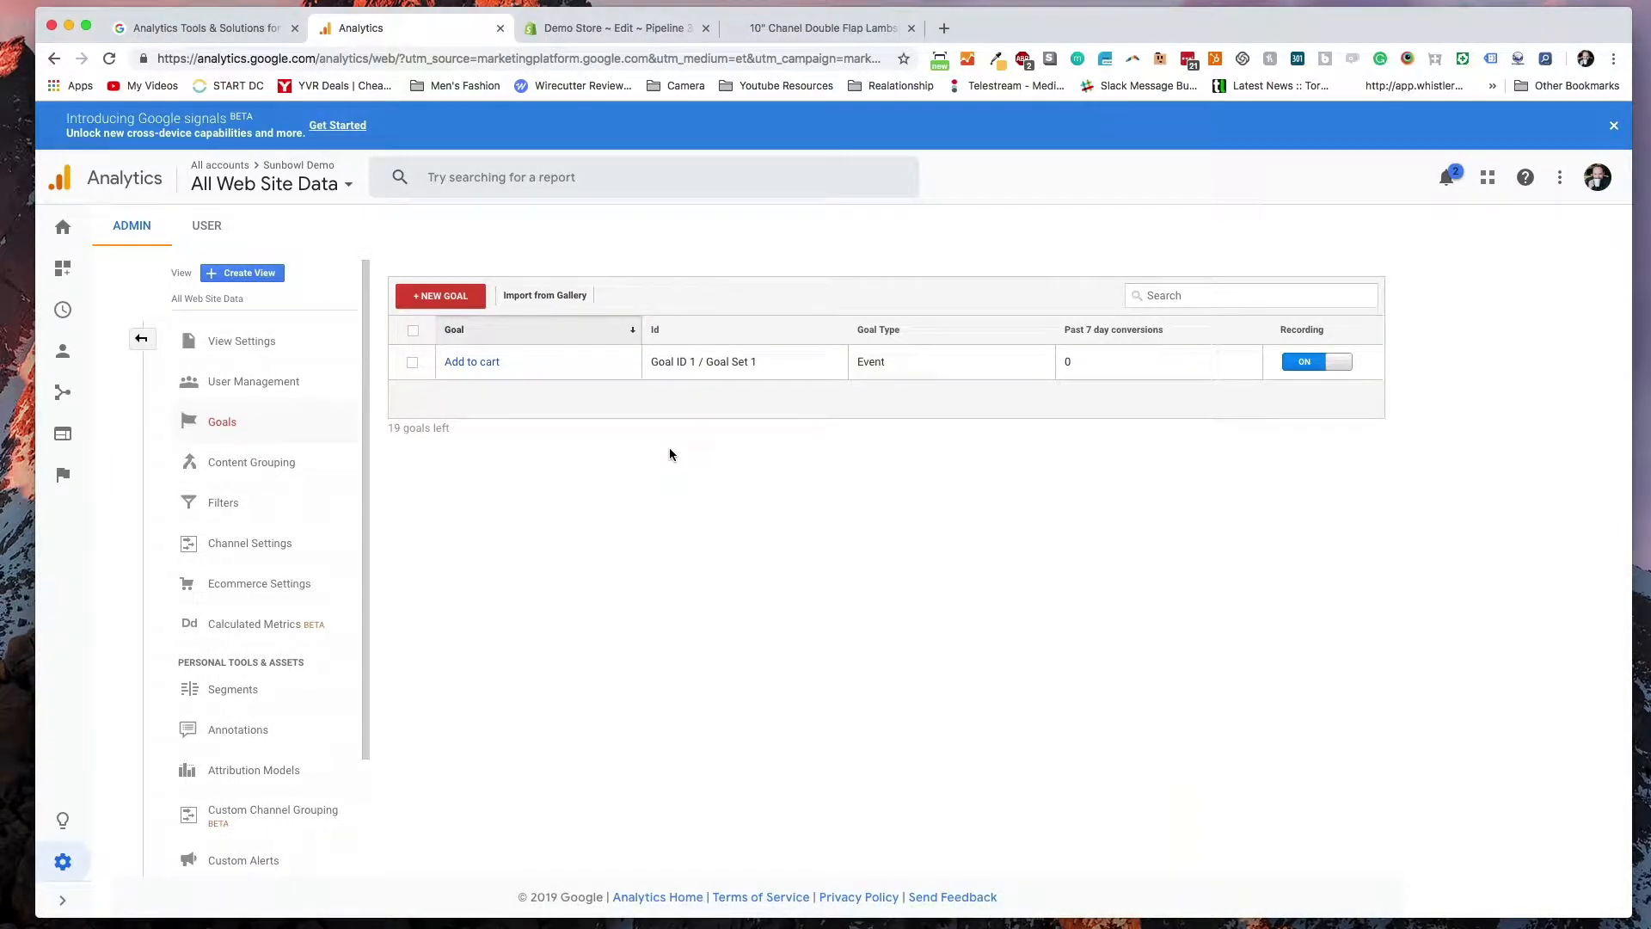
{"action": "left_click", "coordinate": [616, 28]}
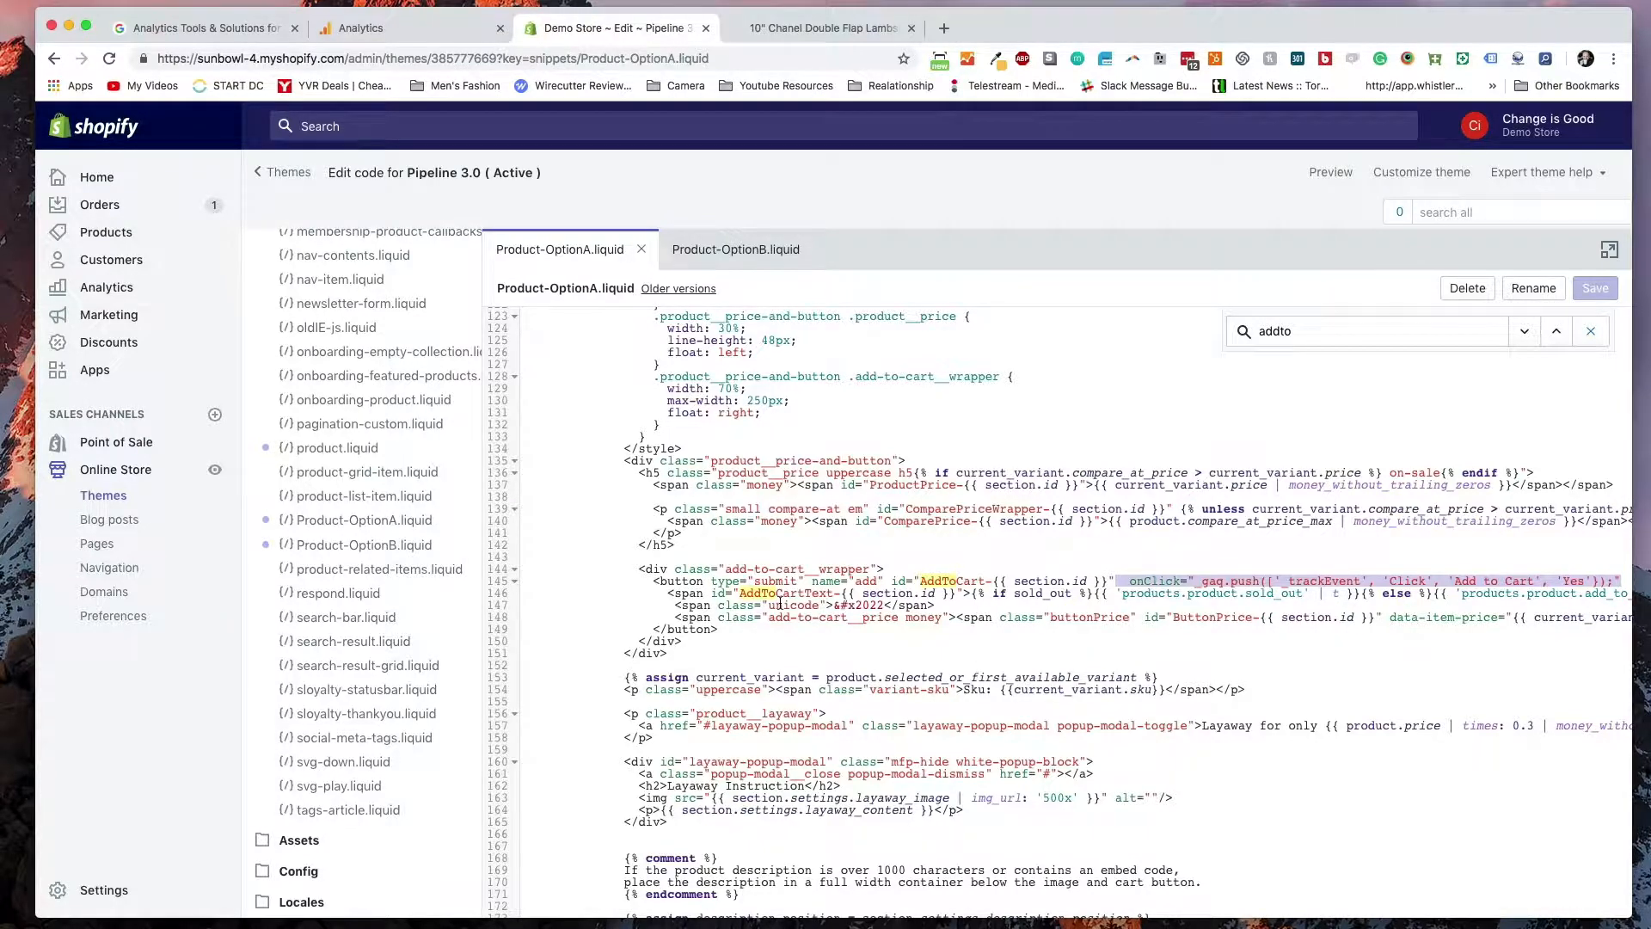
{"action": "mouse_move", "coordinate": [779, 605]}
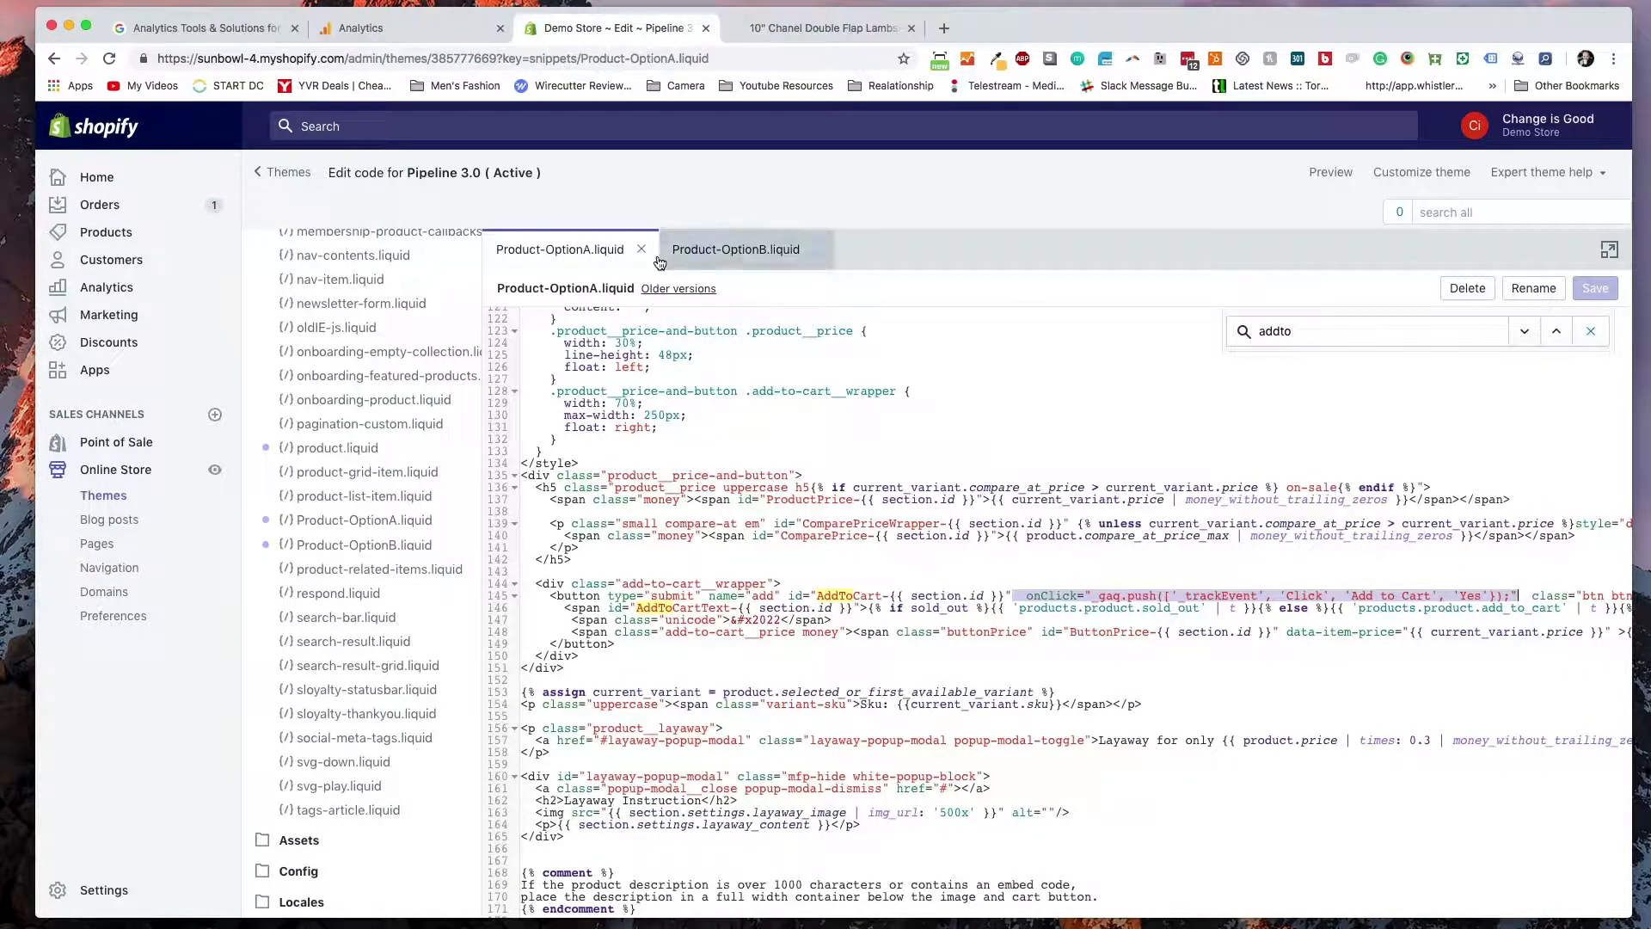
- Return to the Google Analytics goal setup after reviewing the Product-OptionA snippet
{"action": "left_click", "coordinate": [409, 28]}
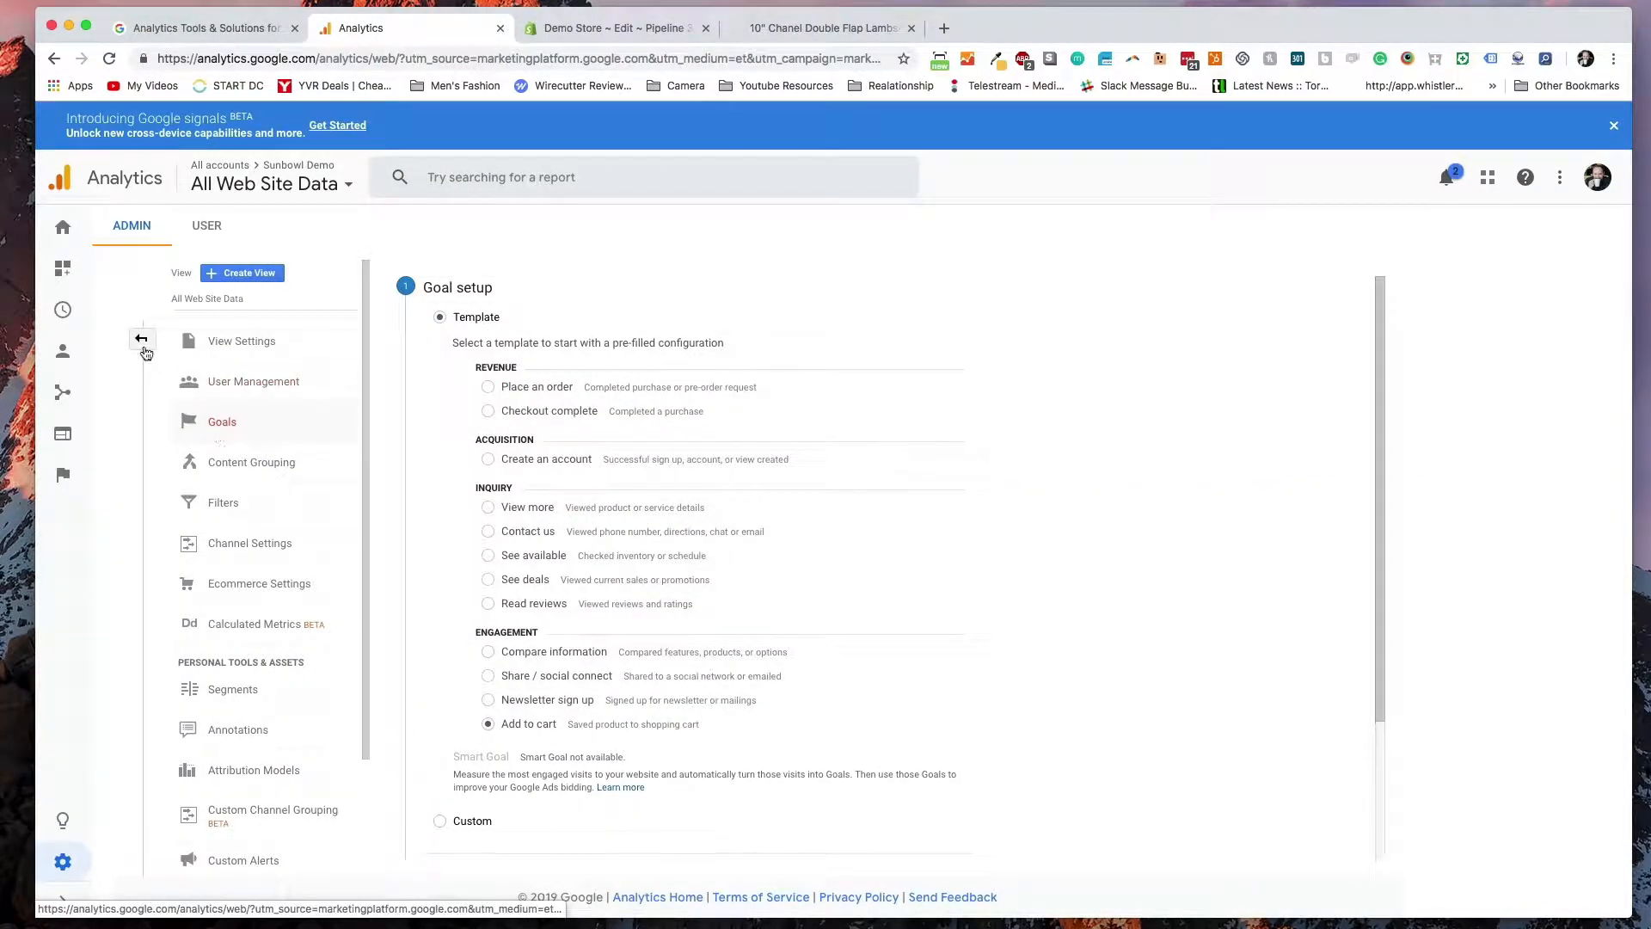
- Start a new goal under Admin > Goals using the Add to cart template
{"action": "left_click", "coordinate": [141, 339]}
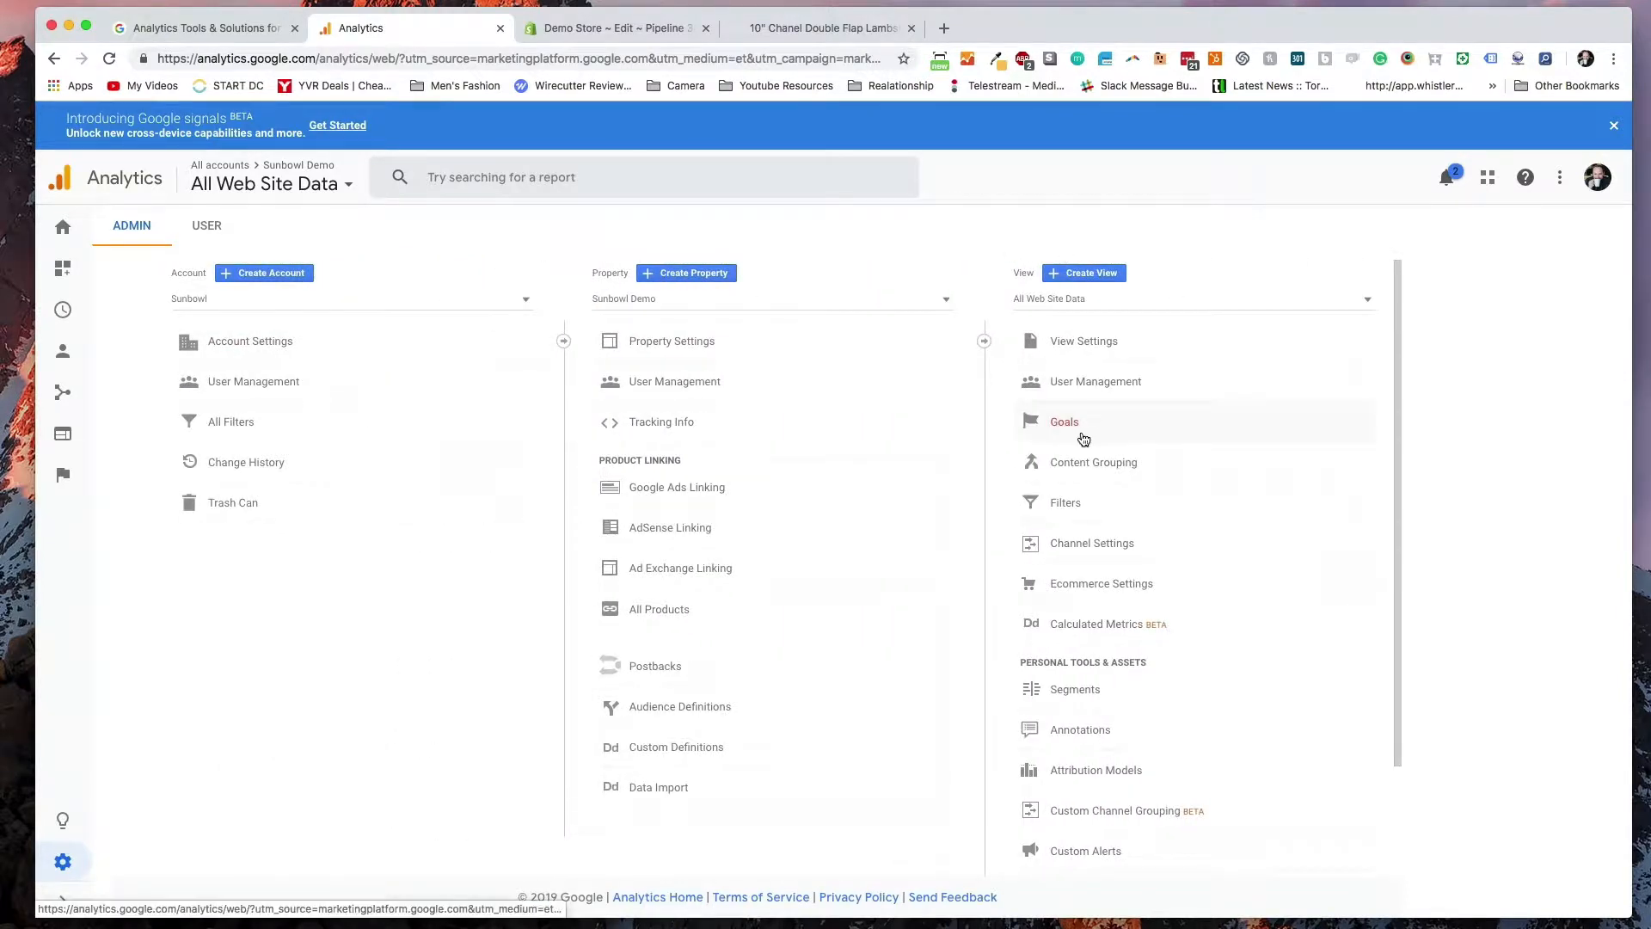
{"action": "left_click", "coordinate": [1063, 421]}
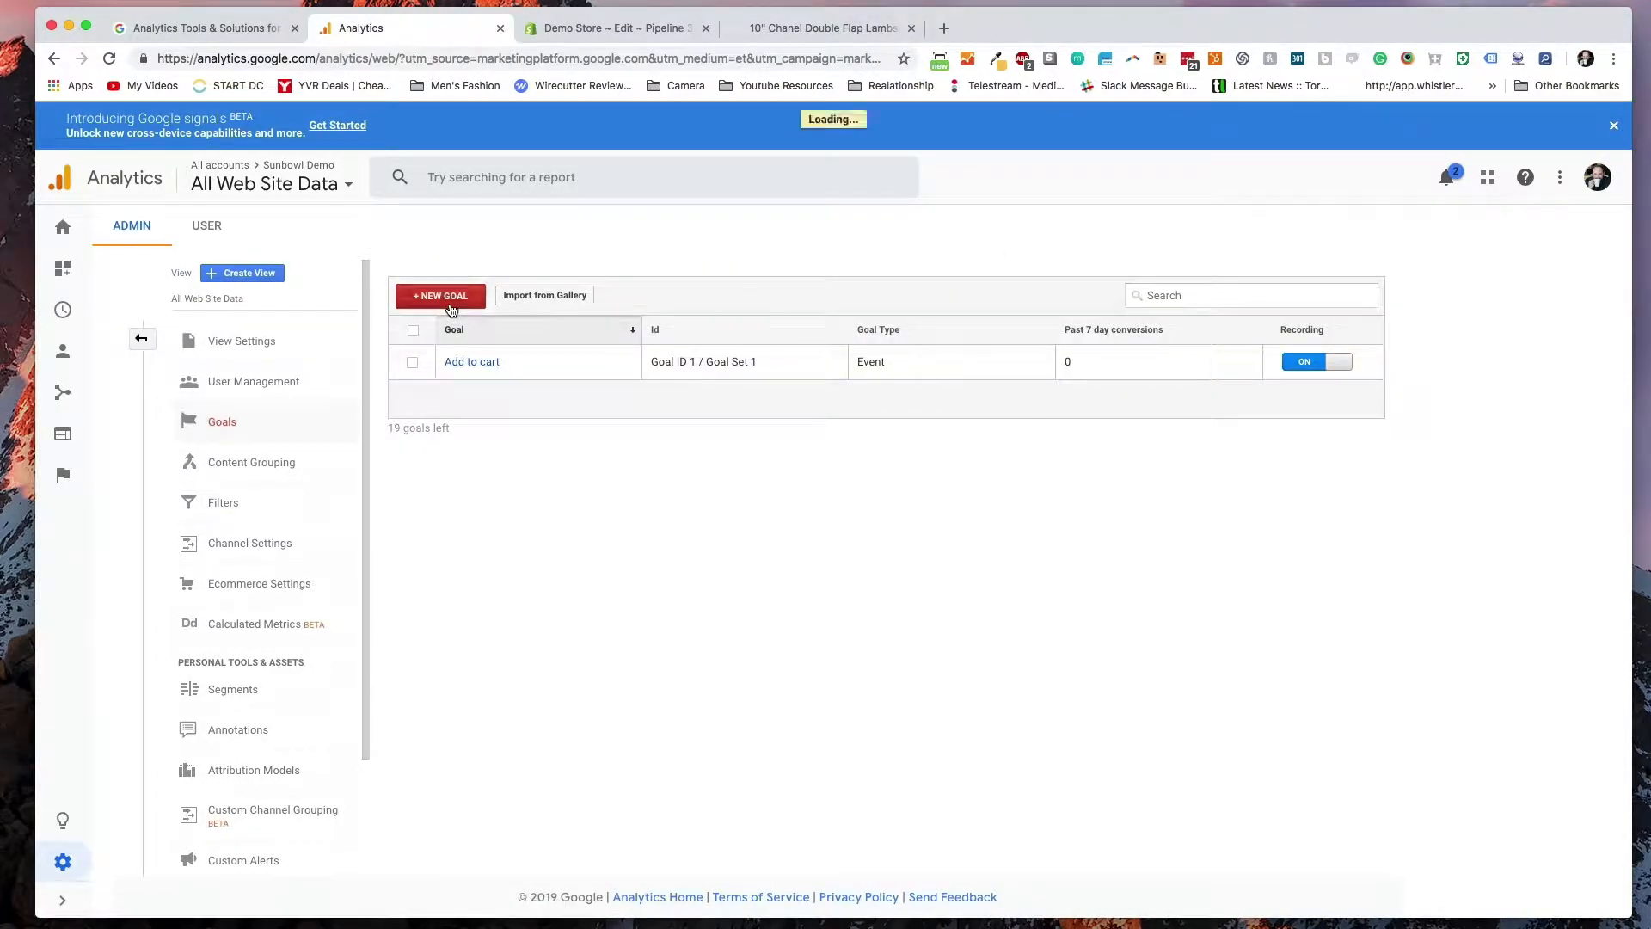
{"action": "left_click", "coordinate": [439, 294]}
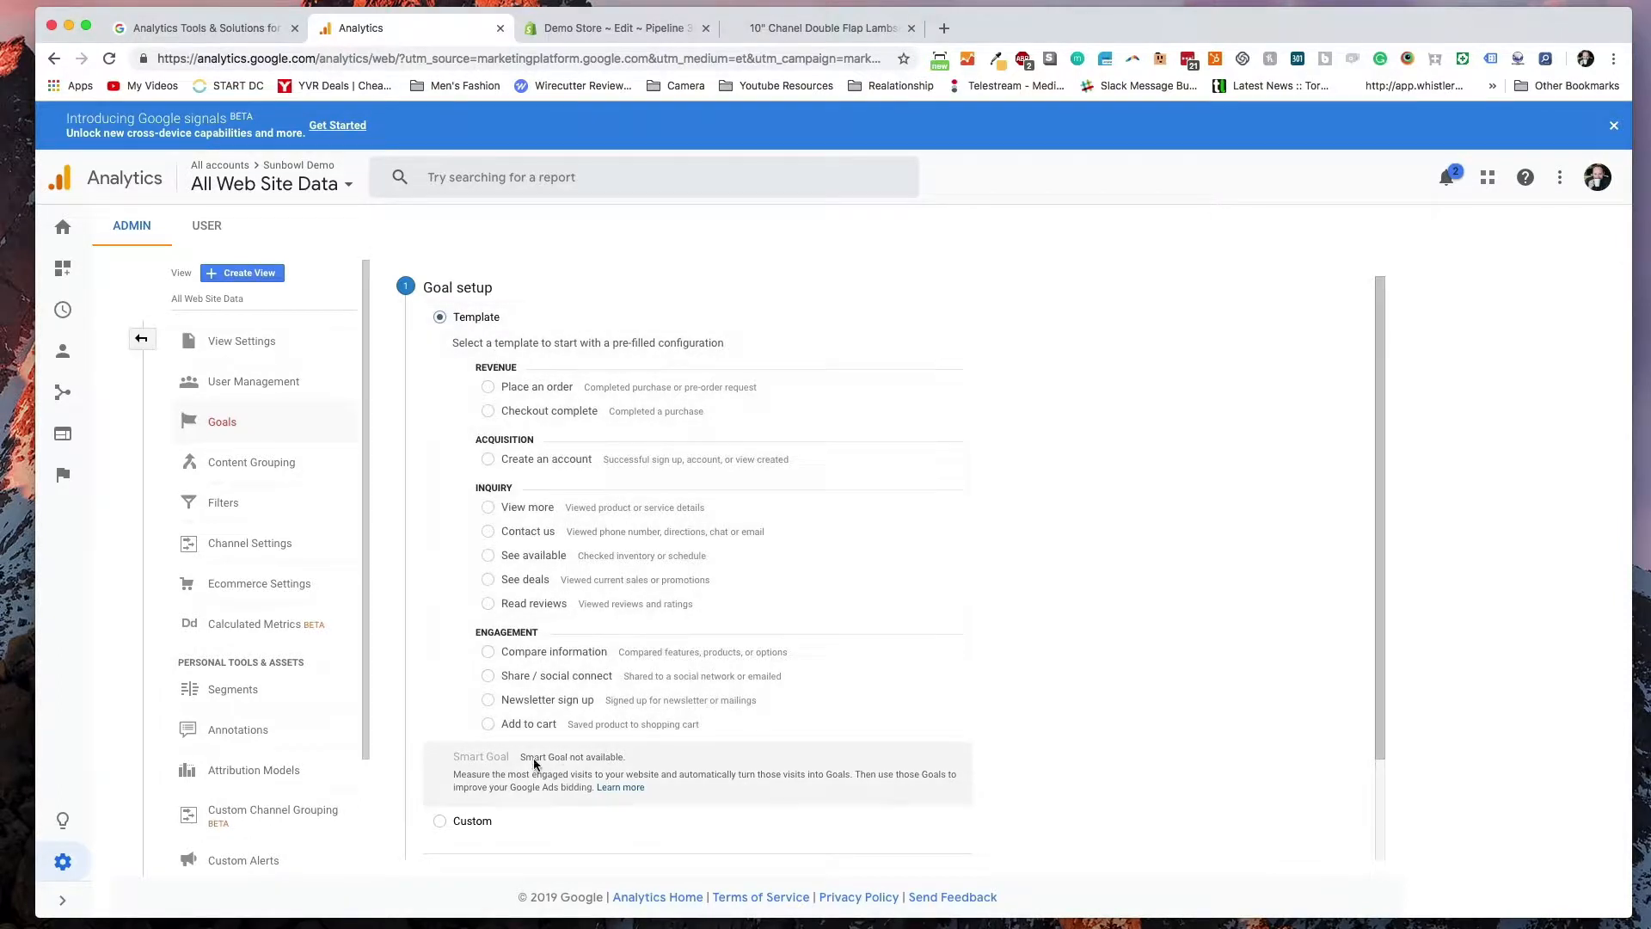
{"action": "left_click", "coordinate": [487, 604]}
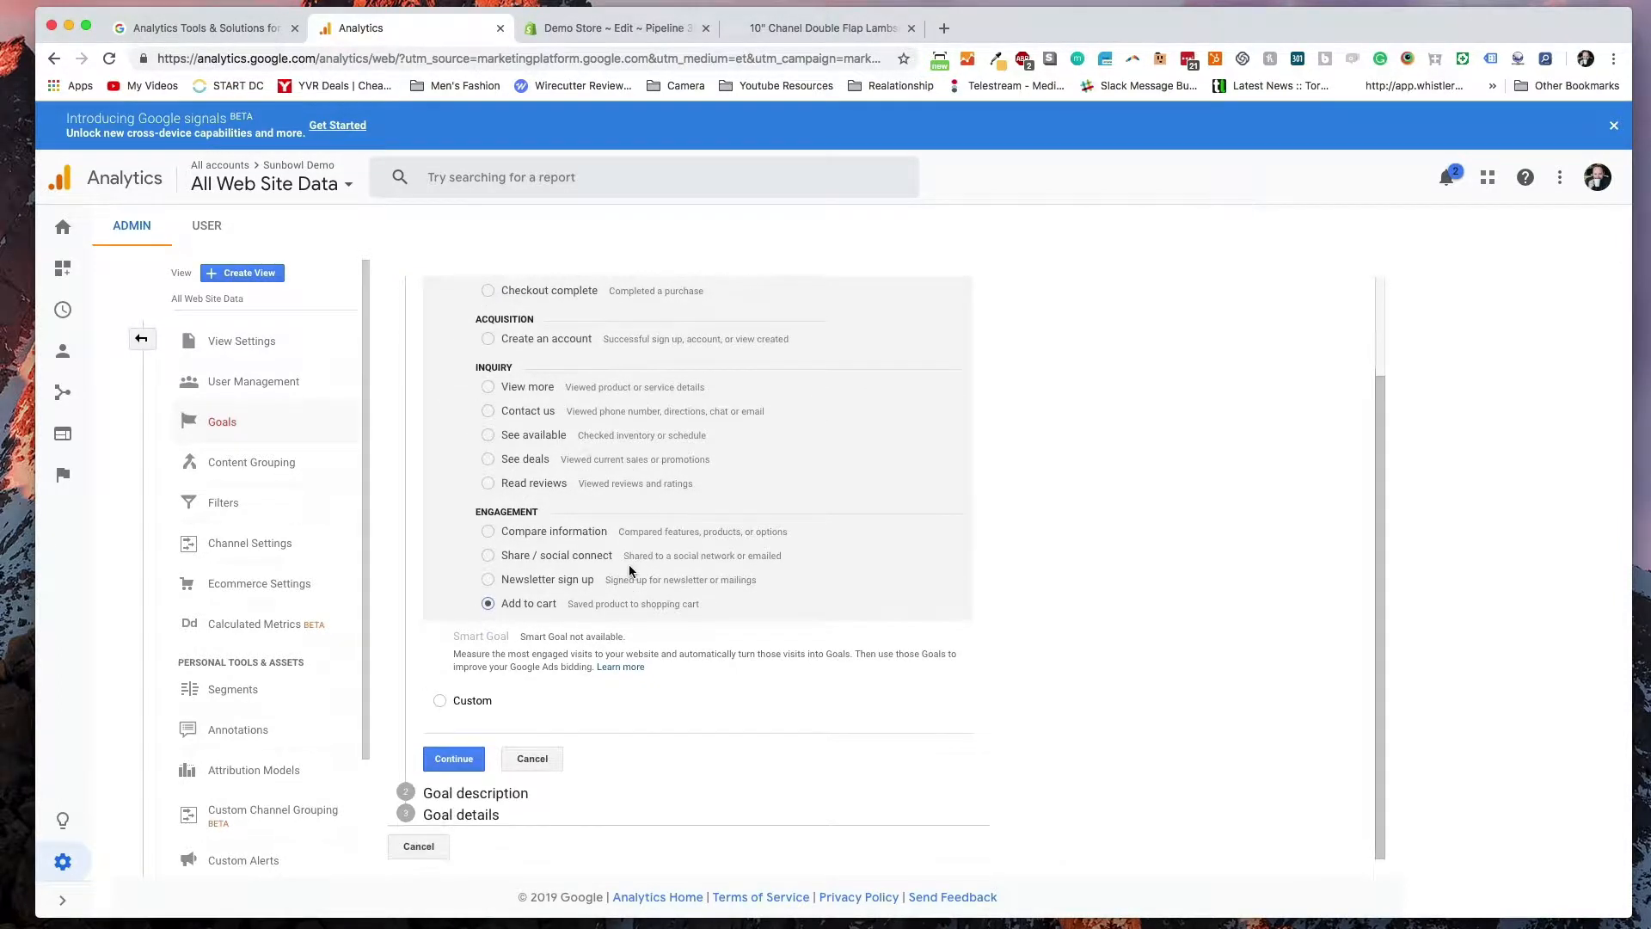
{"action": "left_click", "coordinate": [452, 758]}
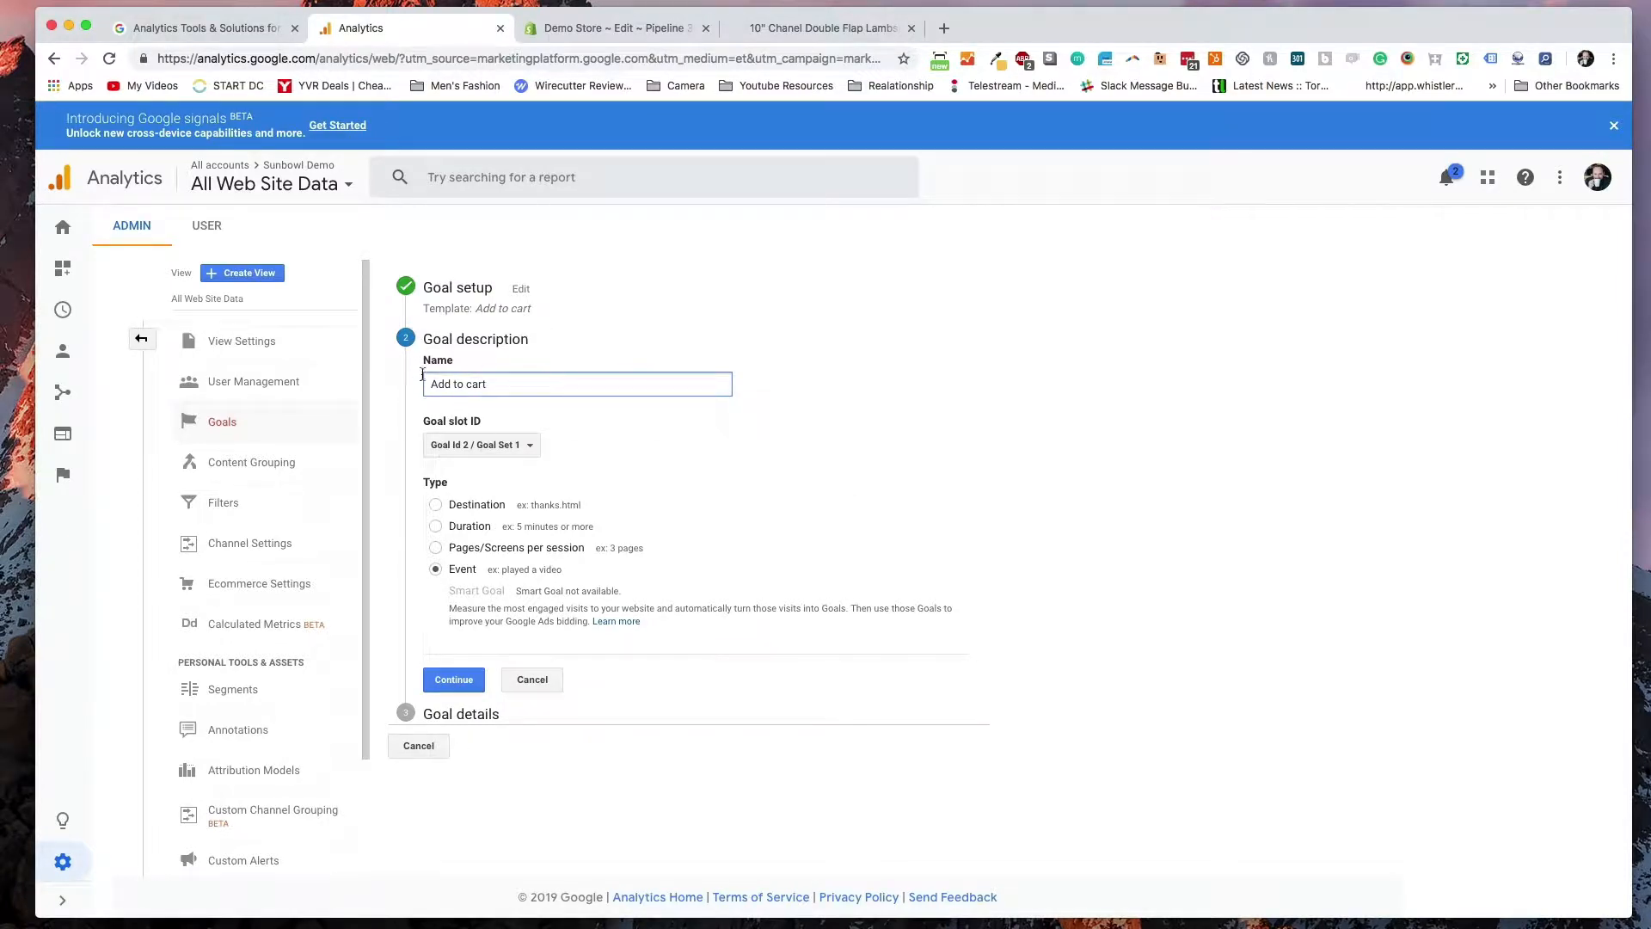
- Keep Goal Id 2 as the slot and continue to the event conditions
{"action": "left_click", "coordinate": [482, 443]}
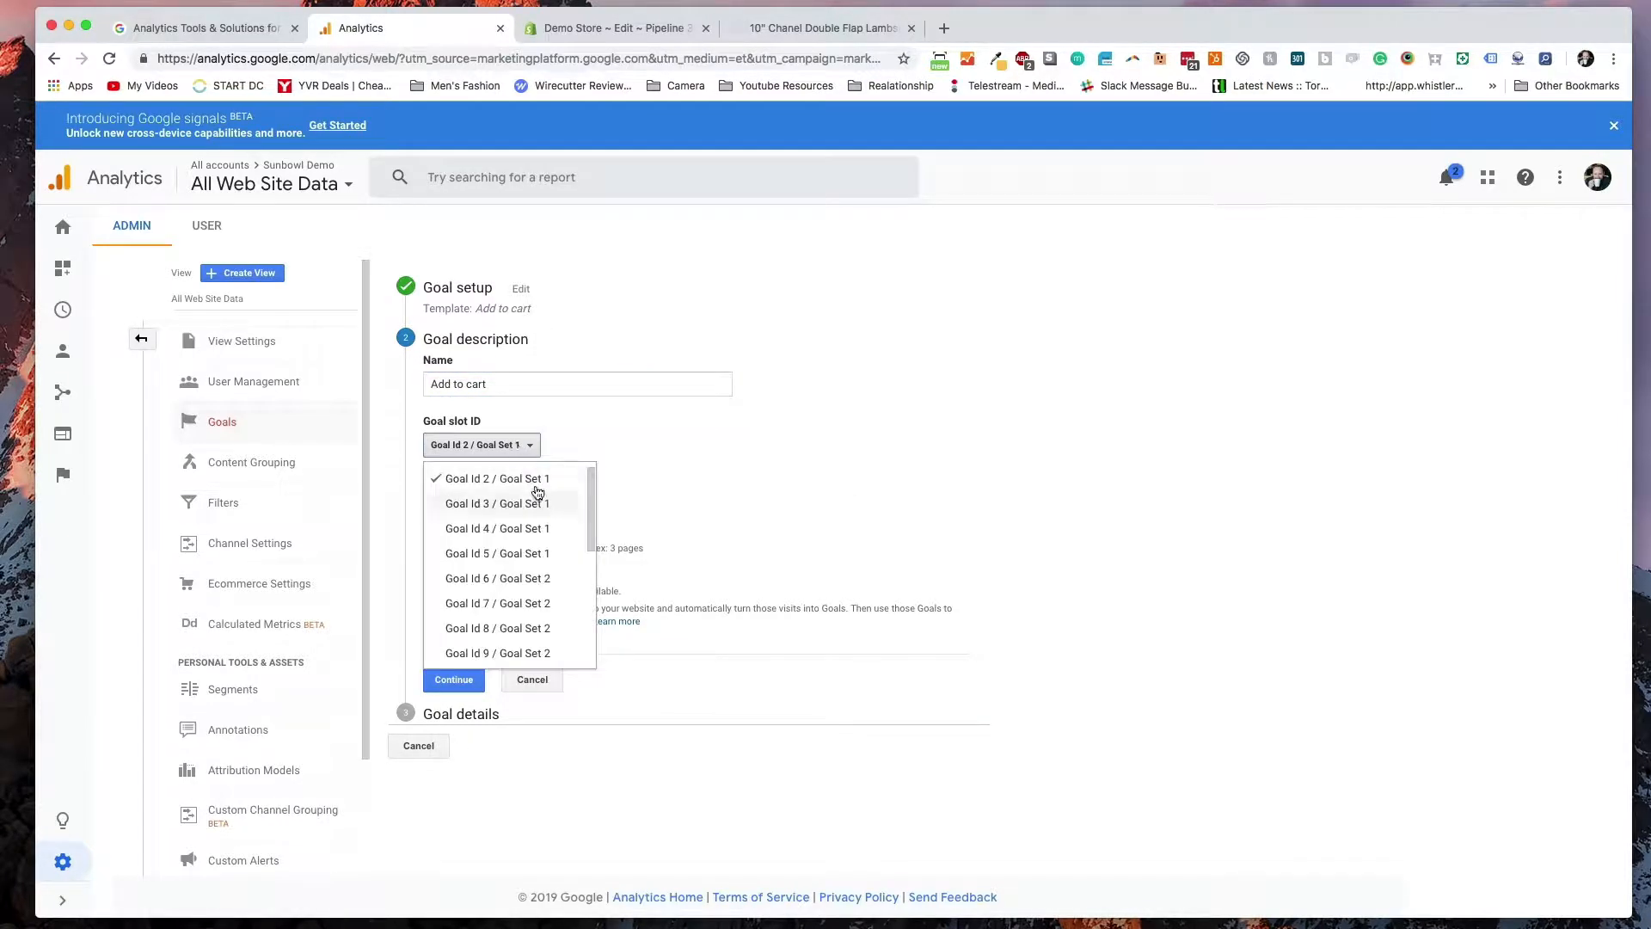
{"action": "left_click", "coordinate": [495, 478]}
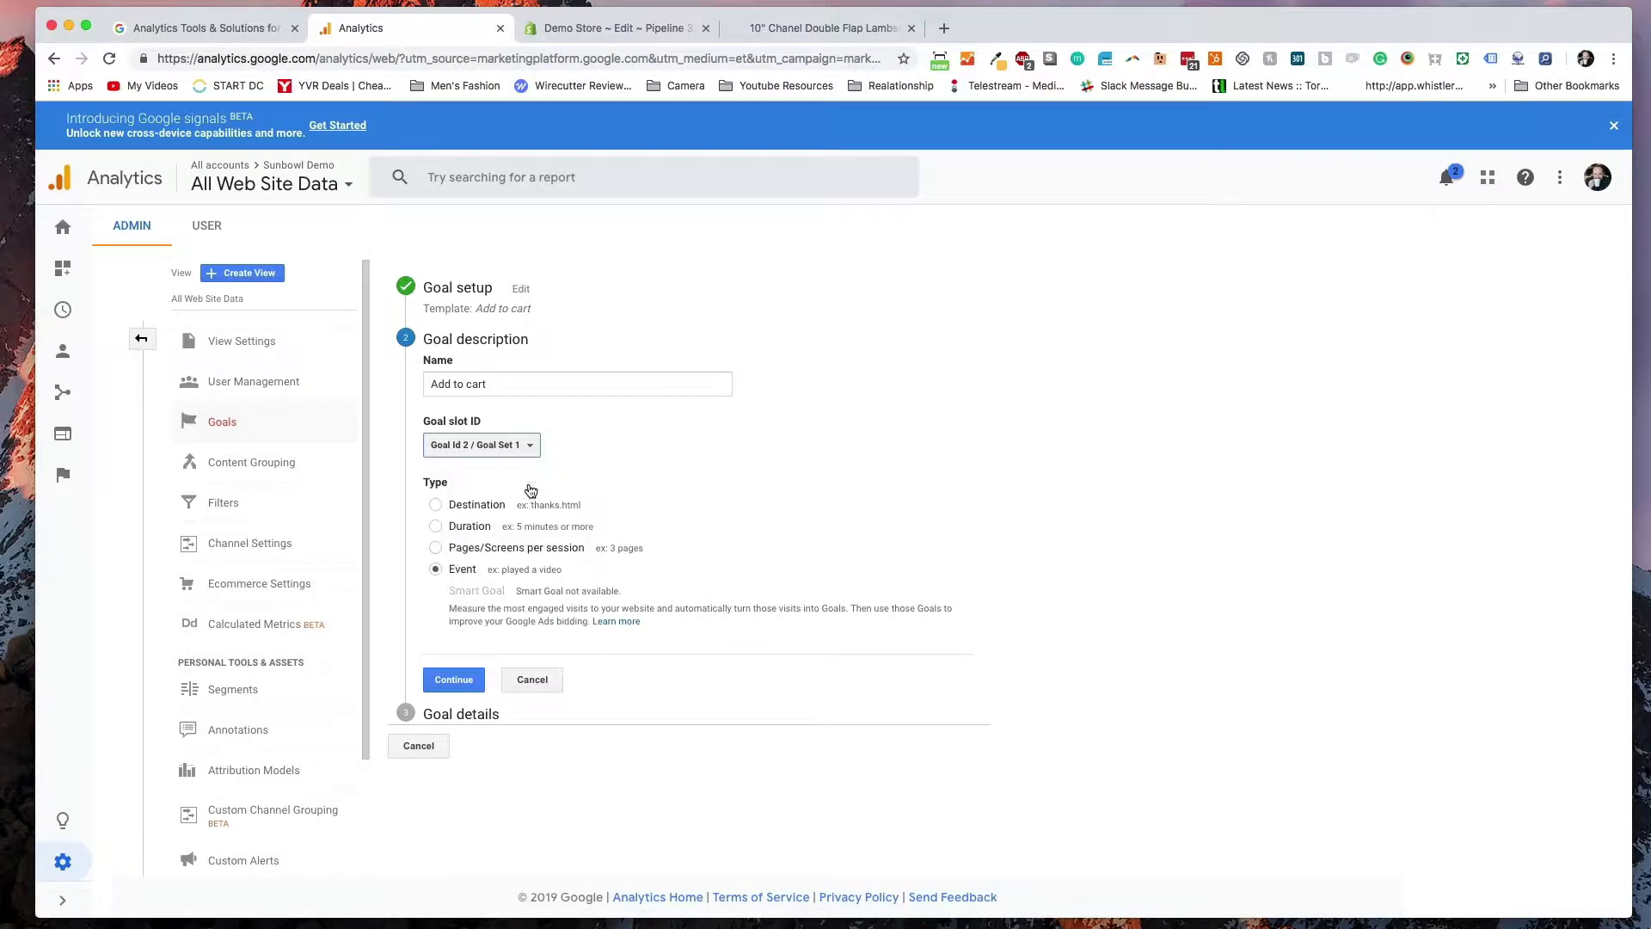
{"action": "mouse_move", "coordinate": [631, 466]}
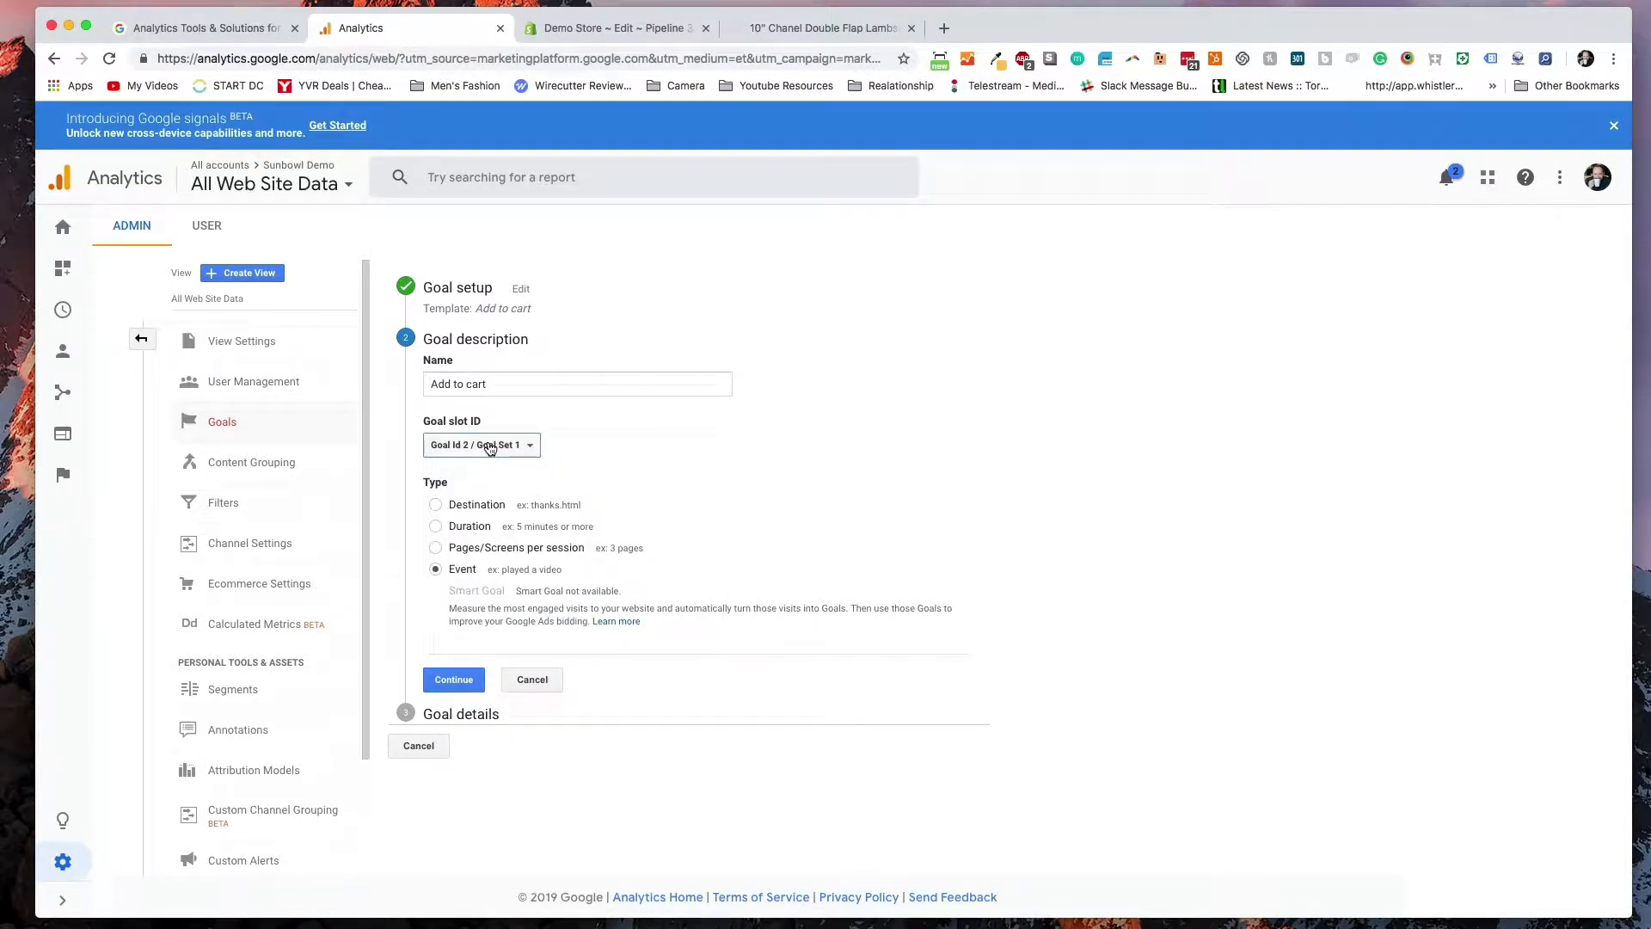
{"action": "left_click", "coordinate": [452, 679]}
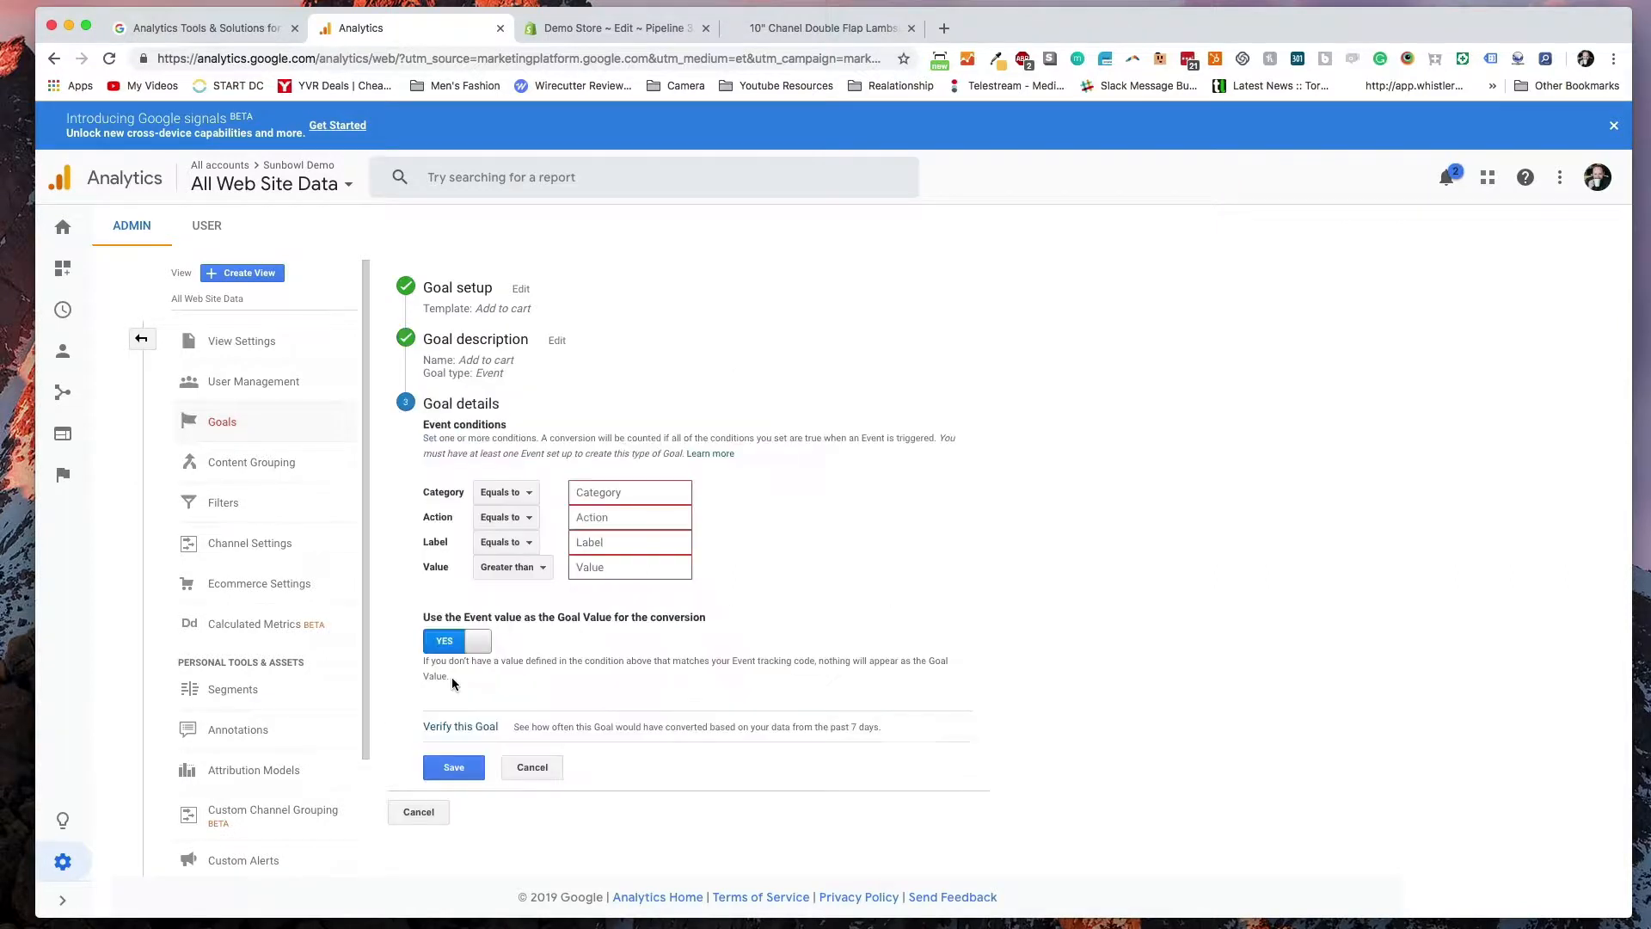
- Set the event Action condition to 'Add to Cart', checking the values against the theme code
{"action": "left_click", "coordinate": [629, 491]}
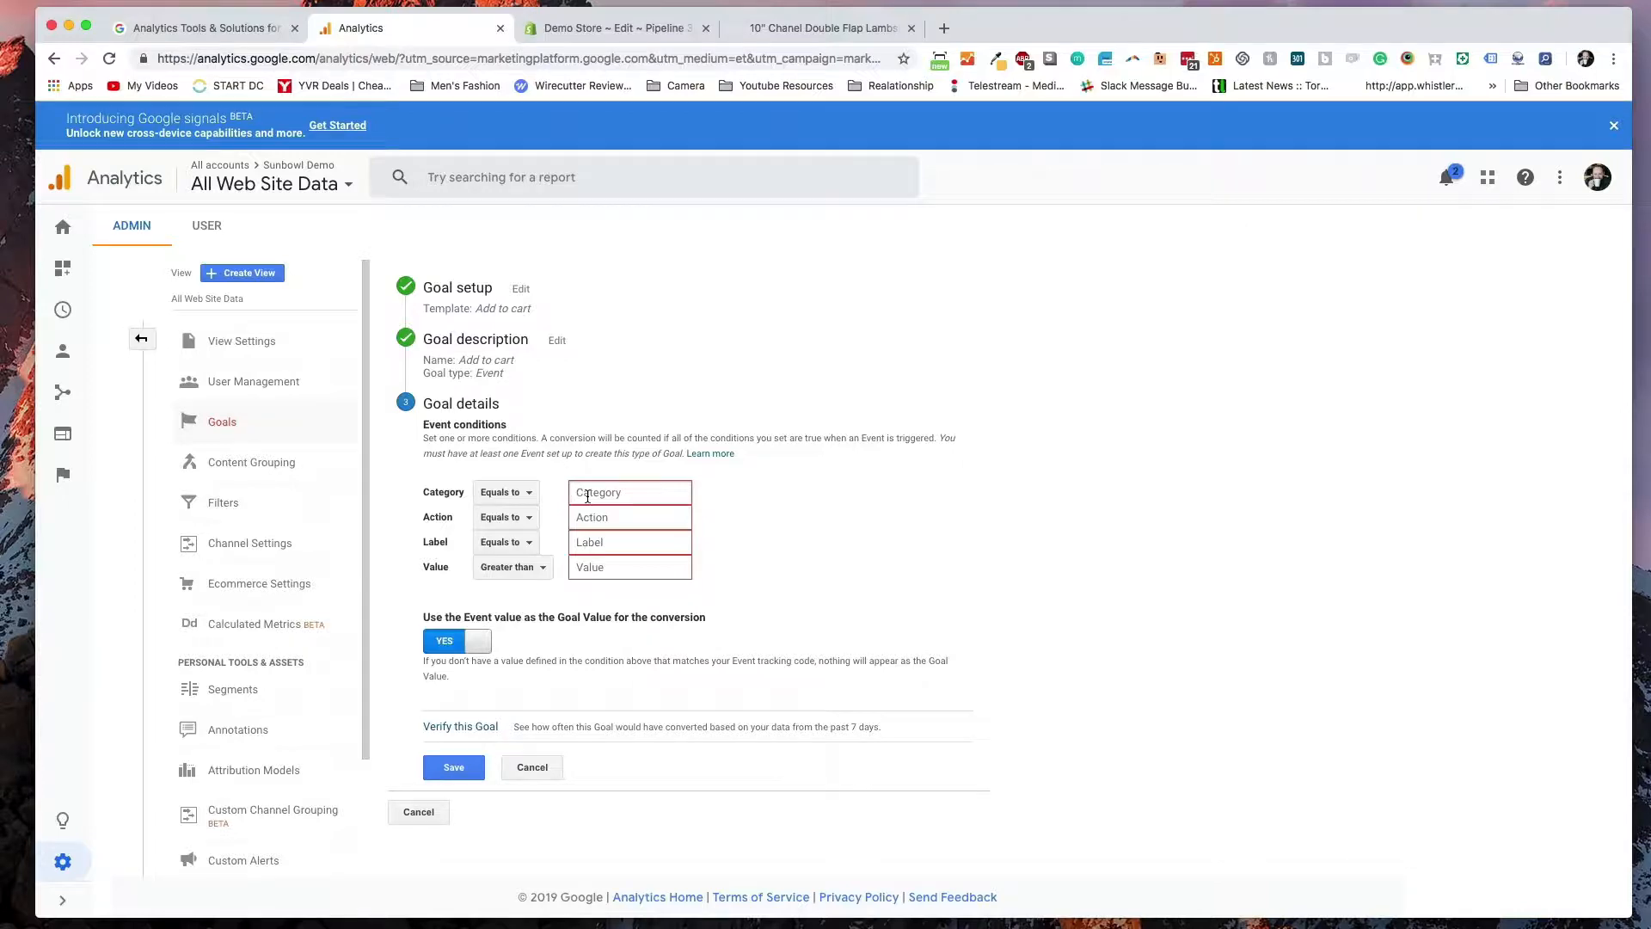
{"action": "left_click", "coordinate": [616, 27]}
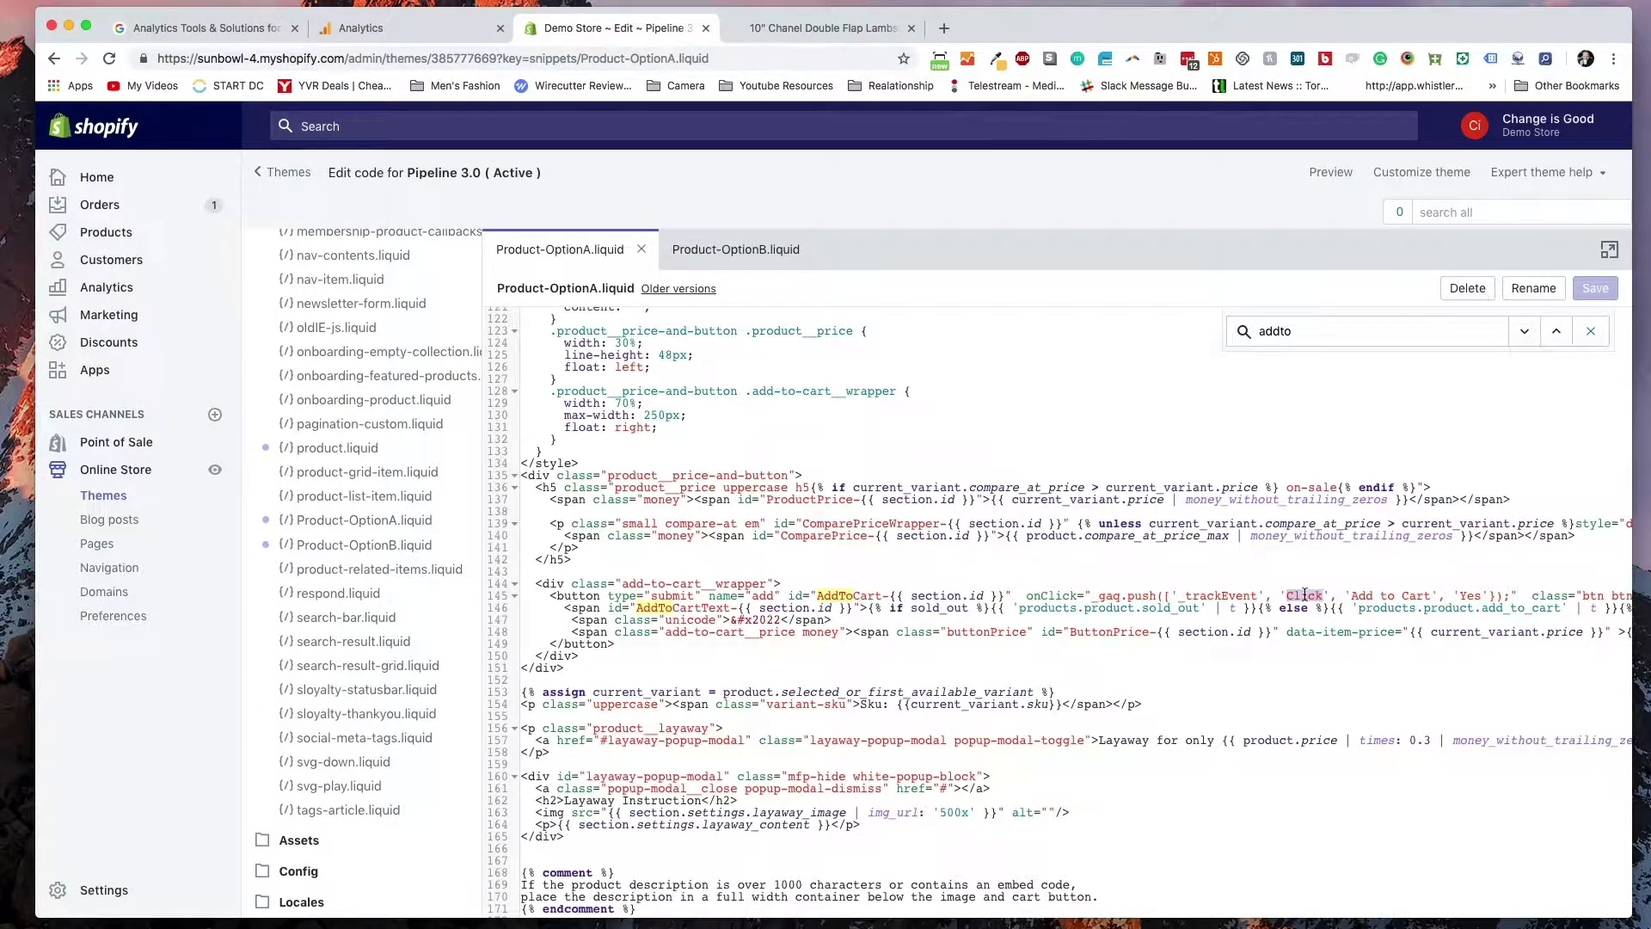
{"action": "left_click", "coordinate": [411, 27]}
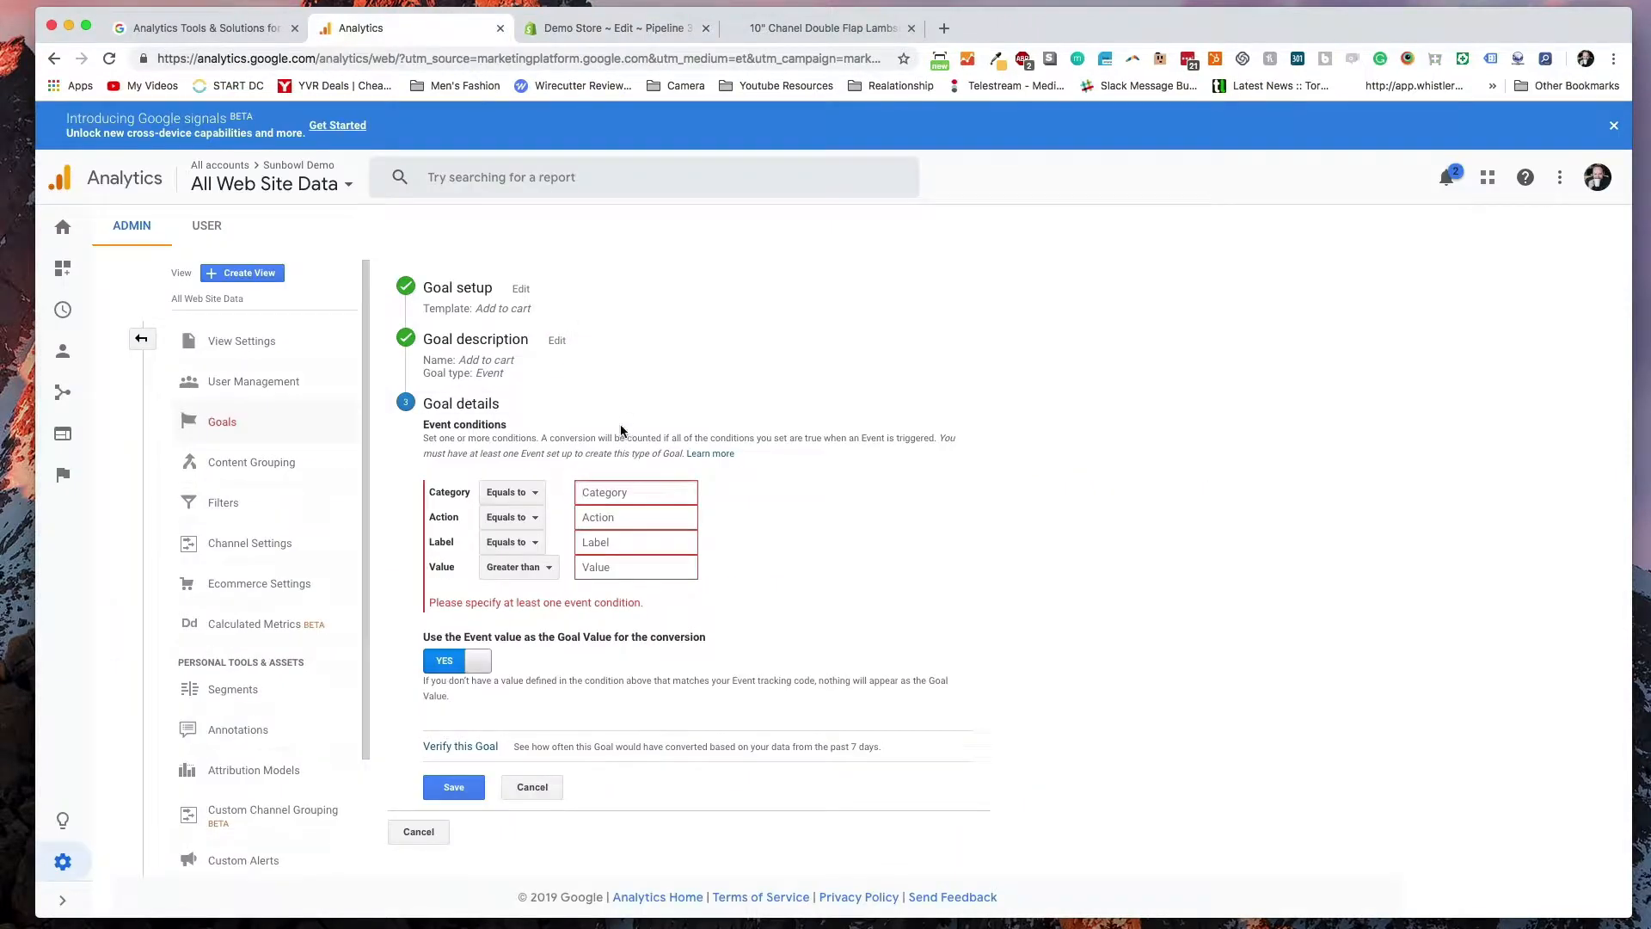
{"action": "left_click", "coordinate": [610, 27]}
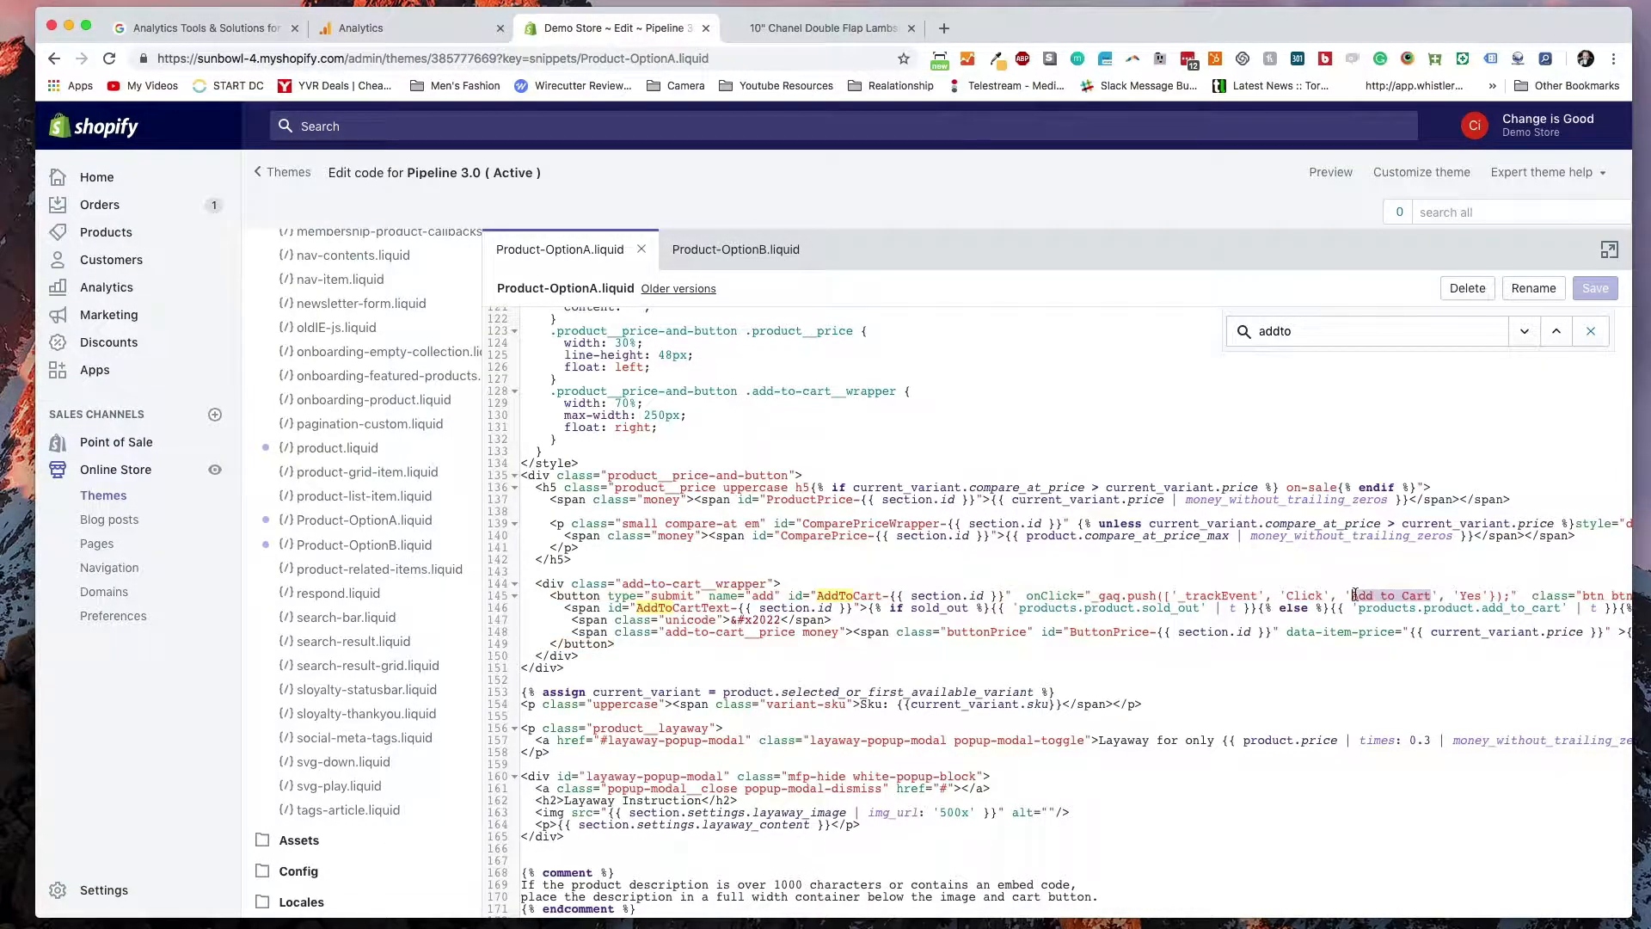
{"action": "left_click", "coordinate": [410, 28]}
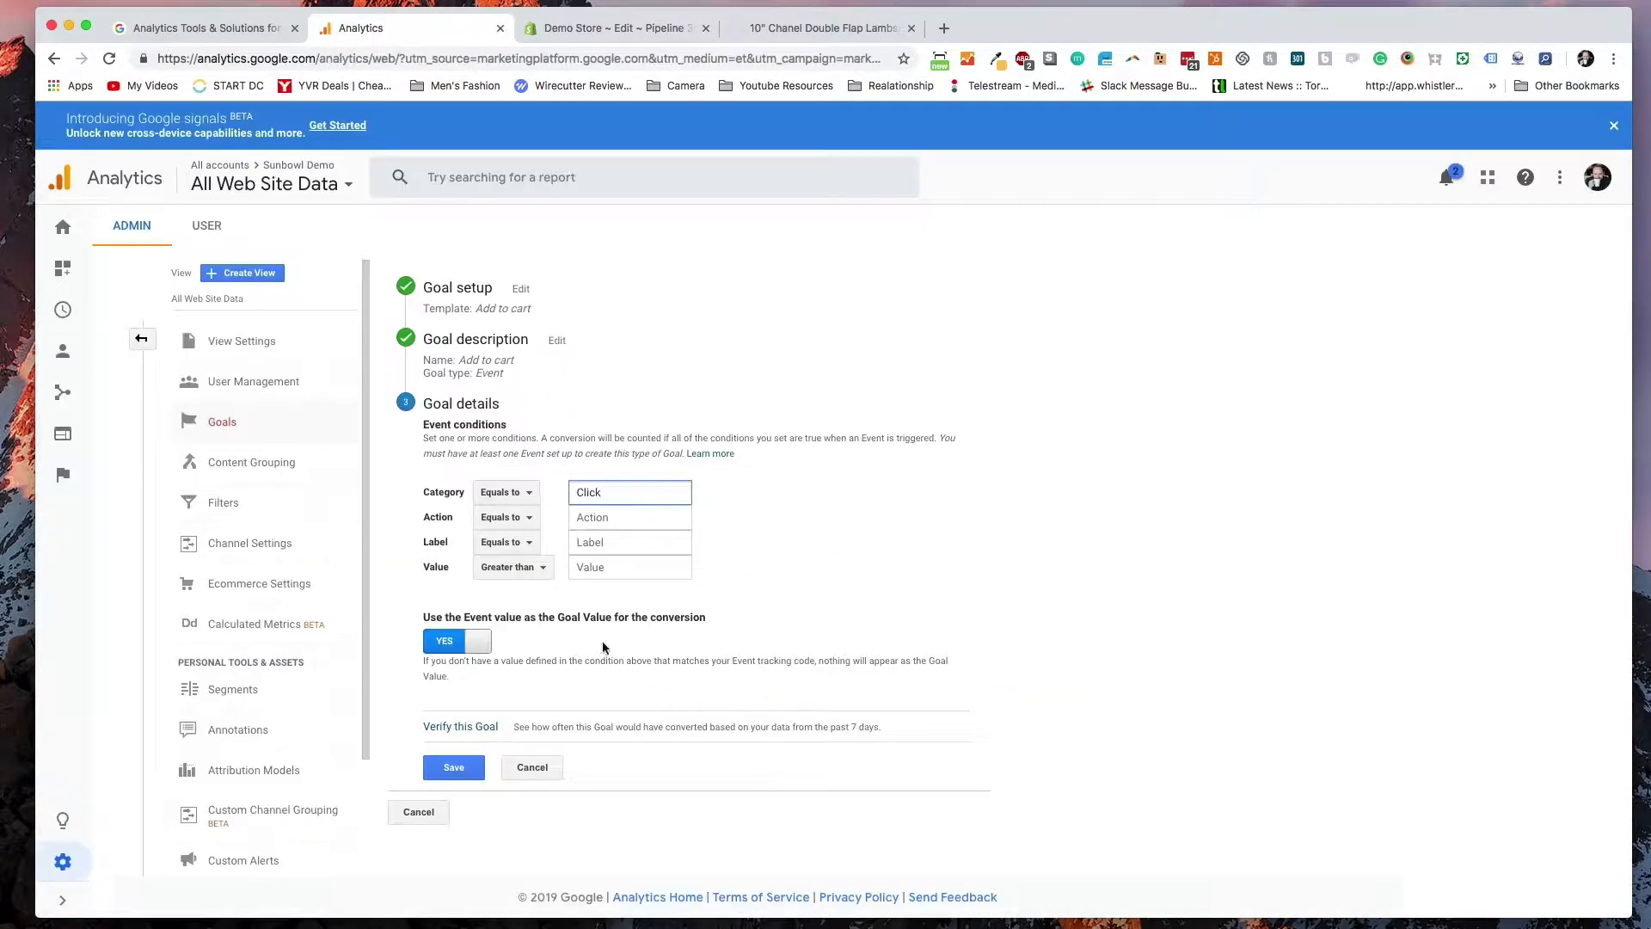
{"action": "type", "text": "Add to Cart"}
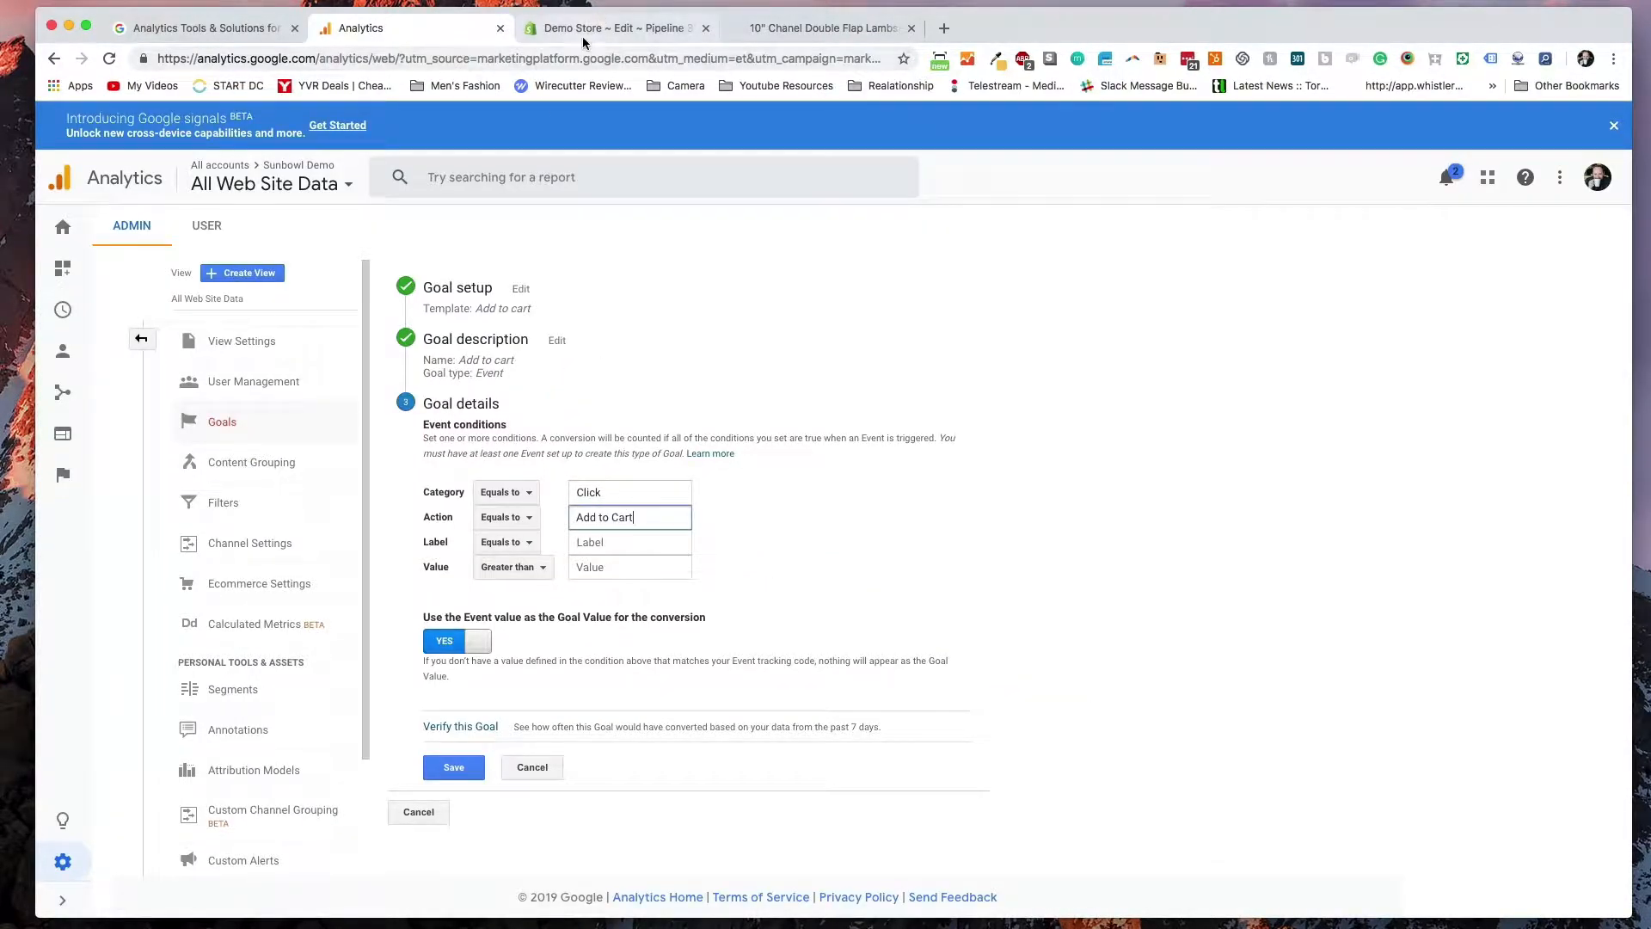
- Set the event Label to 'Yes' and save the goal's event conditions
{"action": "left_click", "coordinate": [610, 27]}
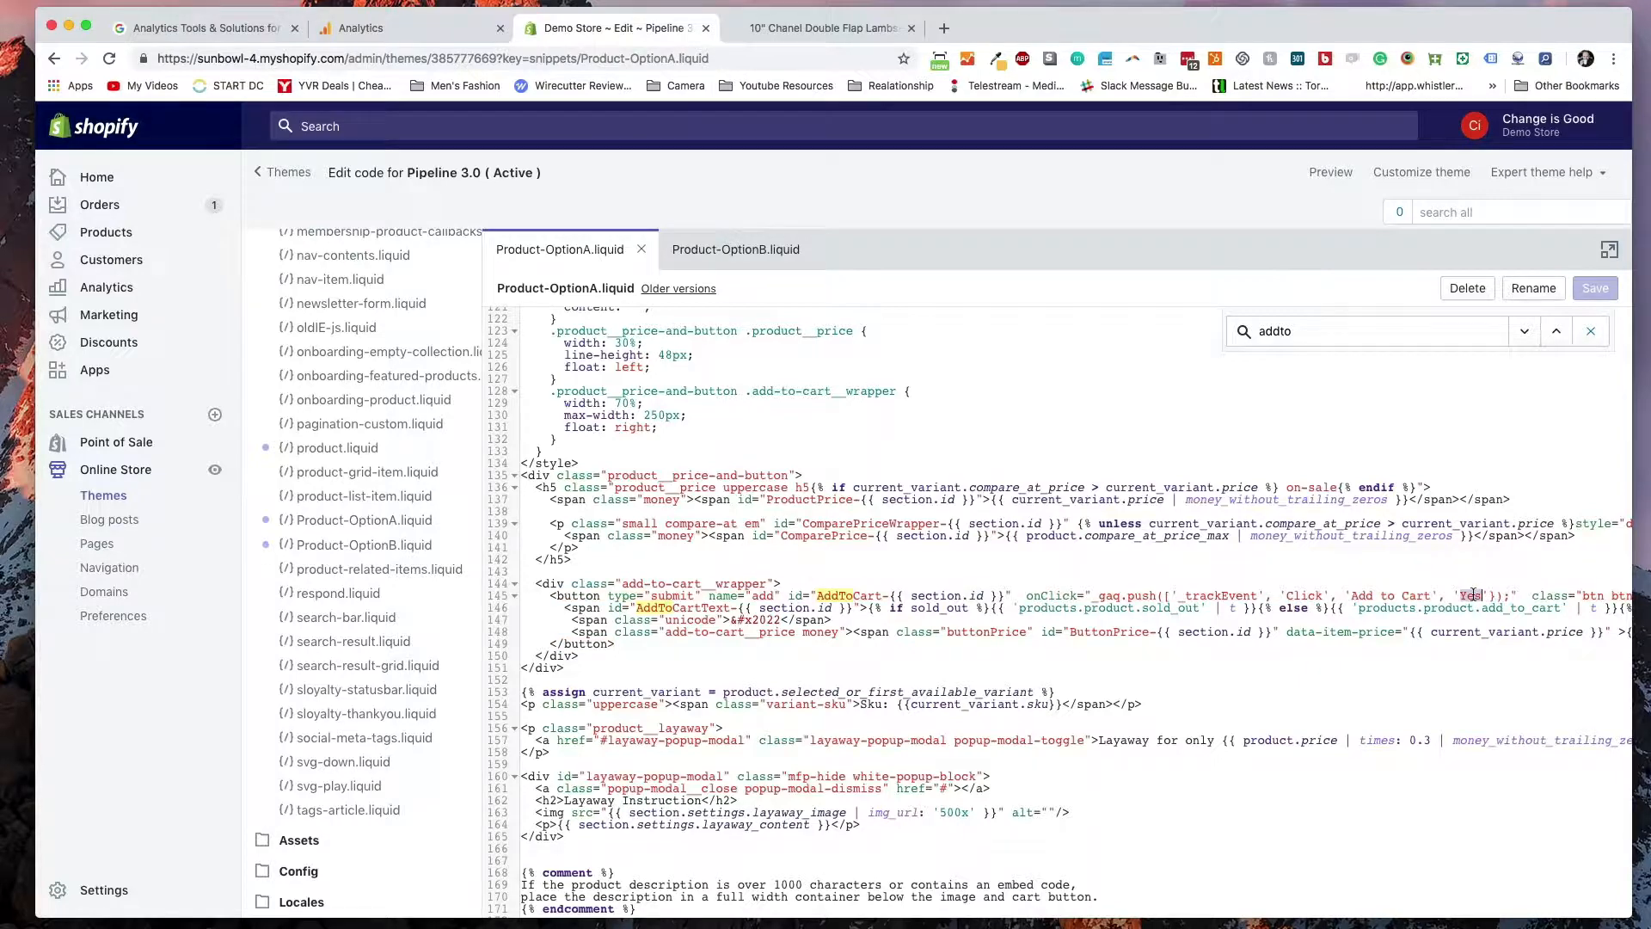
{"action": "left_click", "coordinate": [409, 28]}
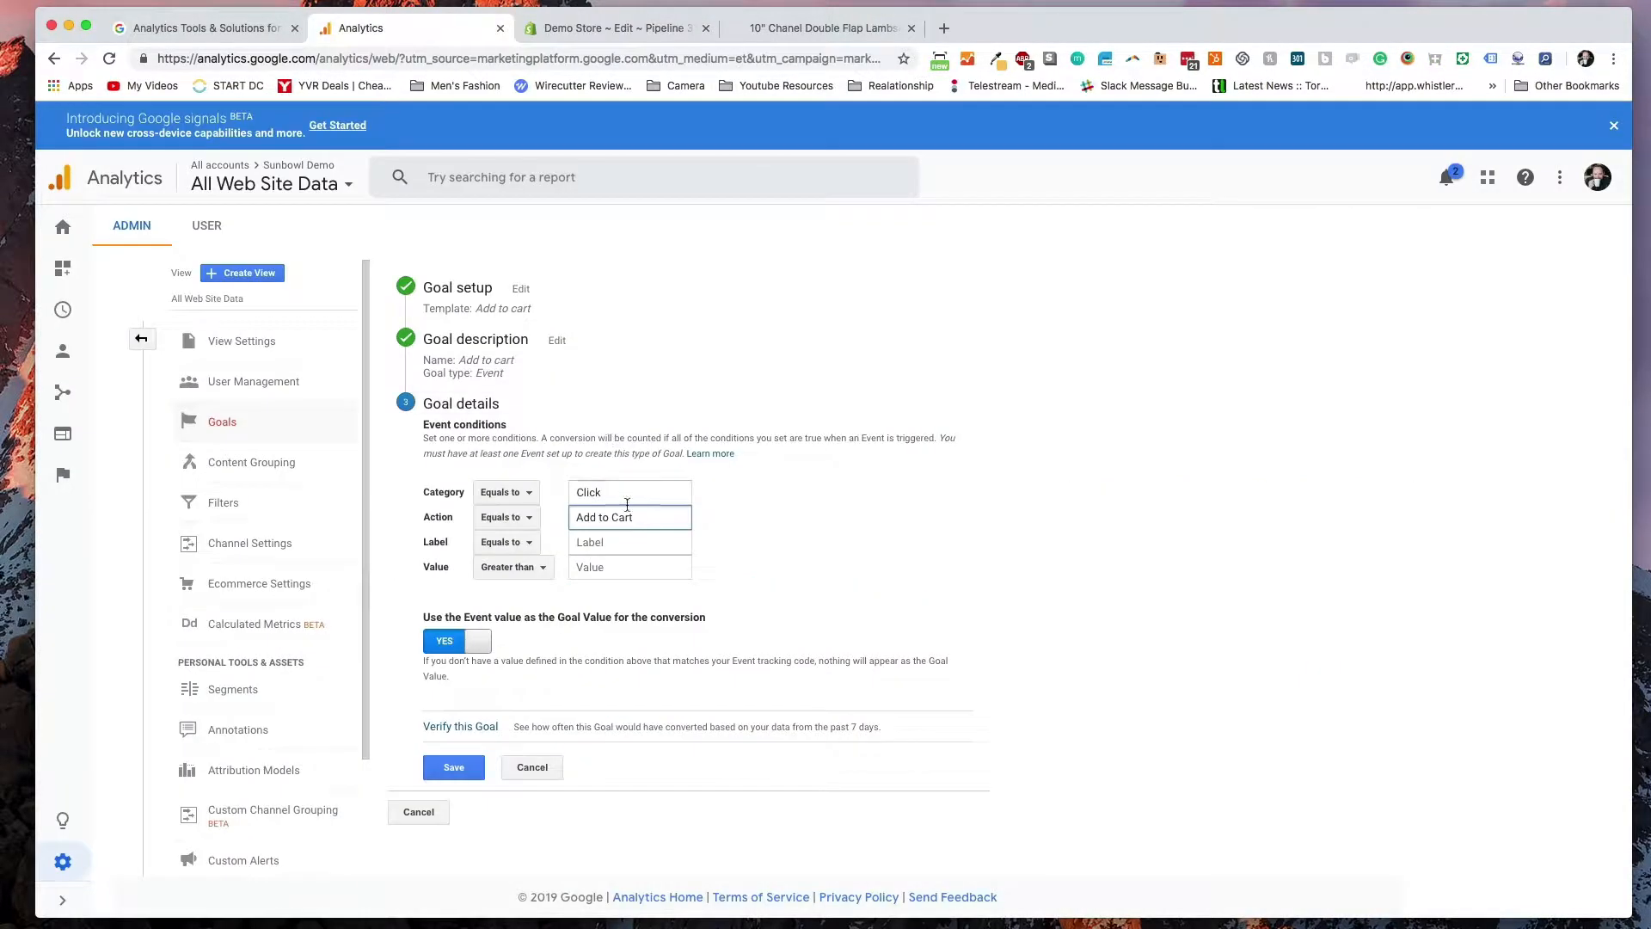
{"action": "type", "text": "Yes"}
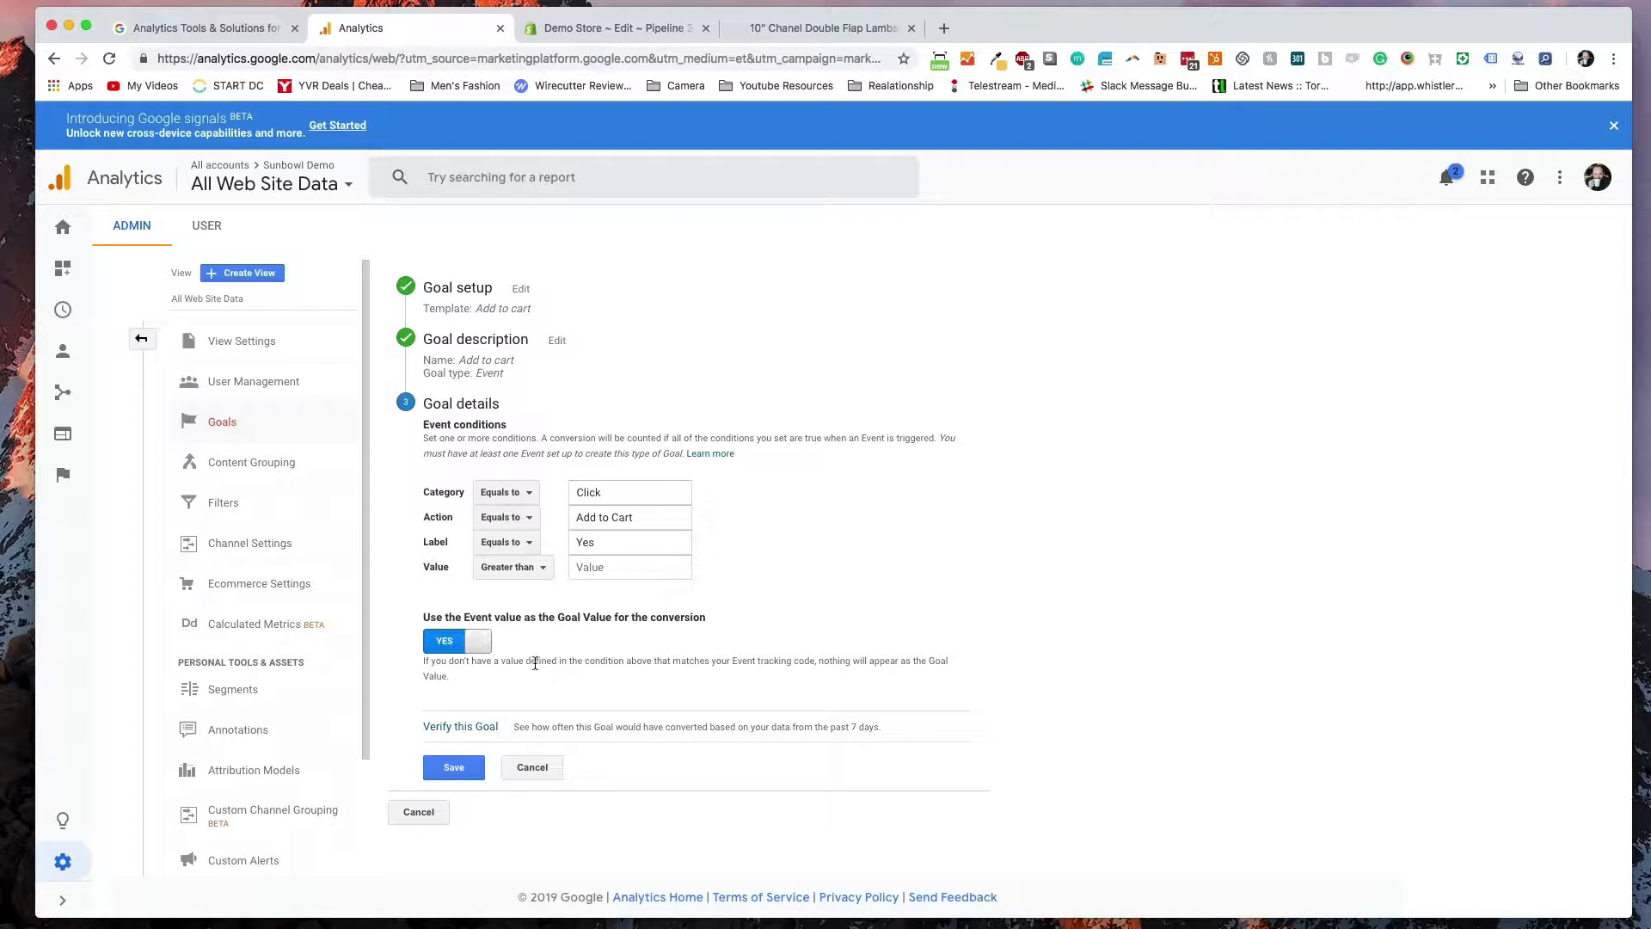
{"action": "mouse_move", "coordinate": [593, 631]}
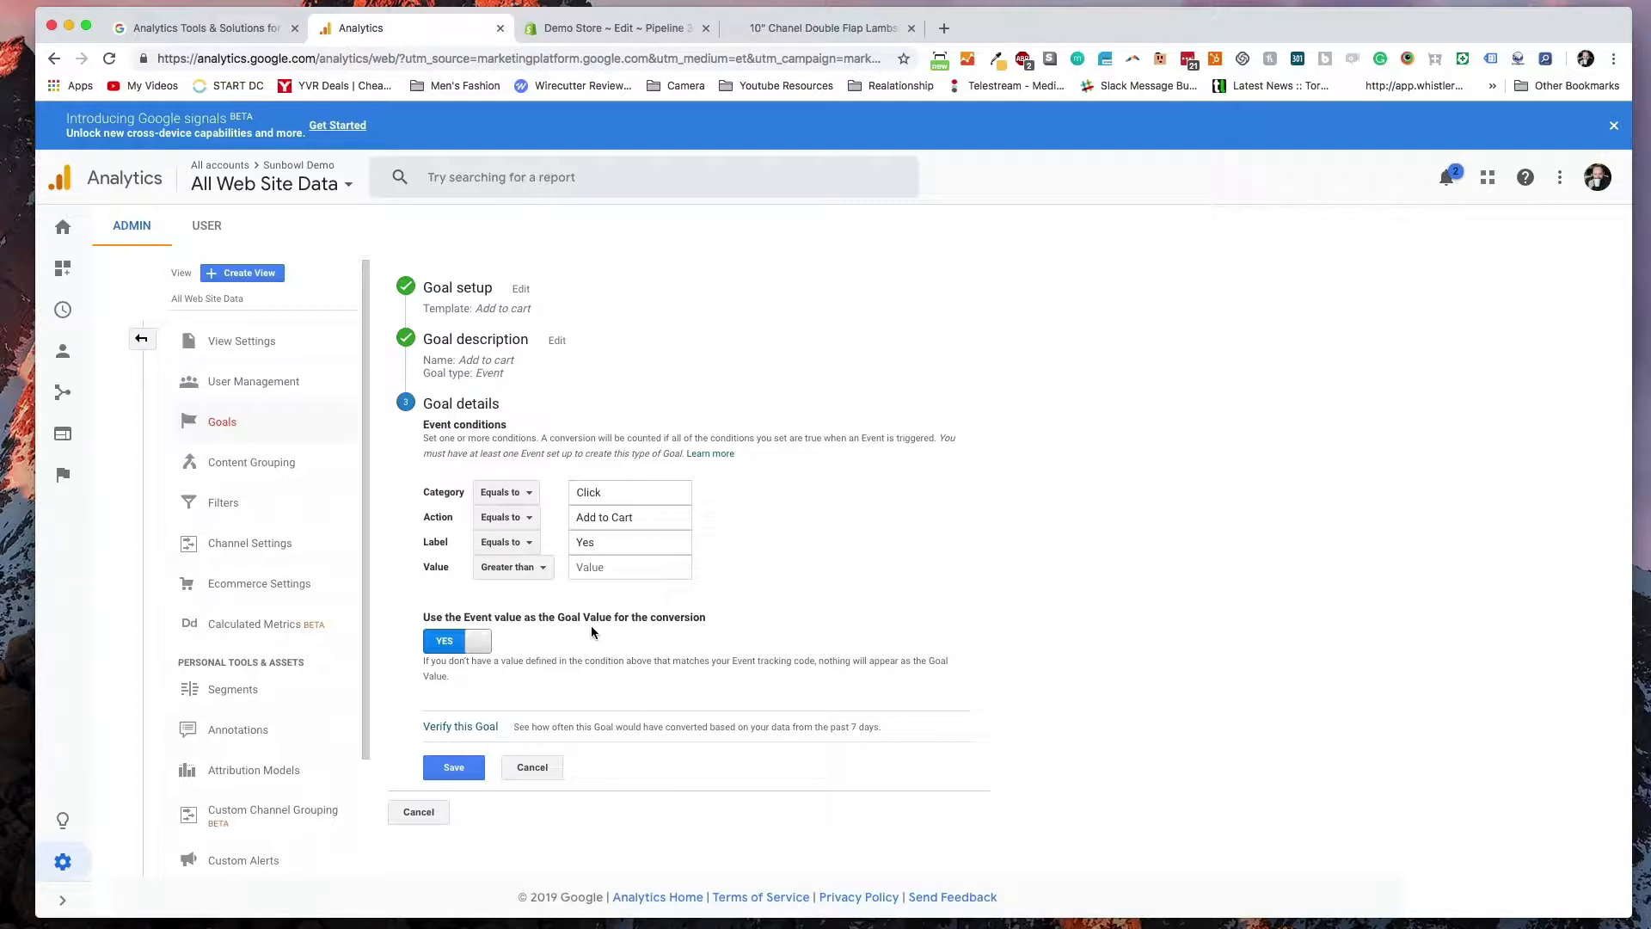
{"action": "left_click", "coordinate": [452, 767]}
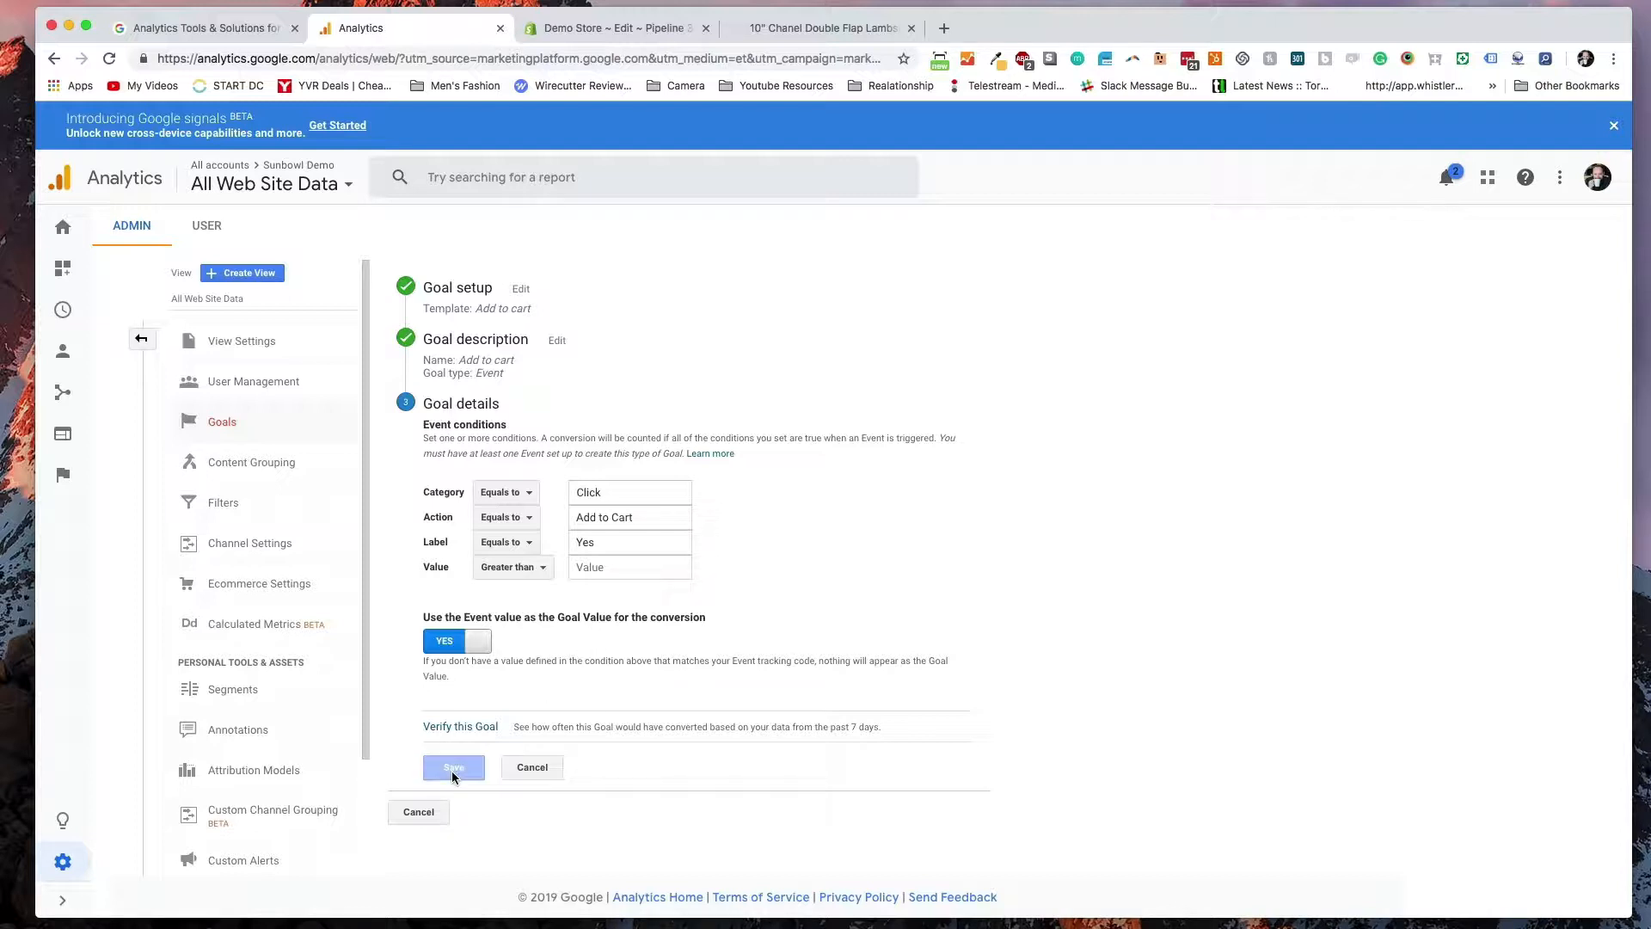
- Switch the first Add to cart goal's Recording to OFF and return to the admin overview
{"action": "left_click", "coordinate": [452, 767]}
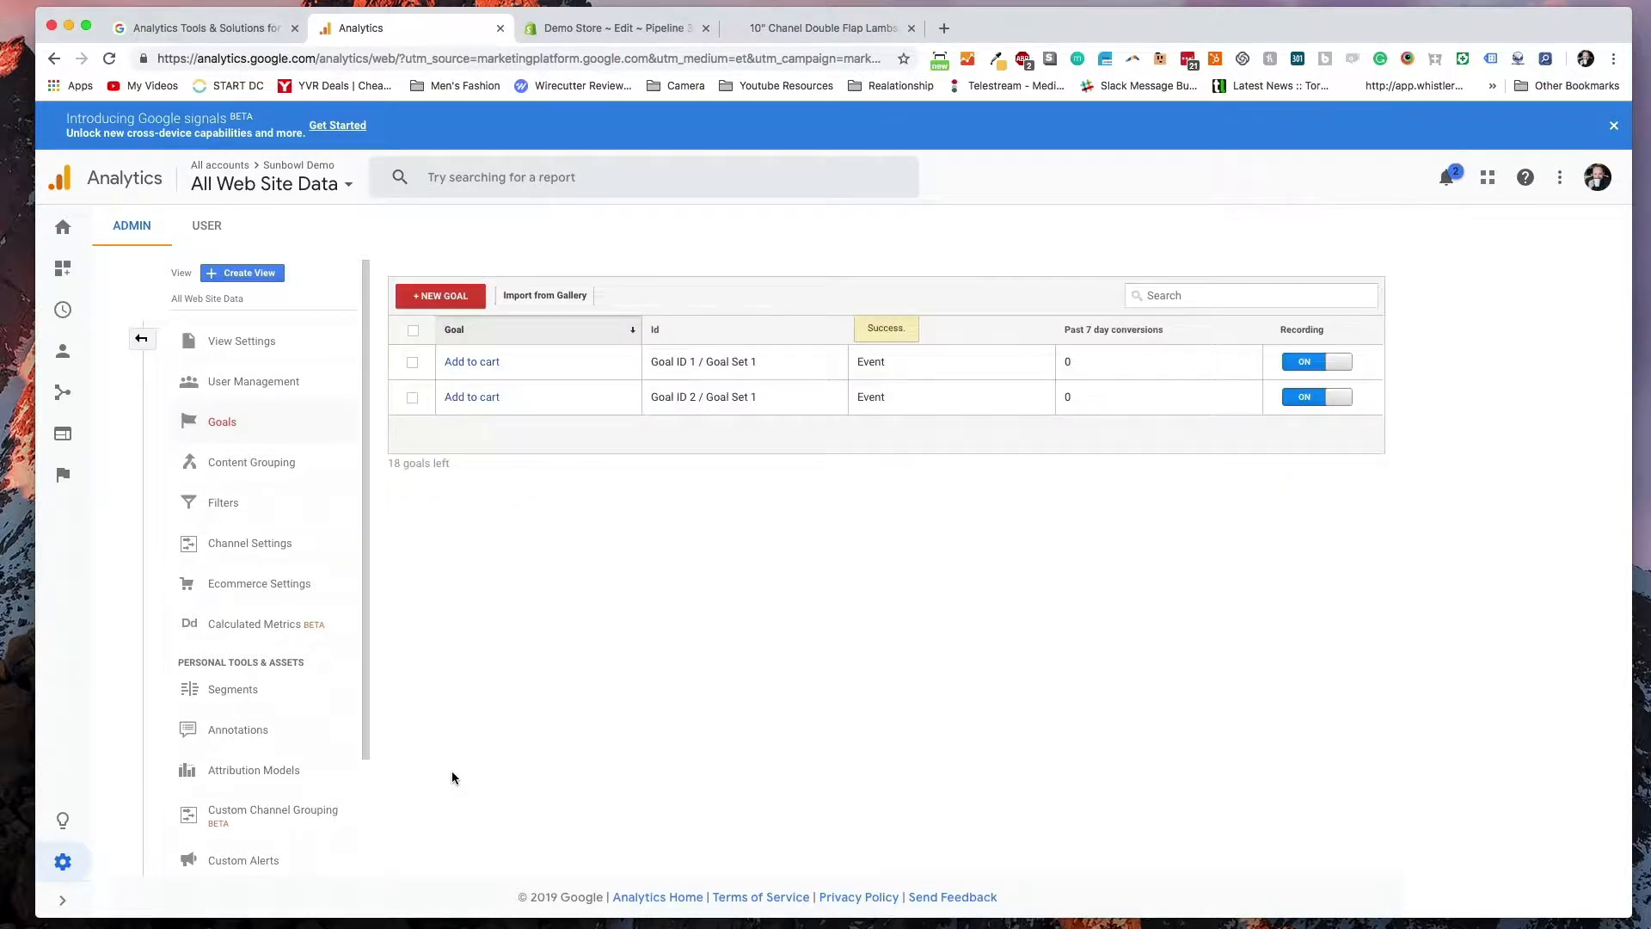
{"action": "left_click", "coordinate": [471, 361]}
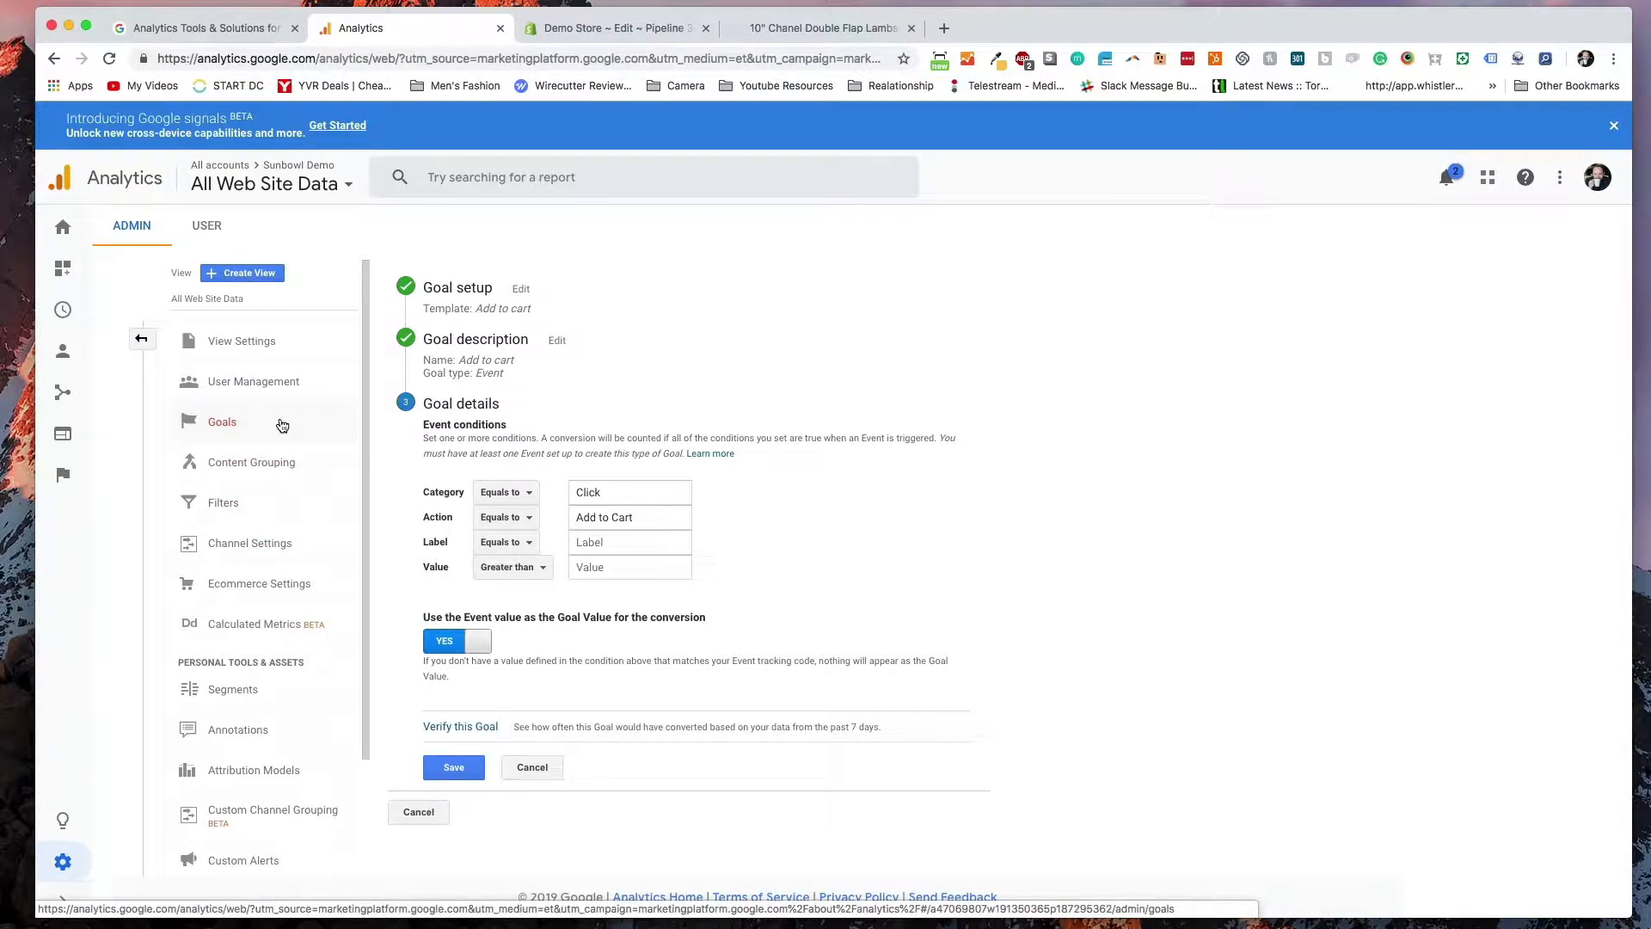
{"action": "left_click", "coordinate": [452, 767]}
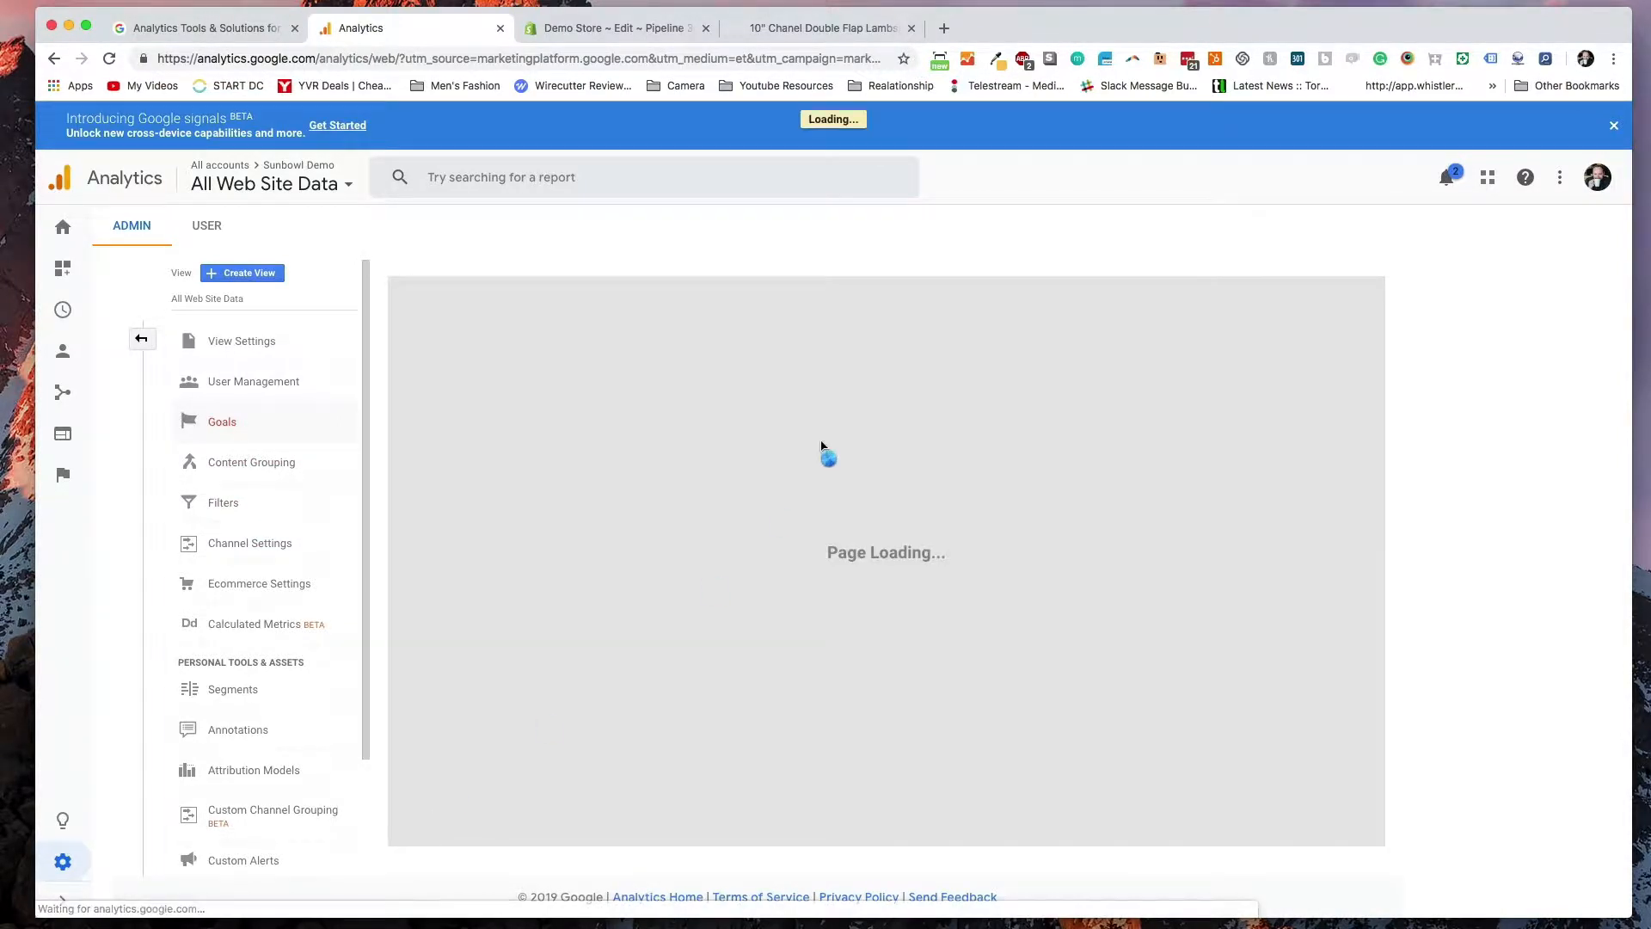
{"action": "left_click", "coordinate": [222, 421]}
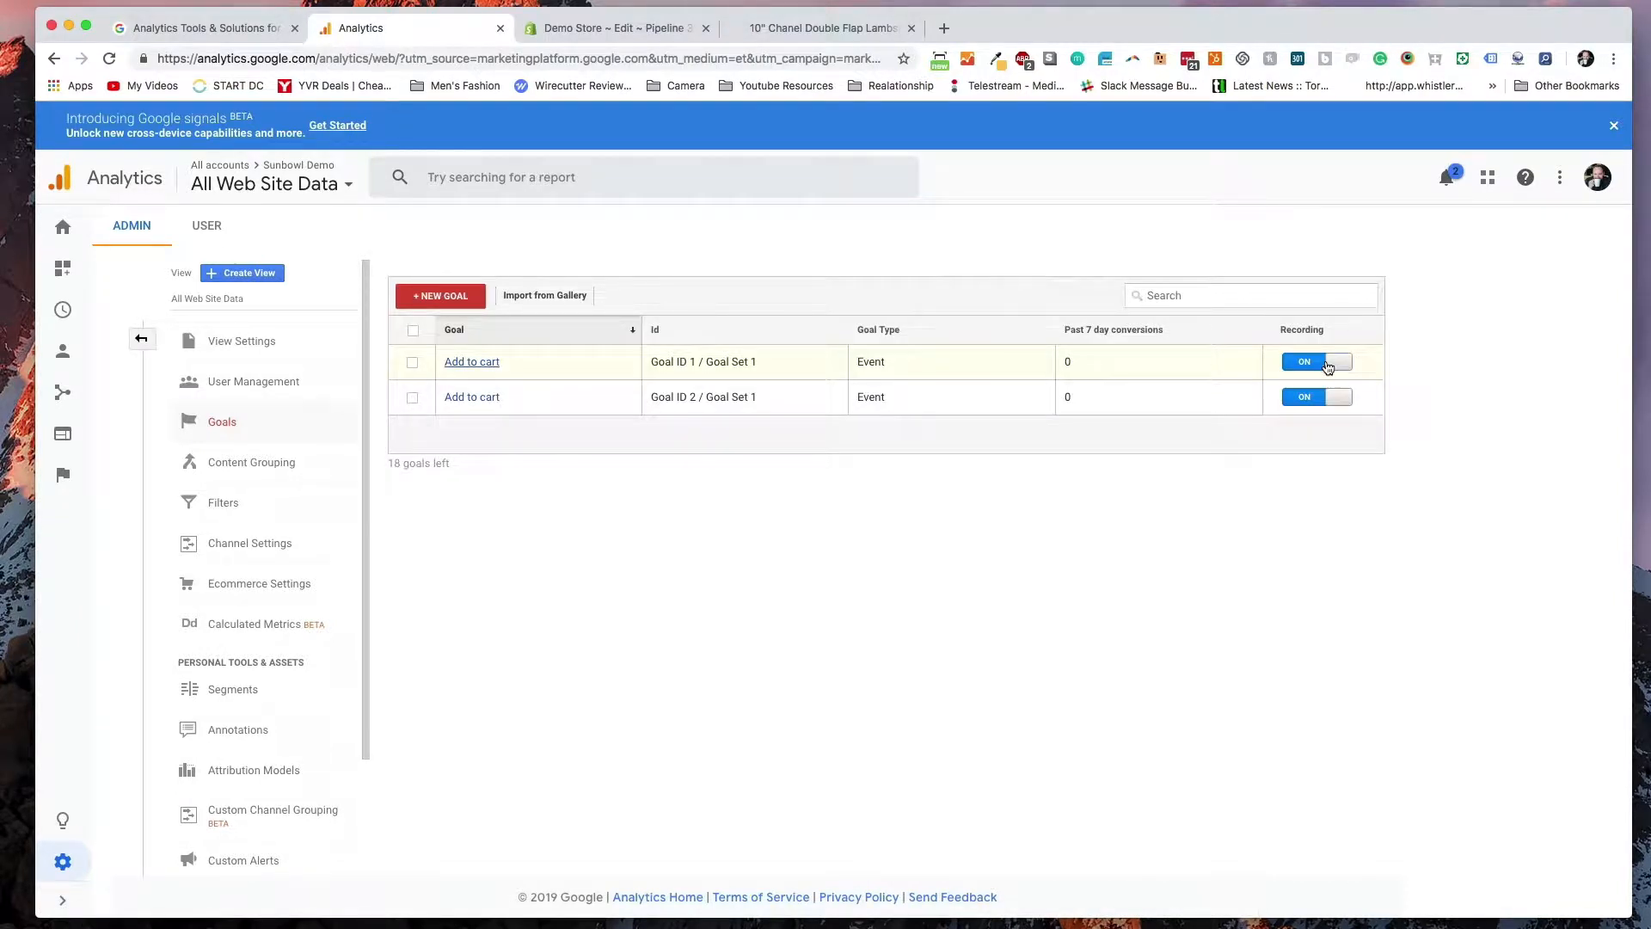
{"action": "left_click", "coordinate": [1315, 361]}
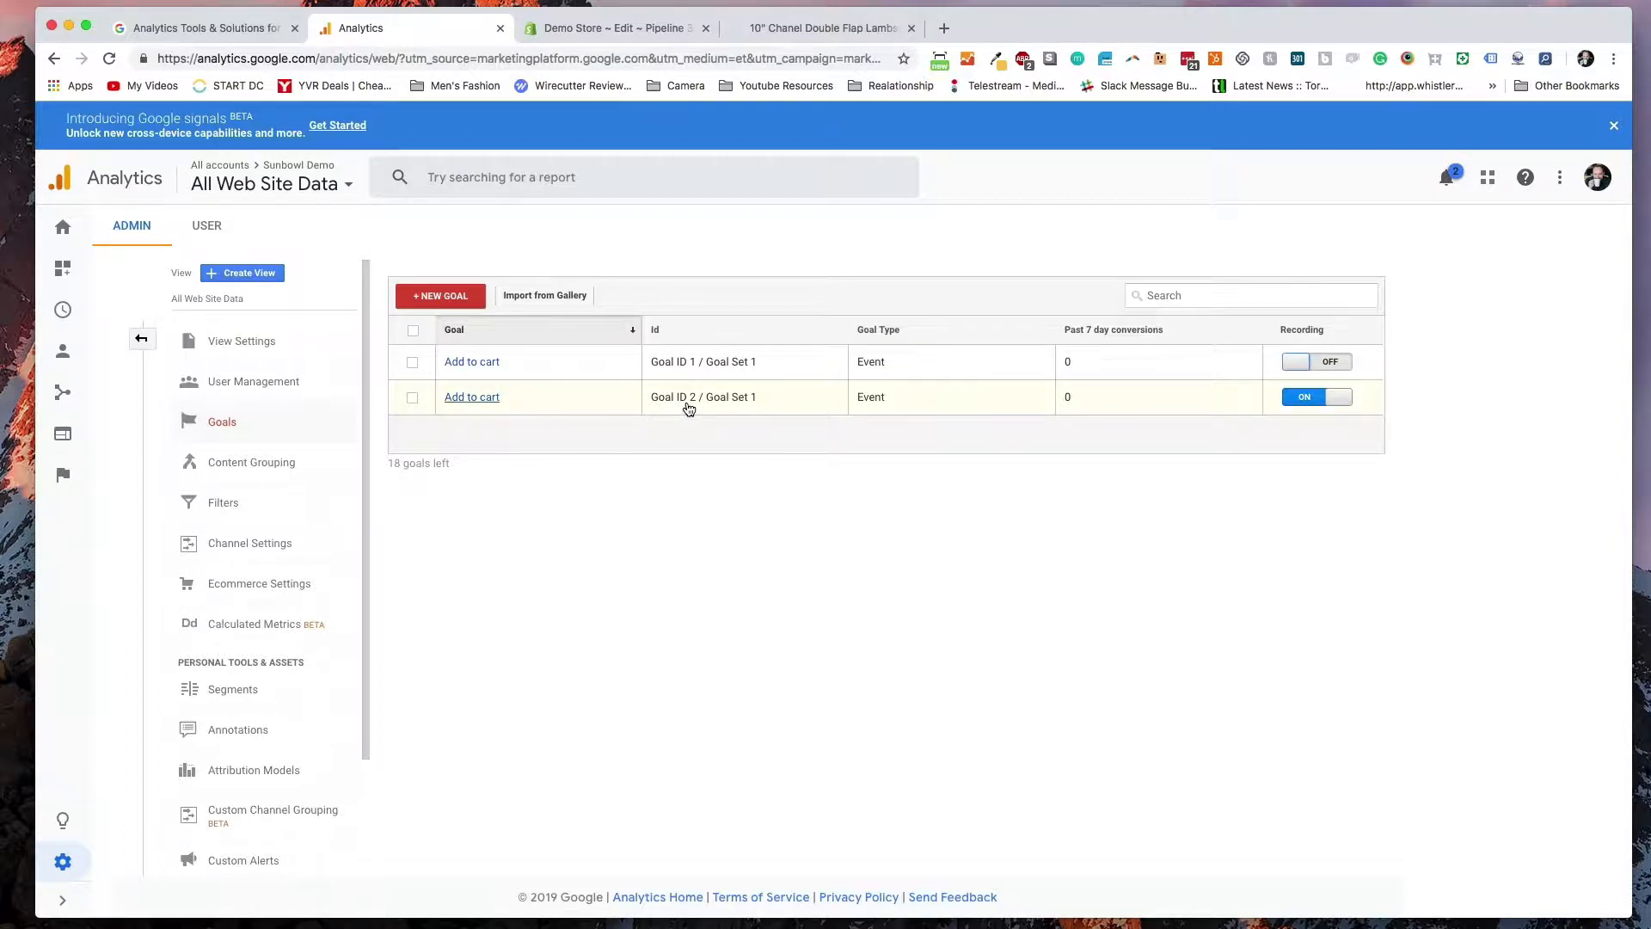
{"action": "mouse_move", "coordinate": [745, 402]}
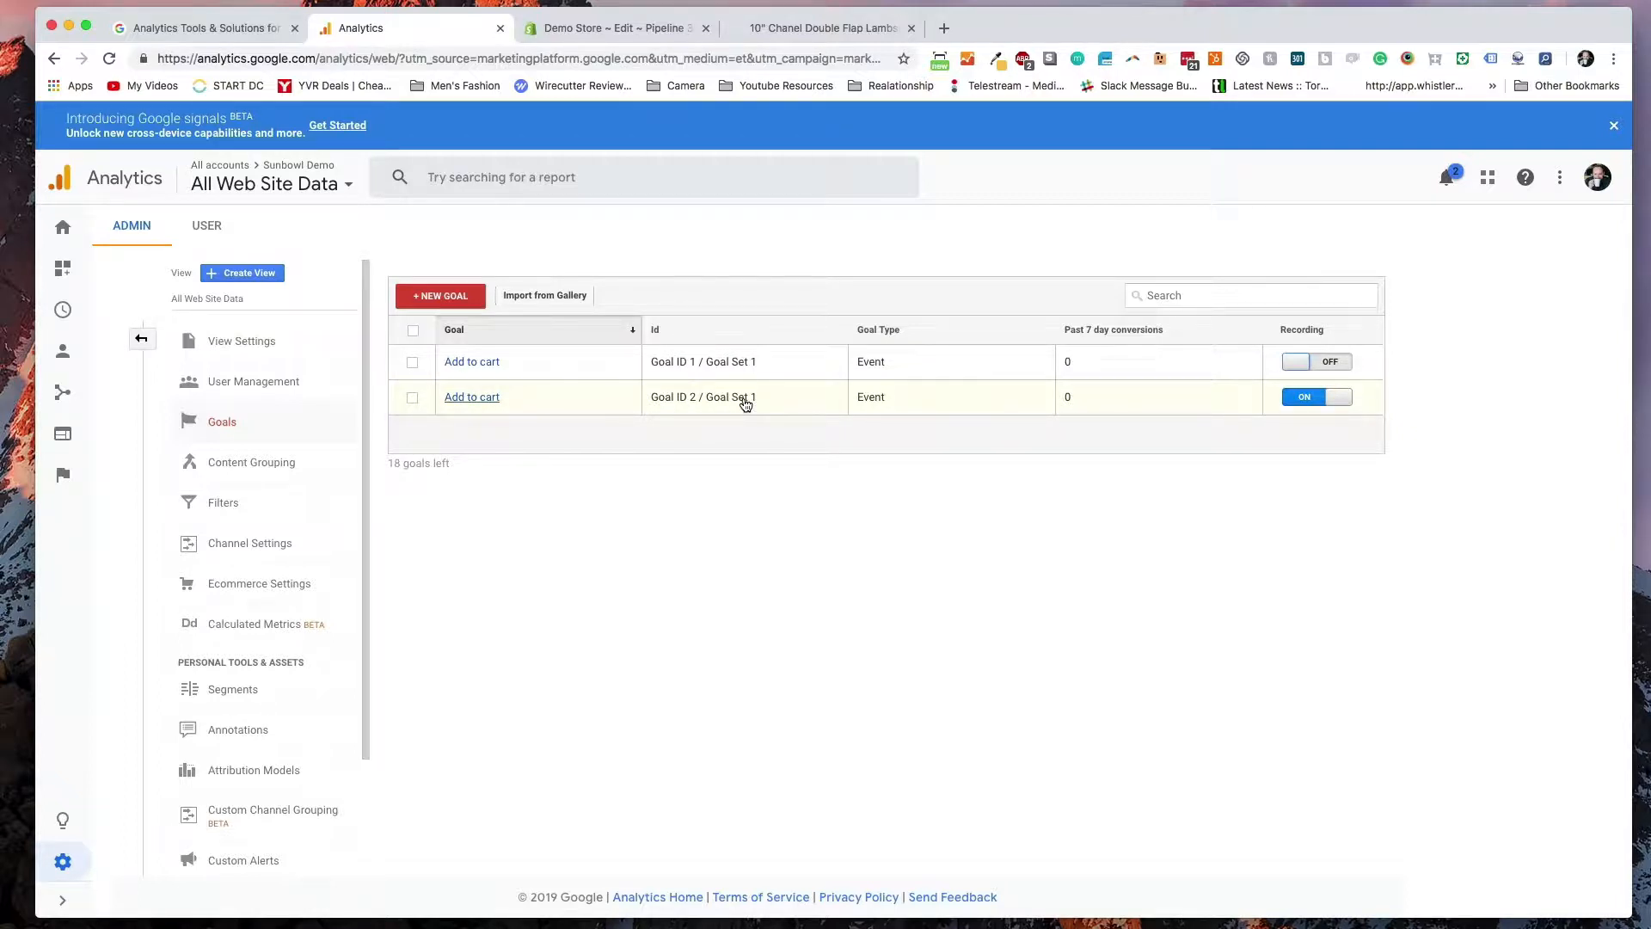
{"action": "mouse_move", "coordinate": [452, 494]}
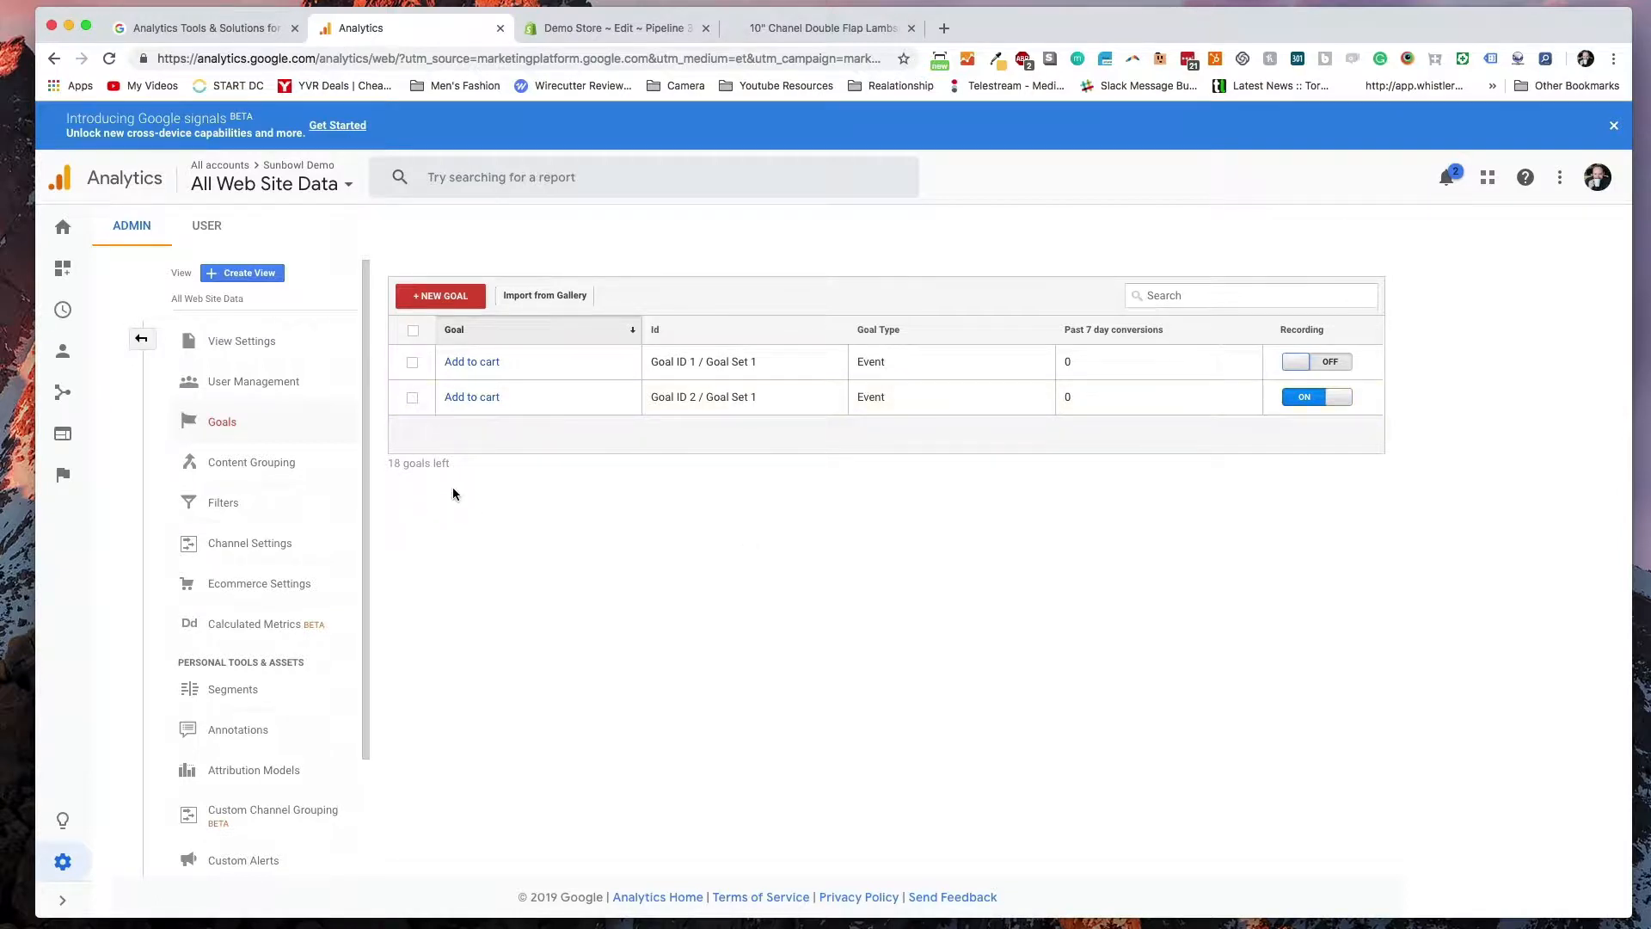
{"action": "mouse_move", "coordinate": [139, 339]}
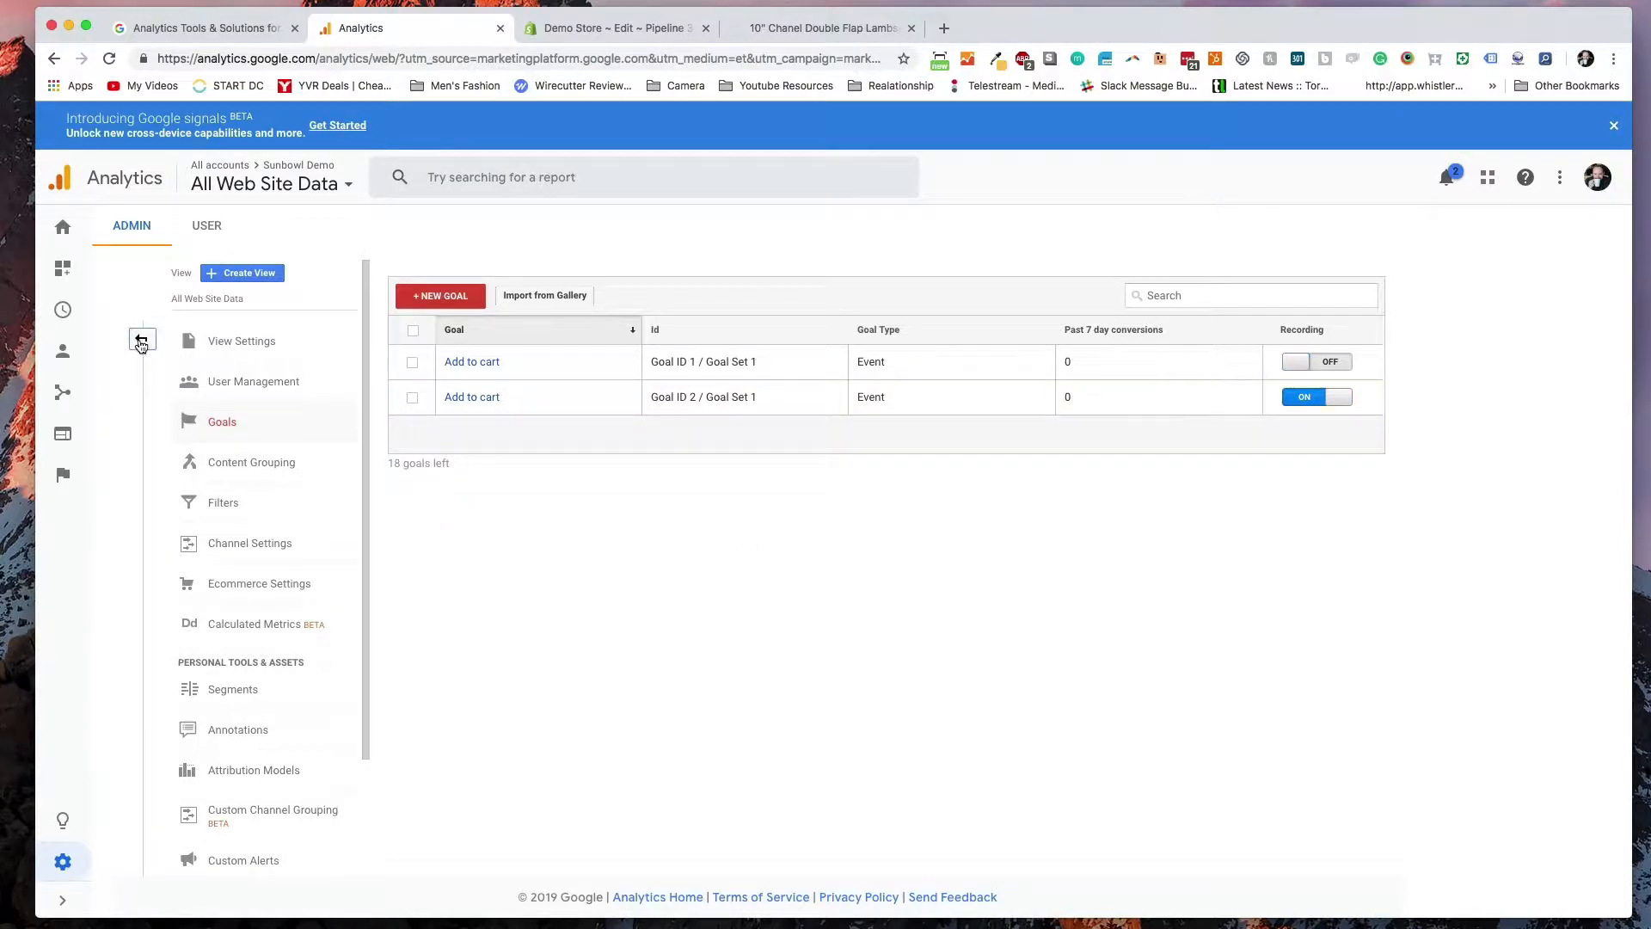
{"action": "left_click", "coordinate": [141, 340]}
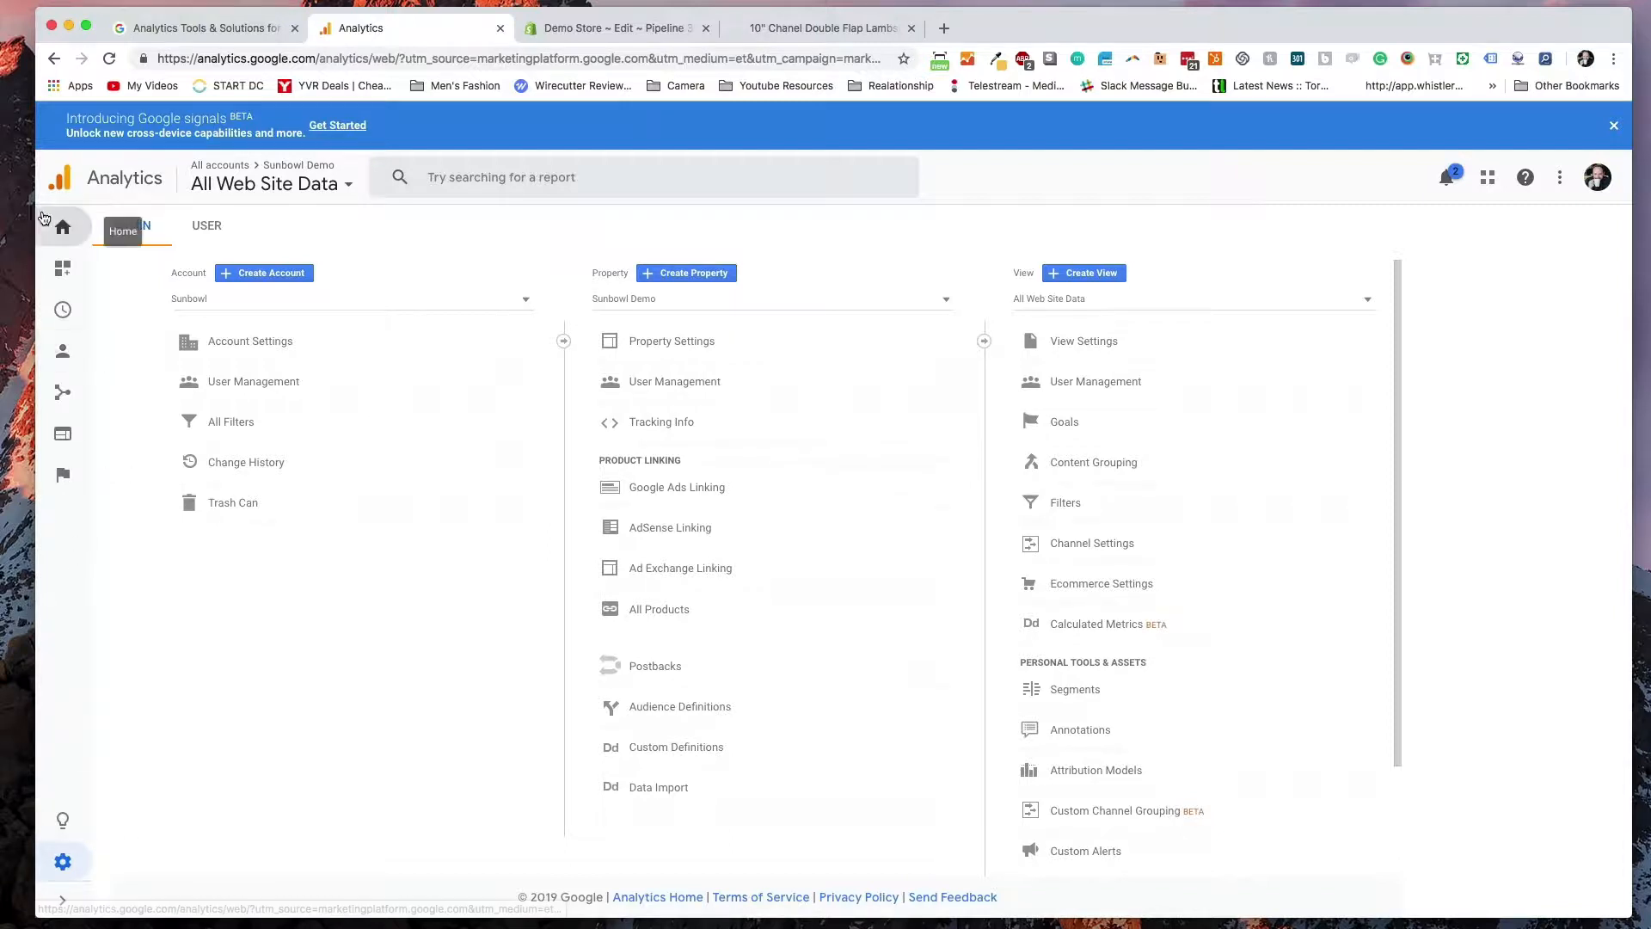
- Go to Home and open Behavior > Experiments to reach the content experiments form
{"action": "left_click", "coordinate": [62, 227]}
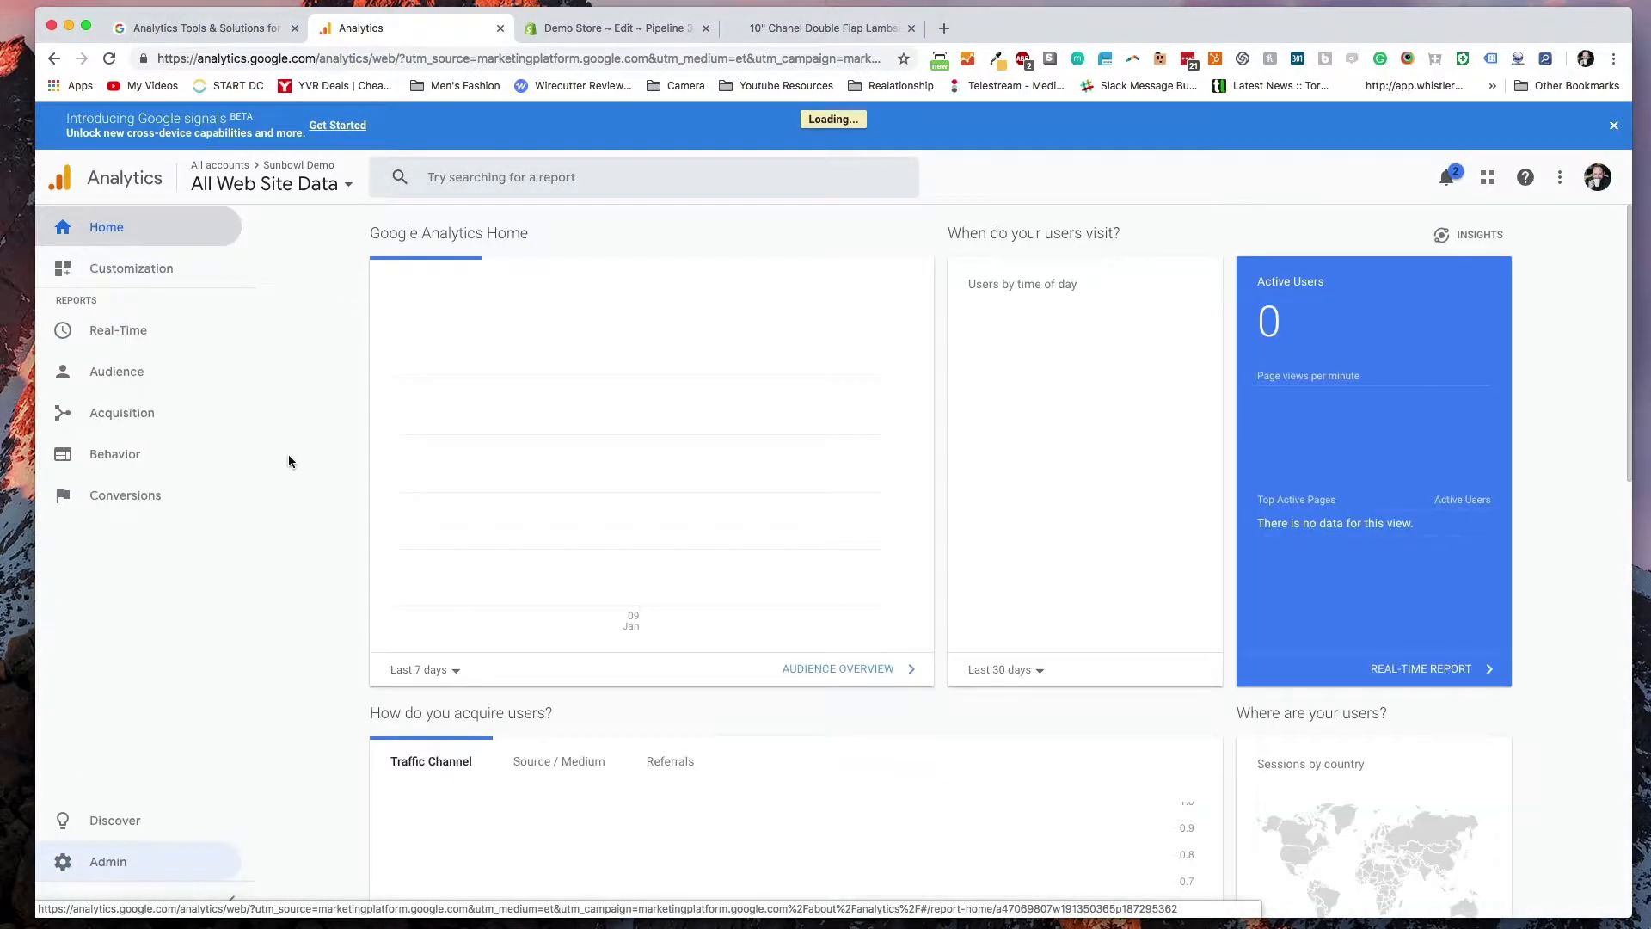
{"action": "left_click", "coordinate": [115, 454]}
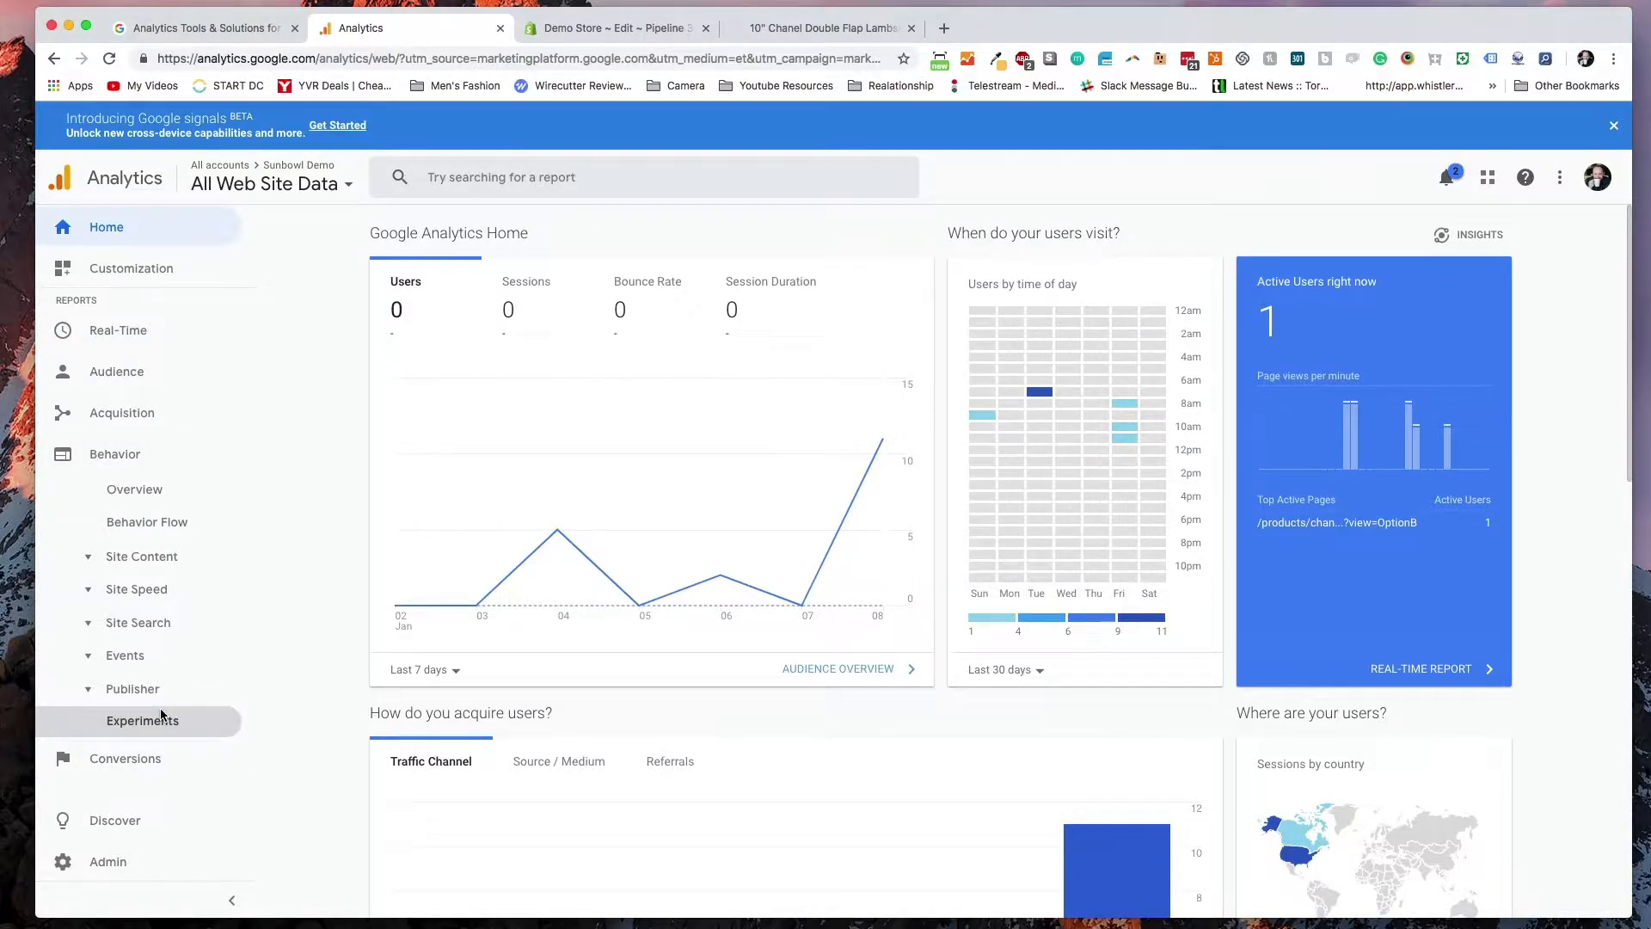
{"action": "left_click", "coordinate": [143, 720]}
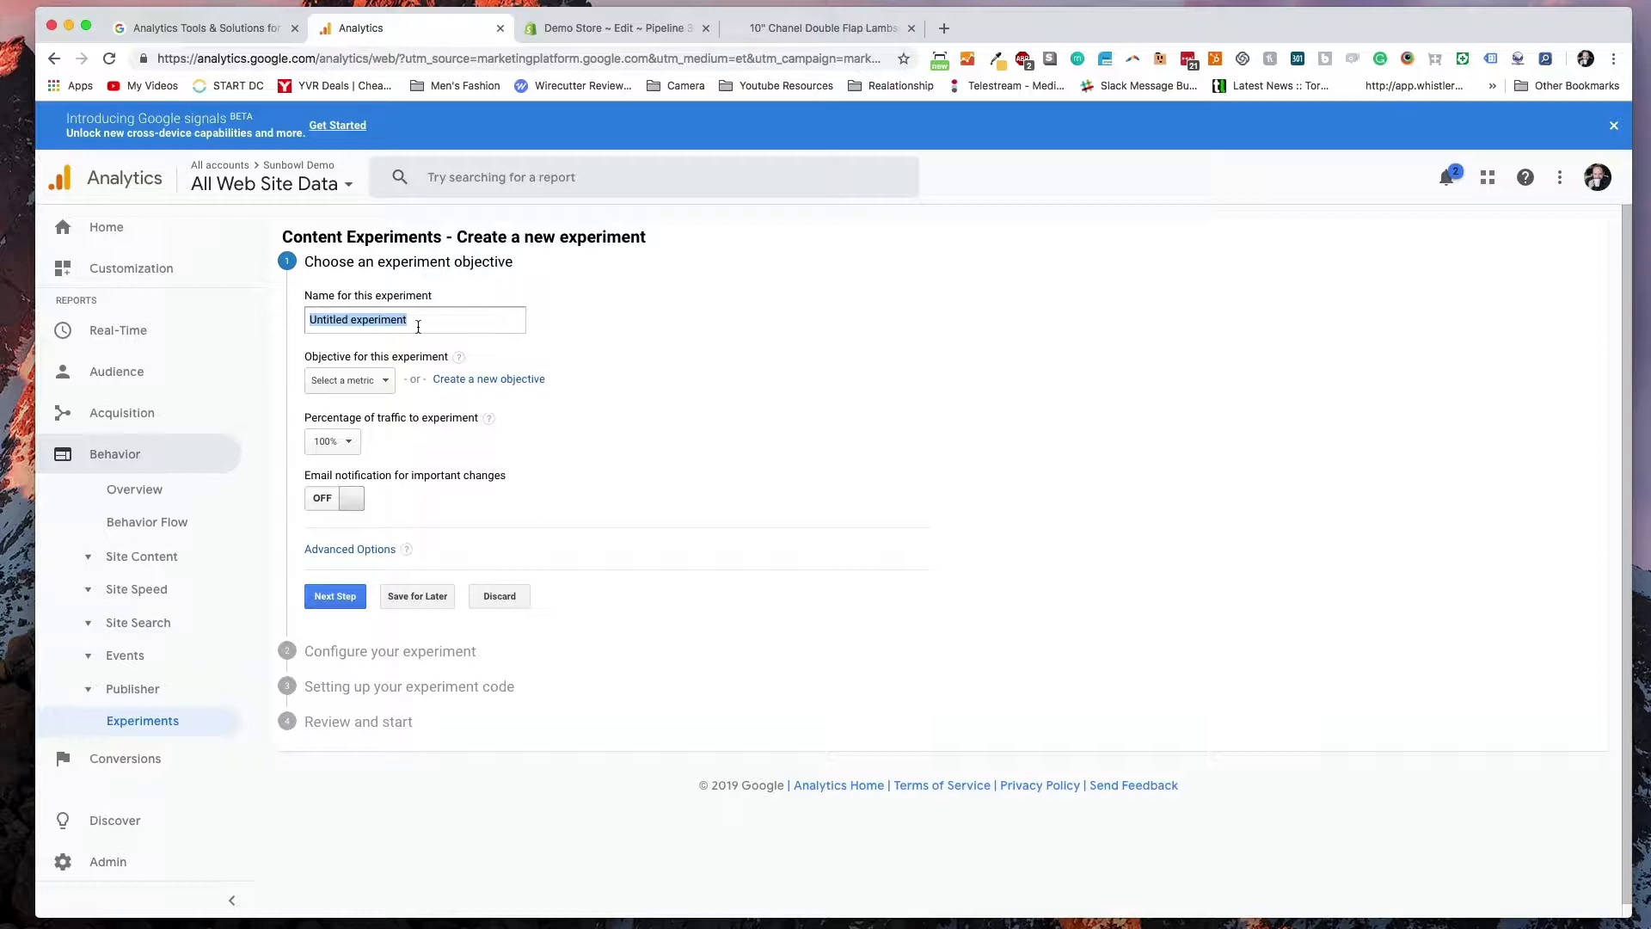
- Name the experiment 'Price Vs No Price CTA', set Goal 2 Add to cart as the objective, and continue
{"action": "type", "text": "Price Vs No Price CT"}
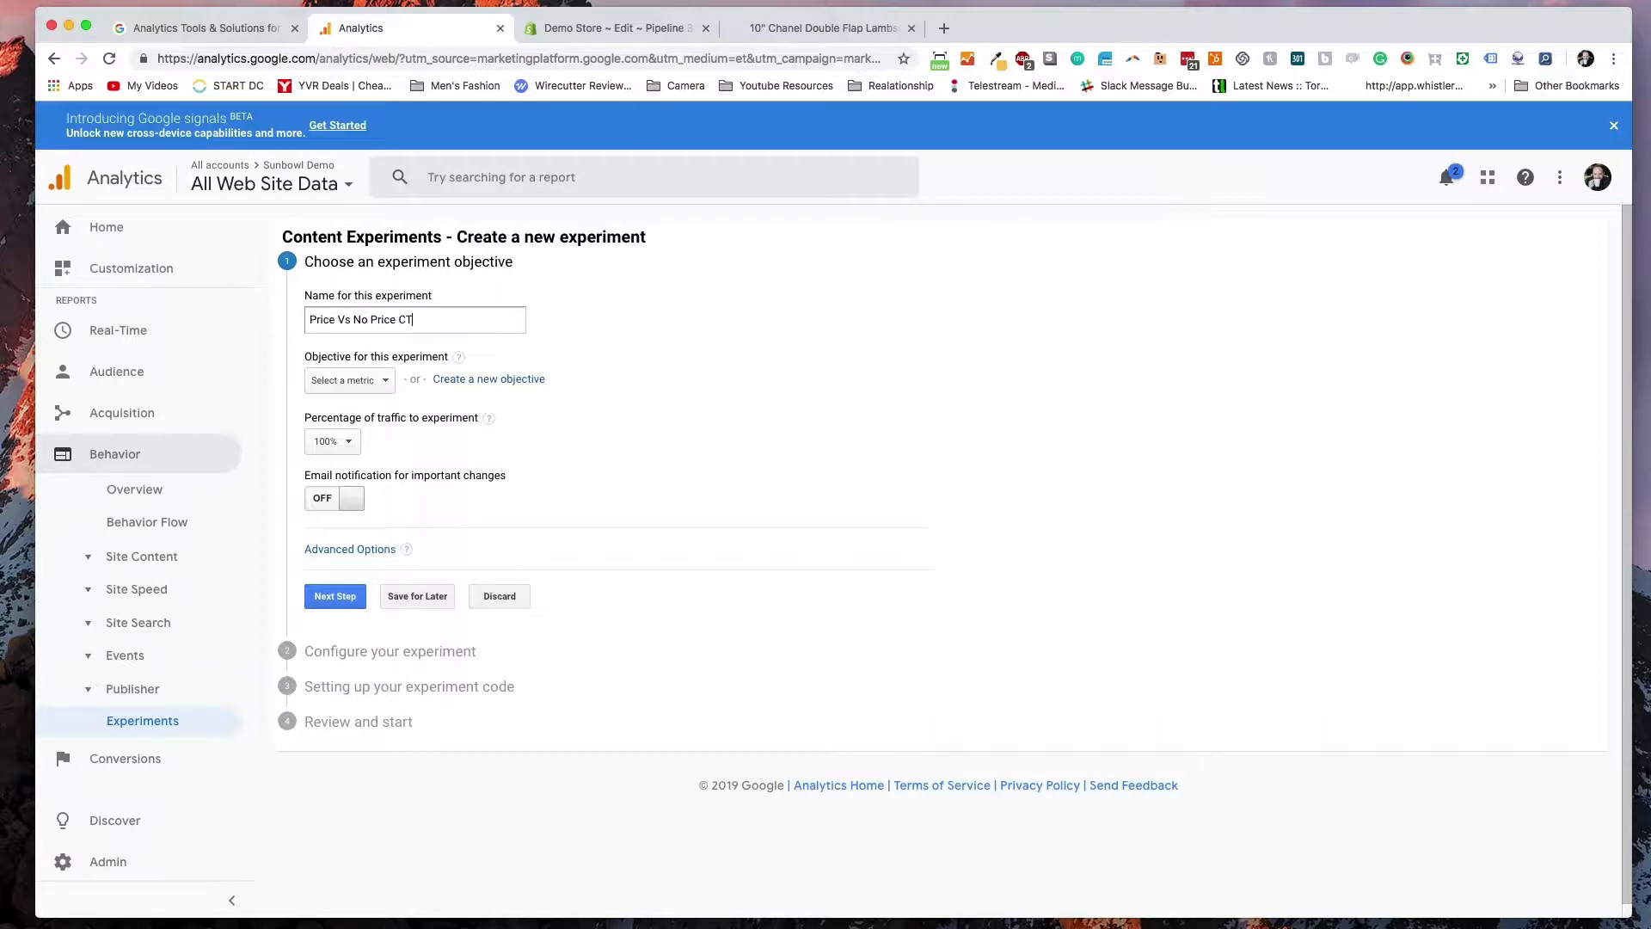
{"action": "type", "text": "A"}
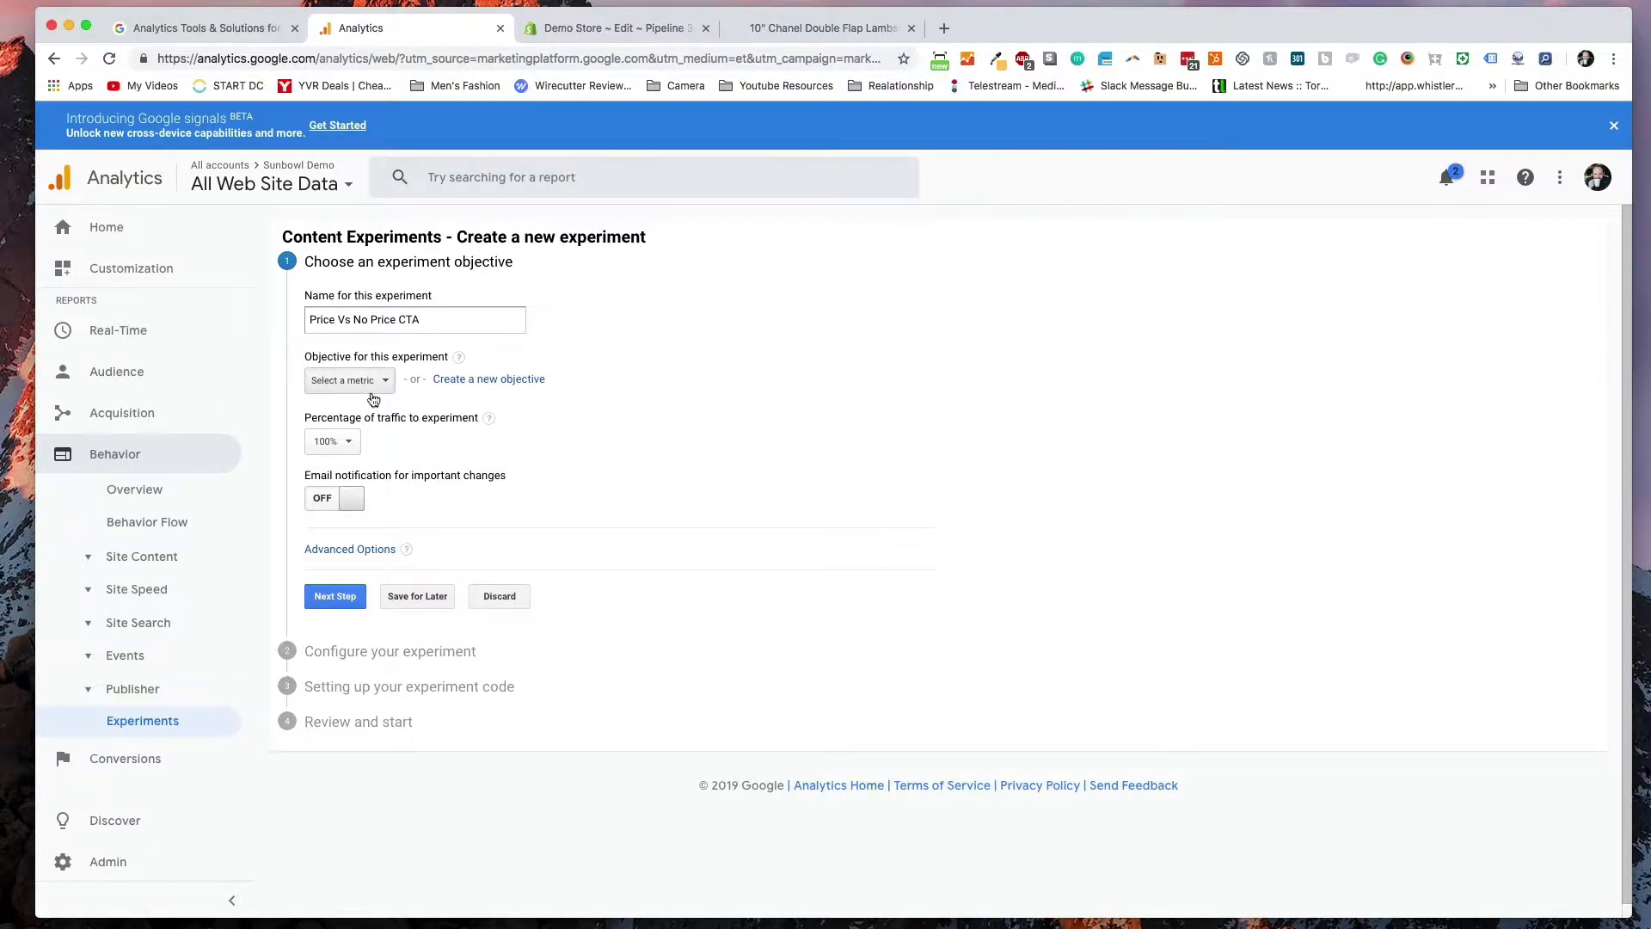
{"action": "left_click", "coordinate": [348, 380]}
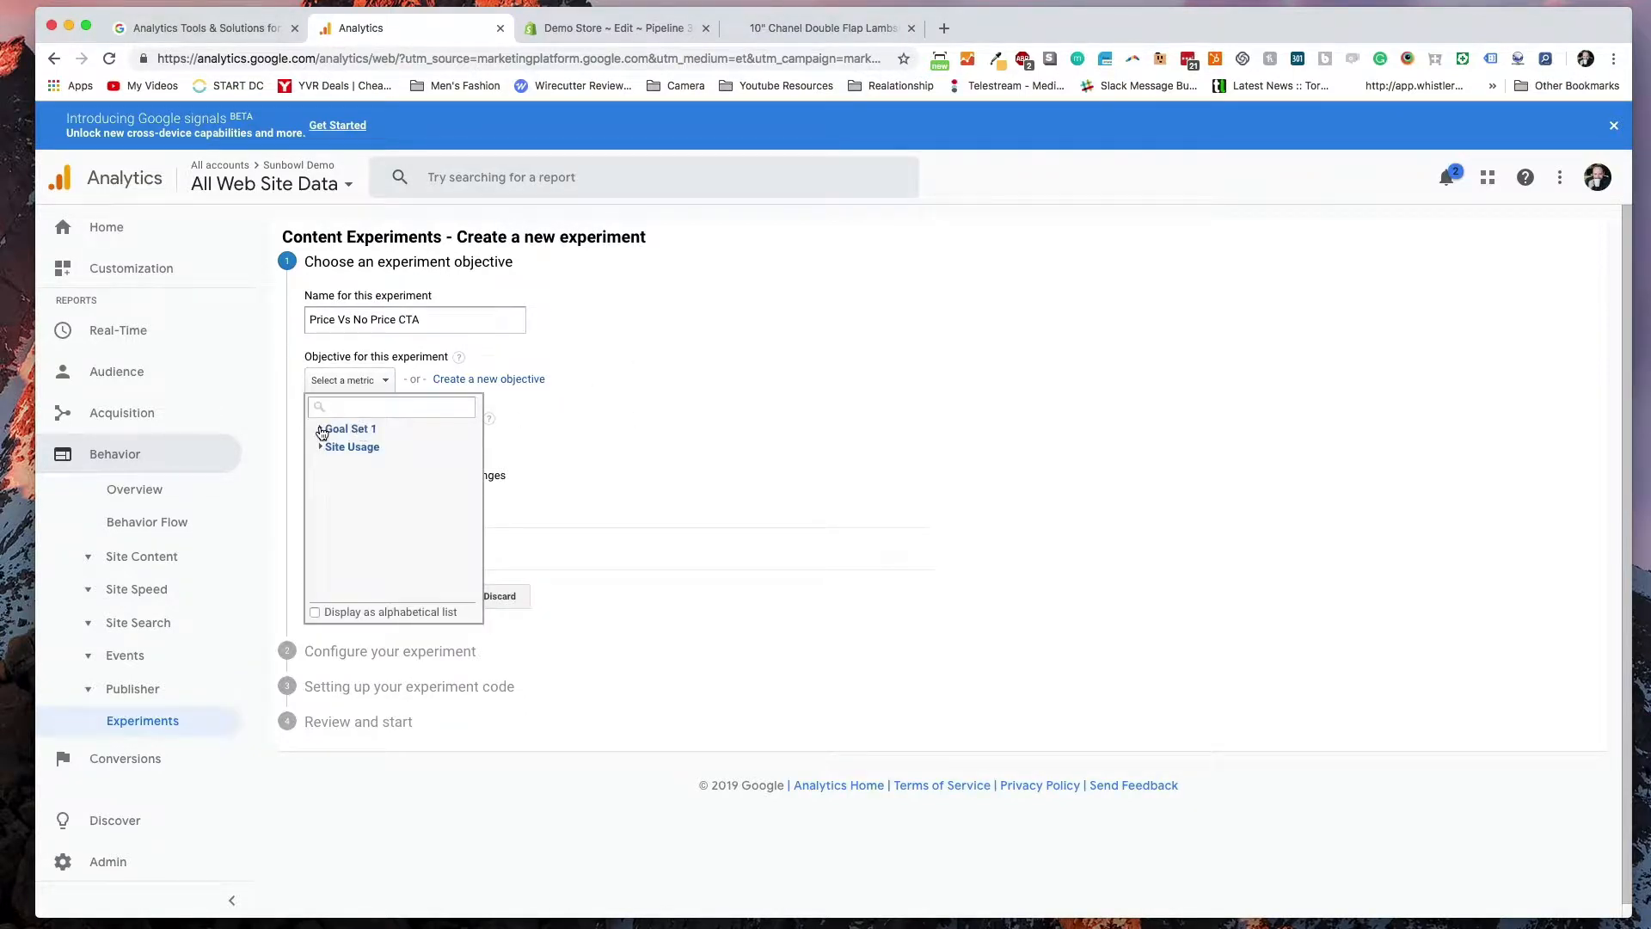
{"action": "left_click", "coordinate": [349, 428]}
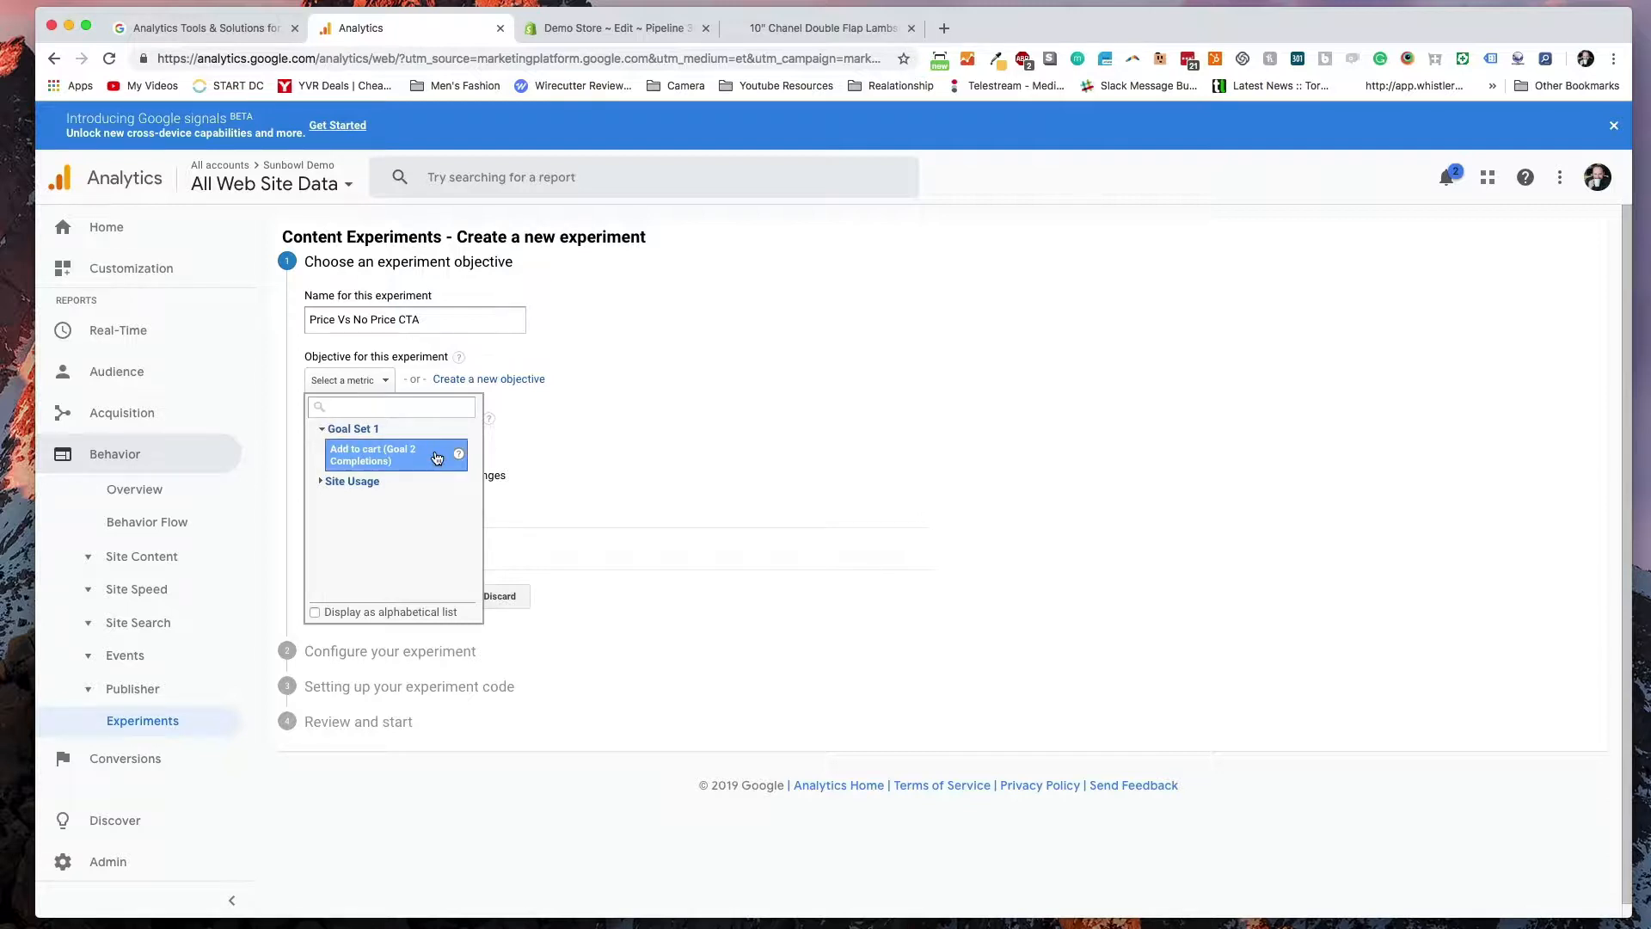
{"action": "left_click", "coordinate": [395, 454]}
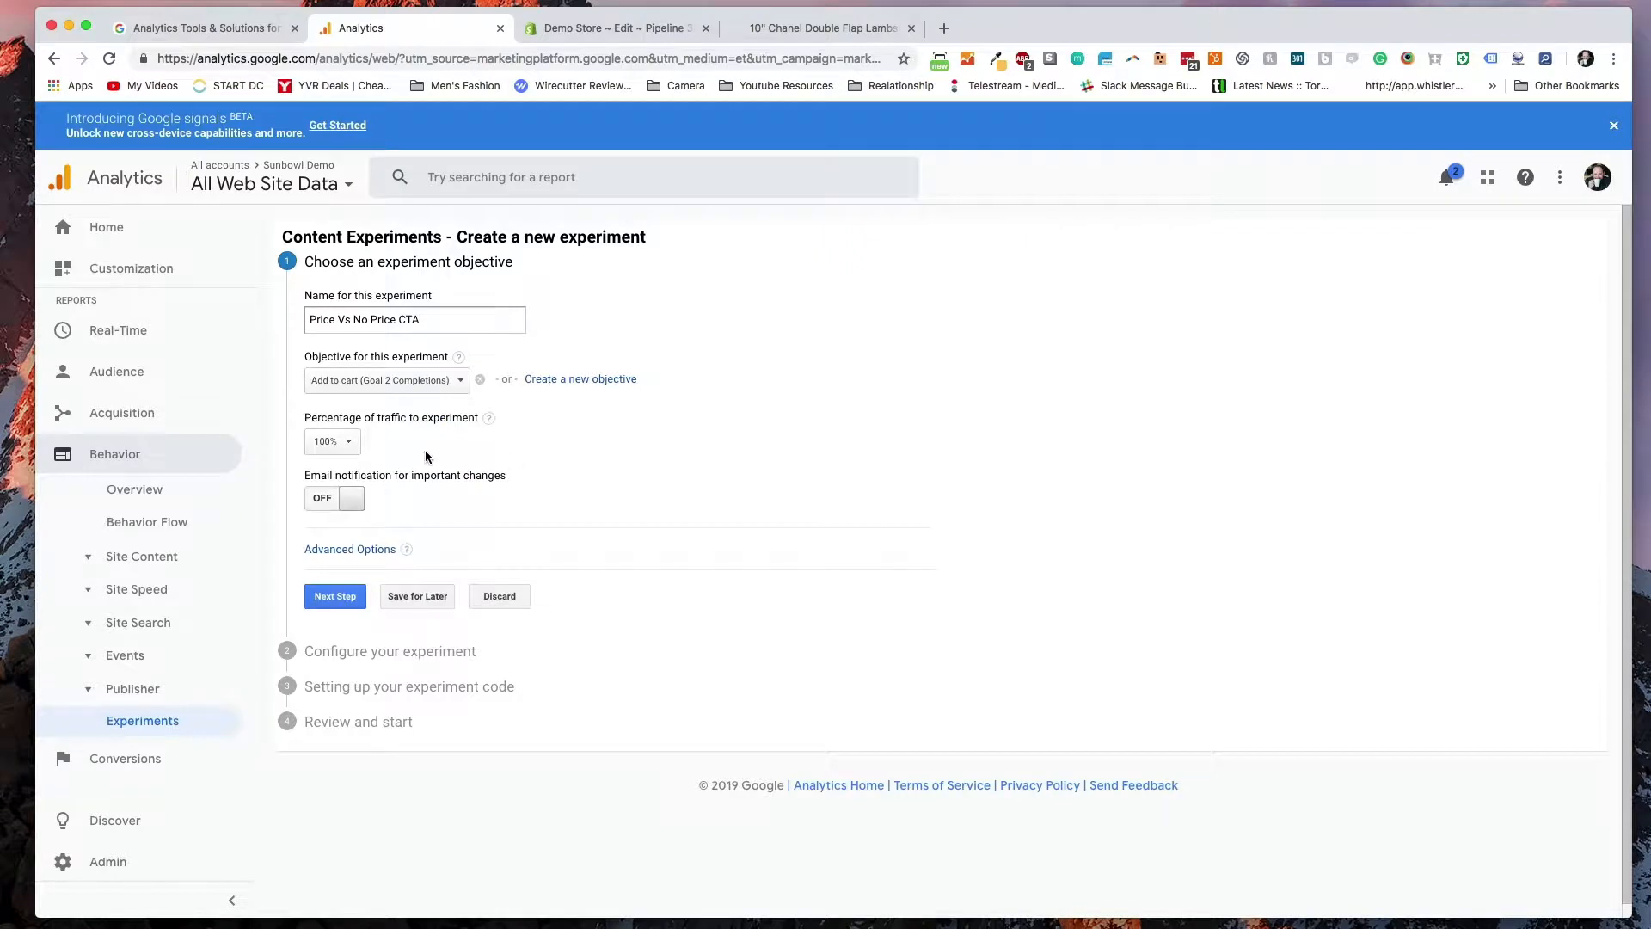
{"action": "mouse_move", "coordinate": [424, 436]}
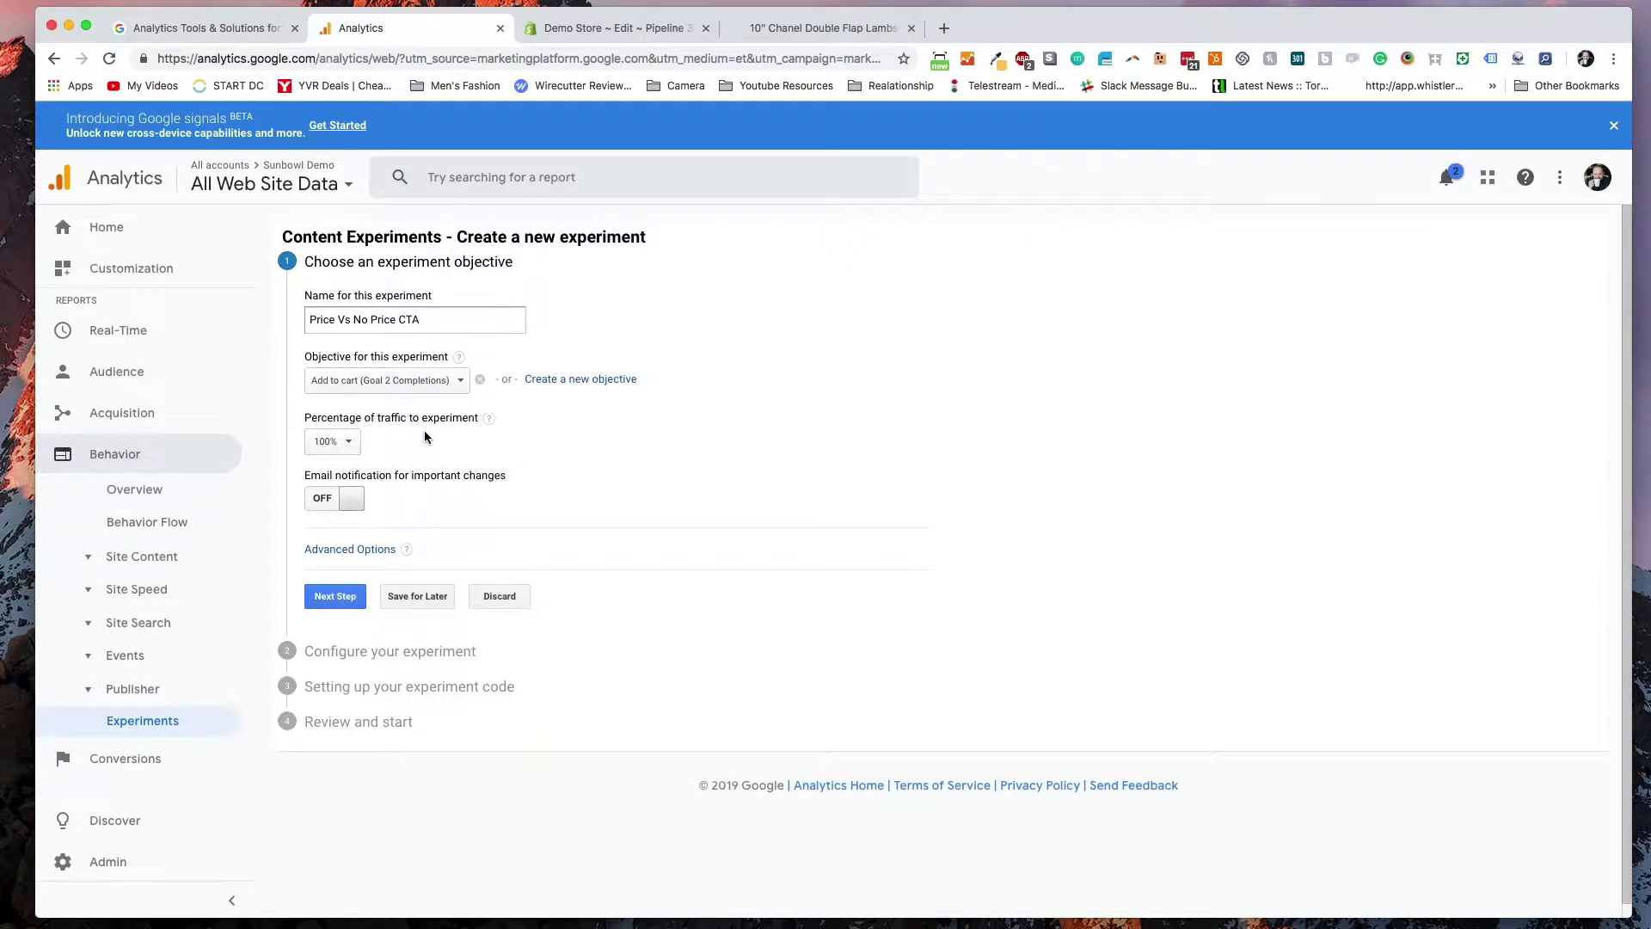
{"action": "mouse_move", "coordinate": [525, 501]}
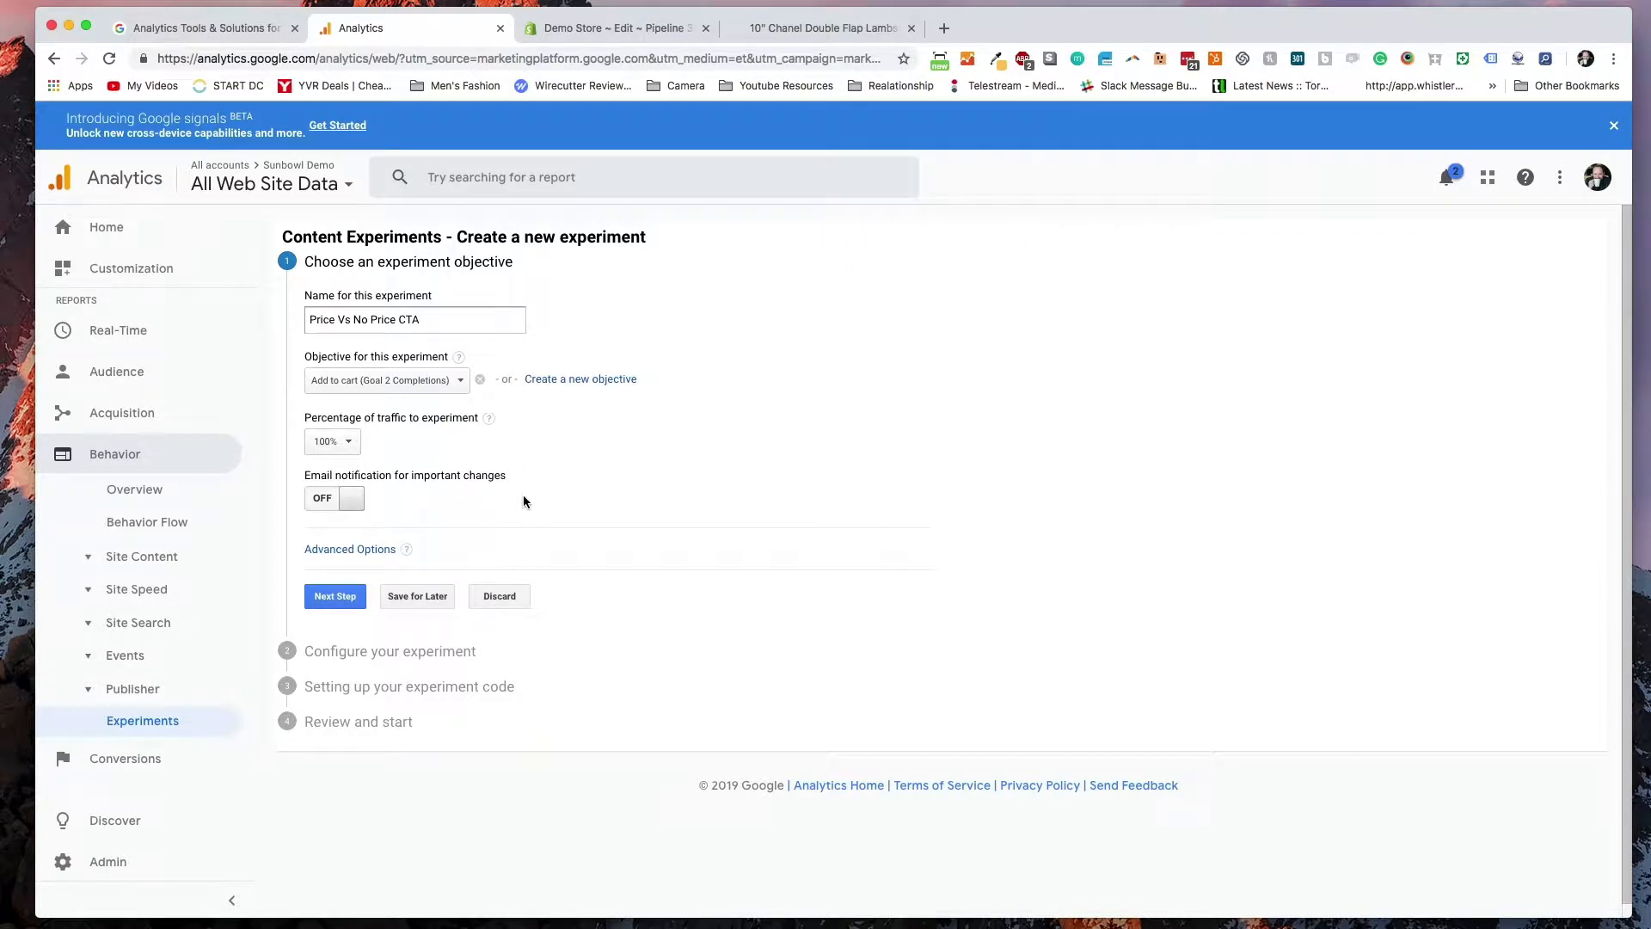
{"action": "mouse_move", "coordinate": [493, 475]}
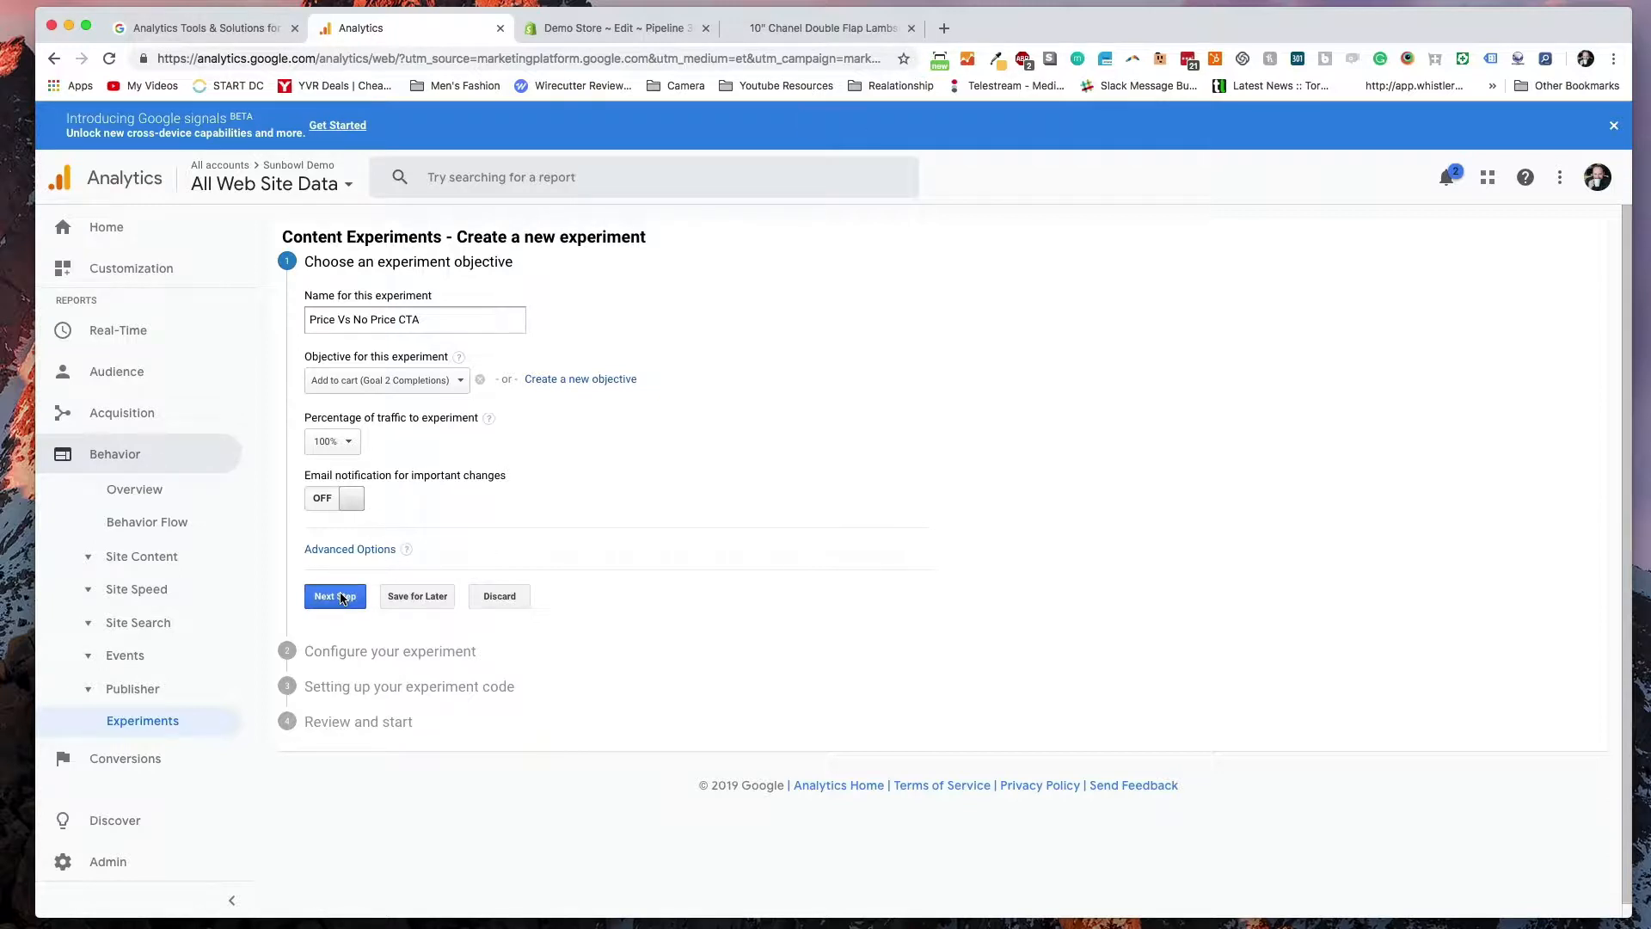
{"action": "left_click", "coordinate": [335, 597]}
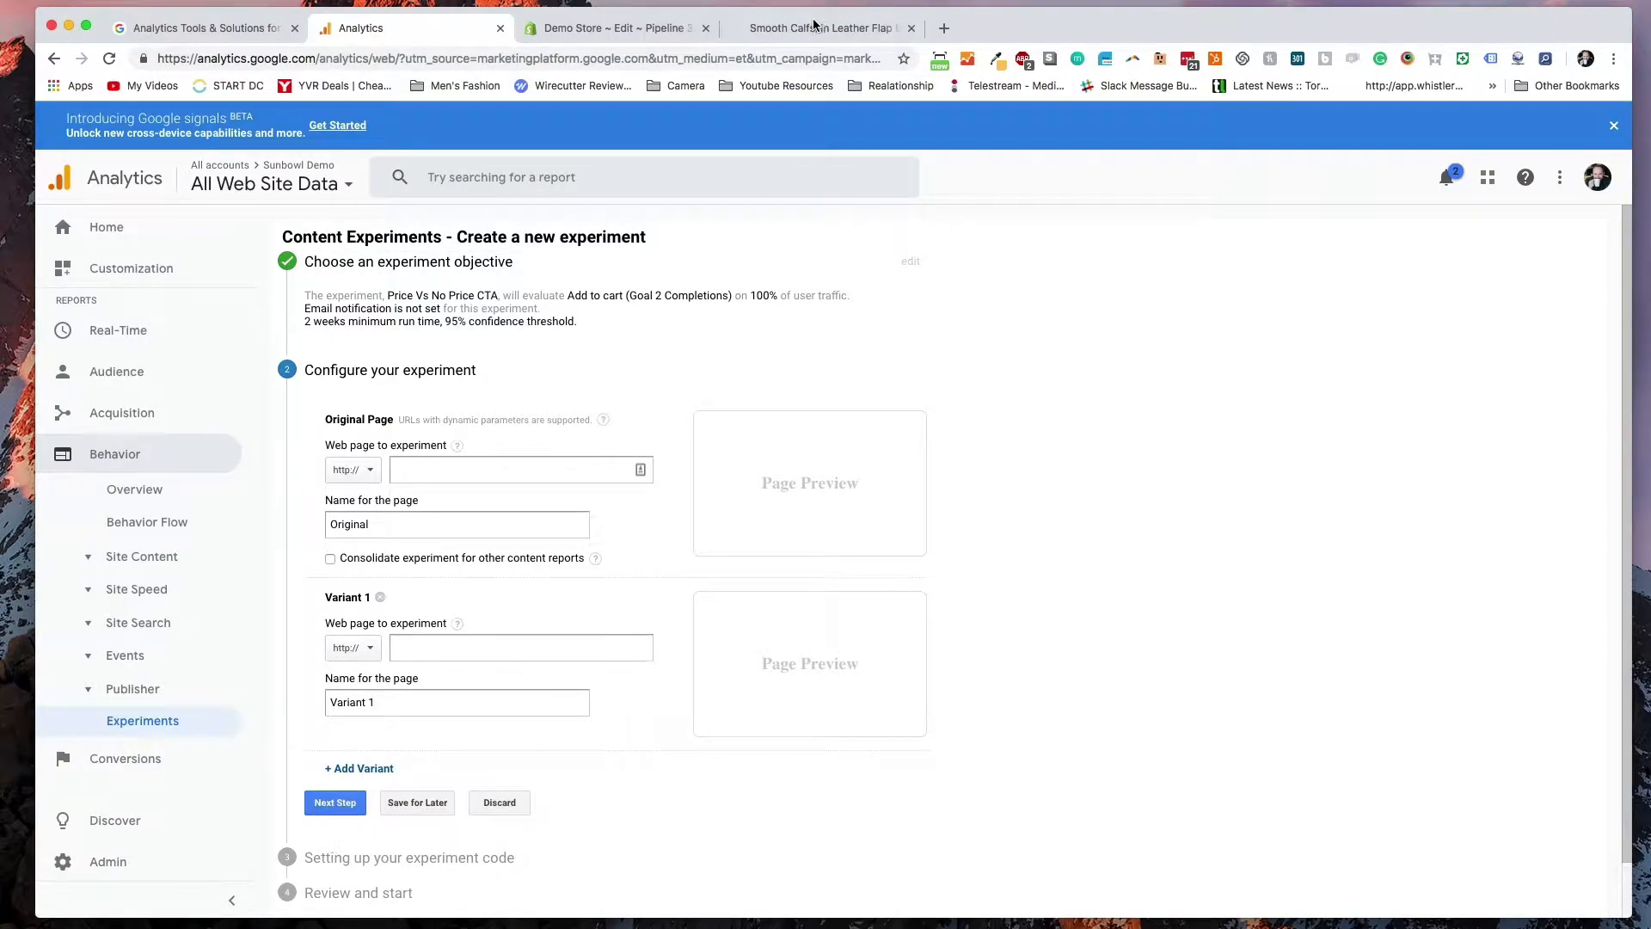
- Enter the Demo Store product URL with ?view=OptionA and ?view=Option parameters as the original and variant pages
{"action": "left_click", "coordinate": [822, 27]}
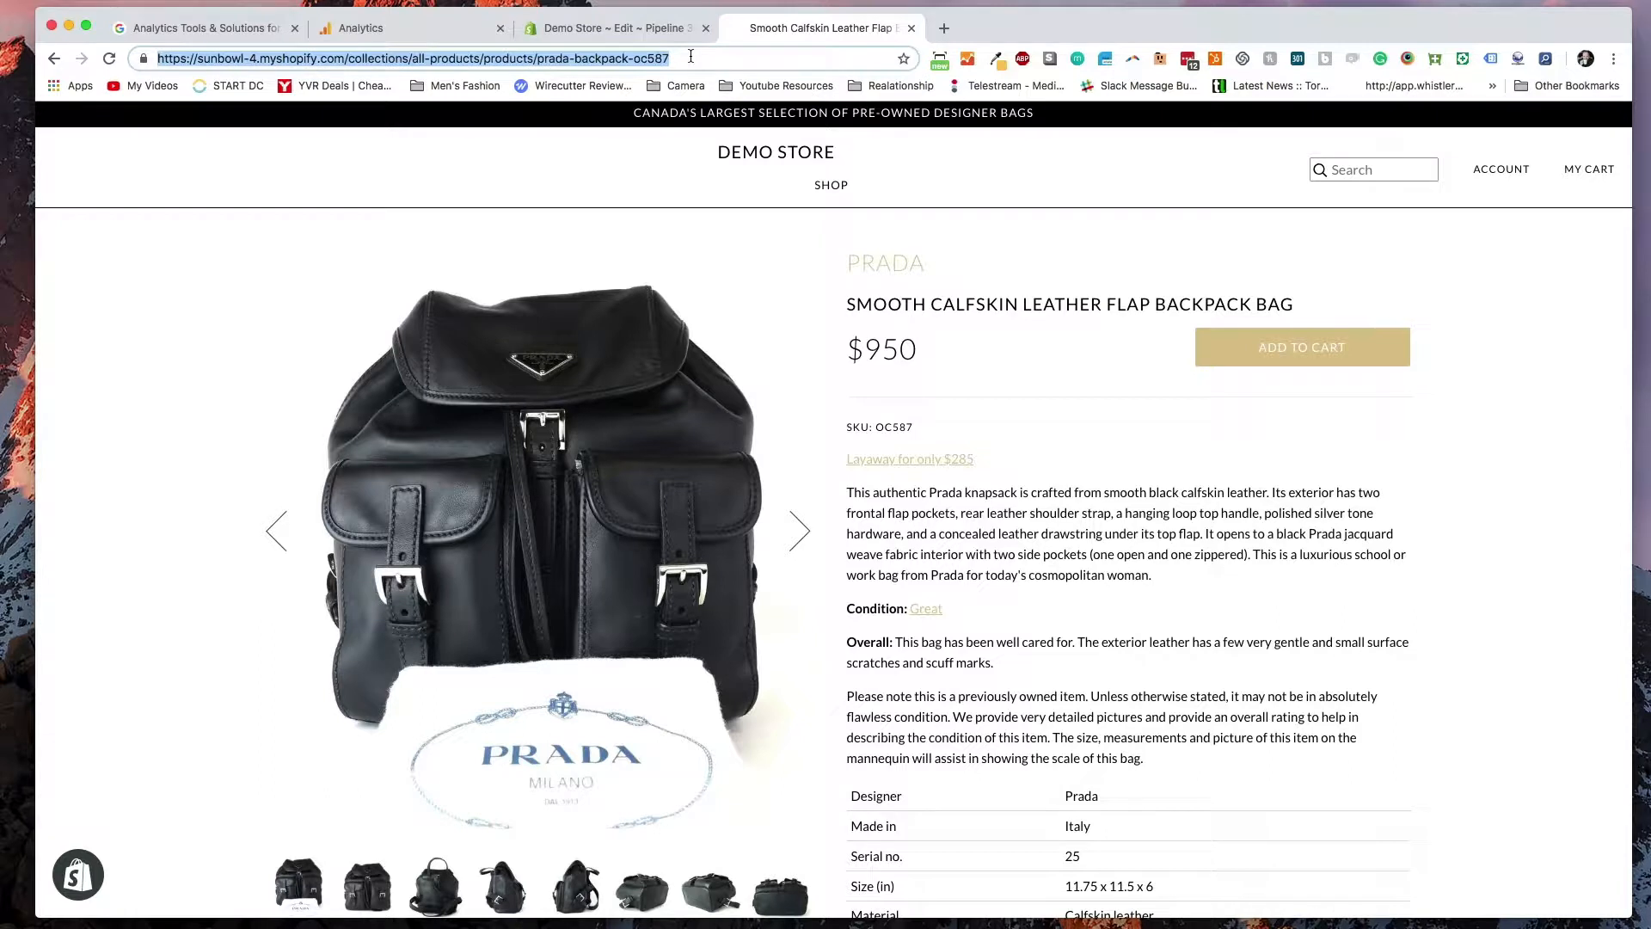
{"action": "type", "text": "?view"}
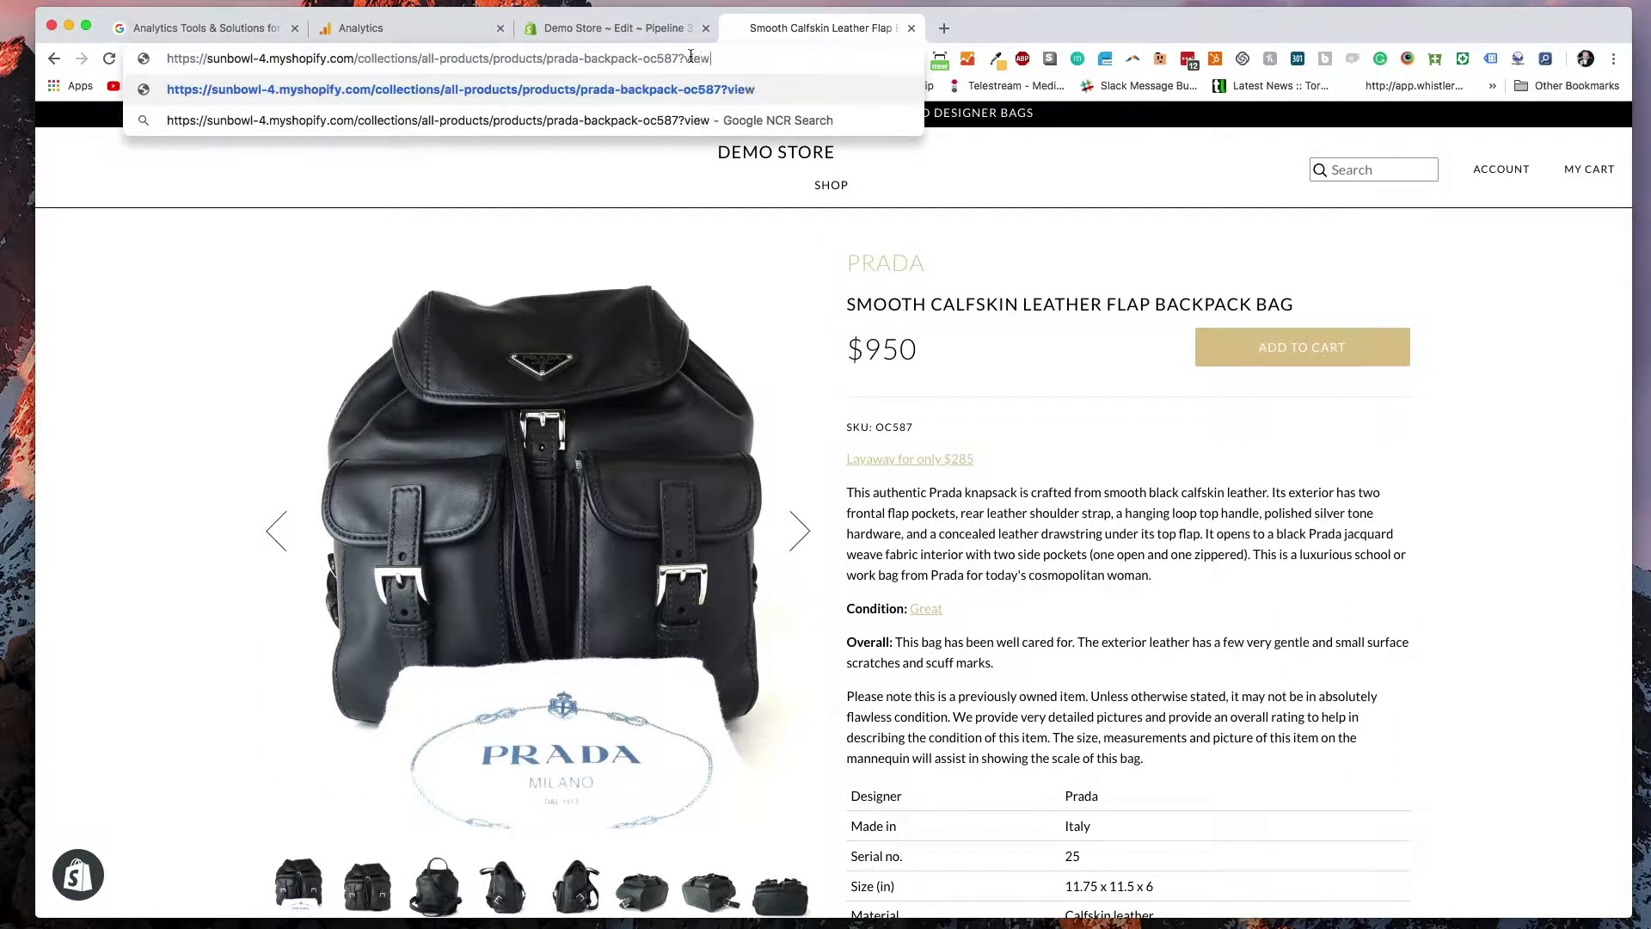
{"action": "type", "text": "=OptionA"}
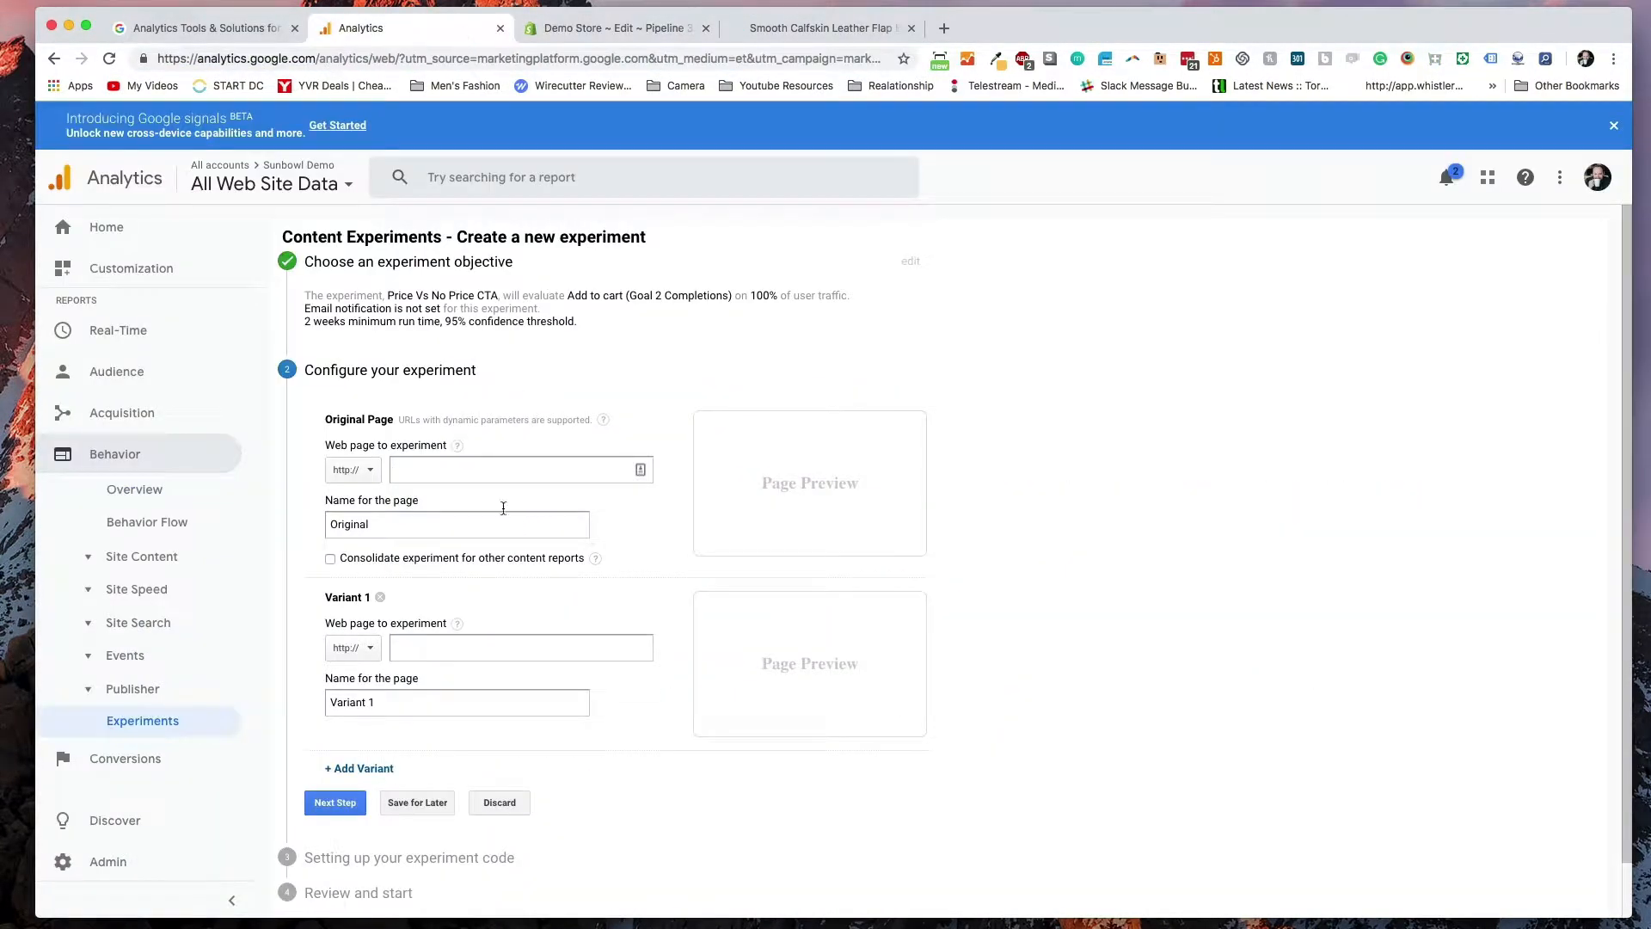
{"action": "type", "text": "sunbowl-4.myshopify.com/collections/all-products/"}
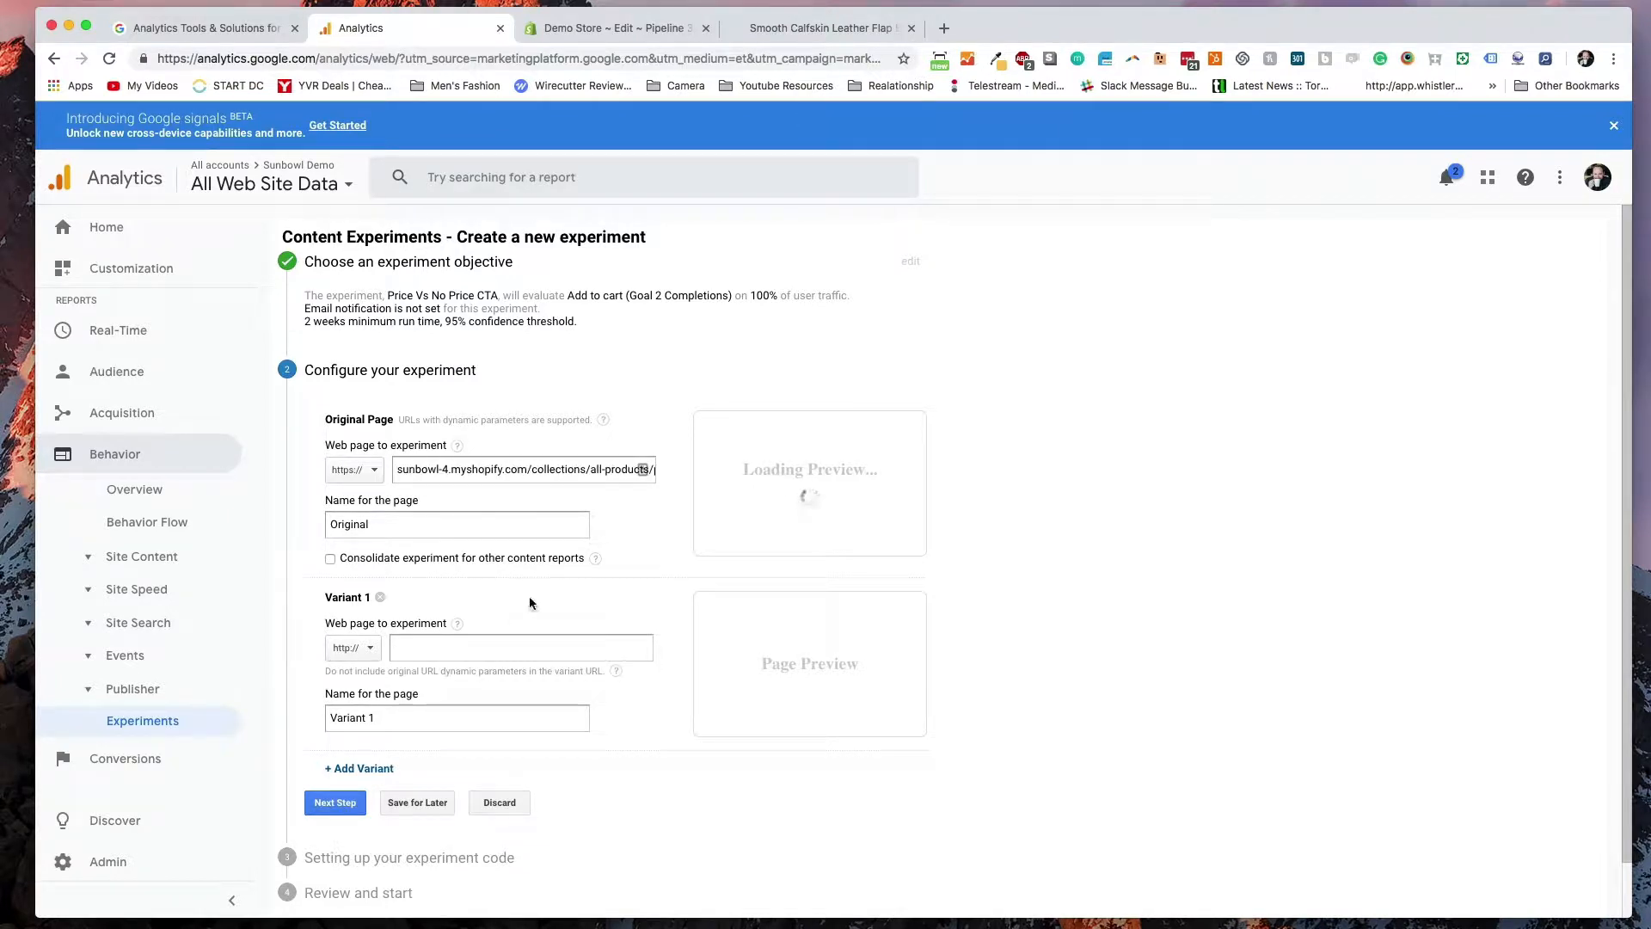
{"action": "type", "text": "lucts/products/prada-backpack-oc587?view=Option"}
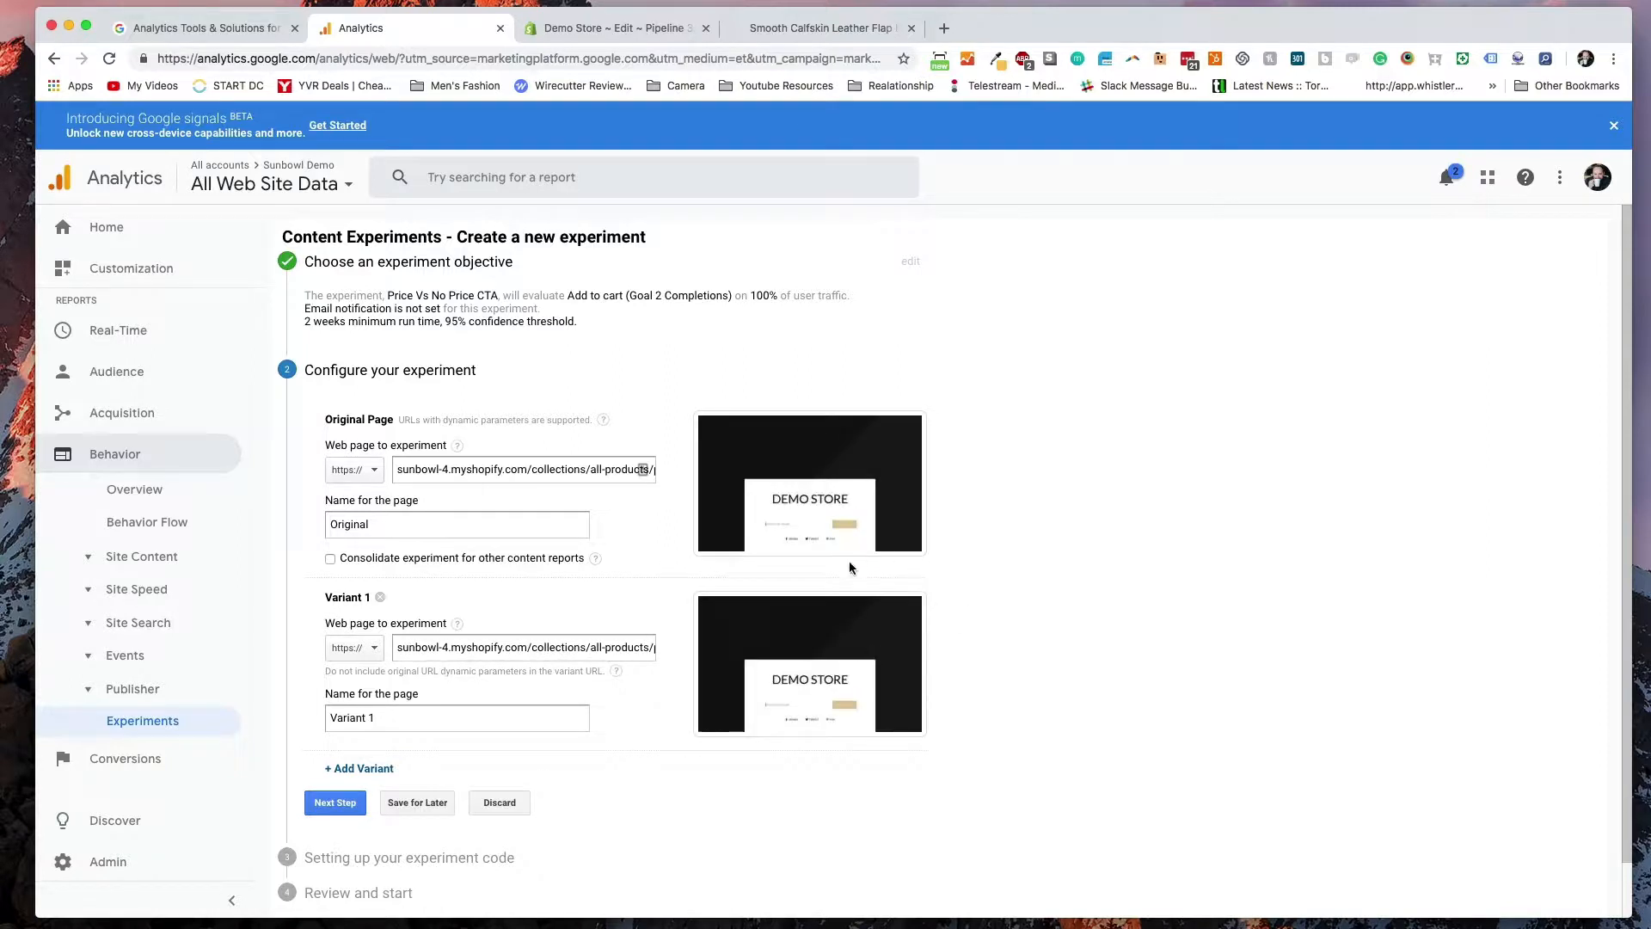
{"action": "mouse_move", "coordinate": [885, 548]}
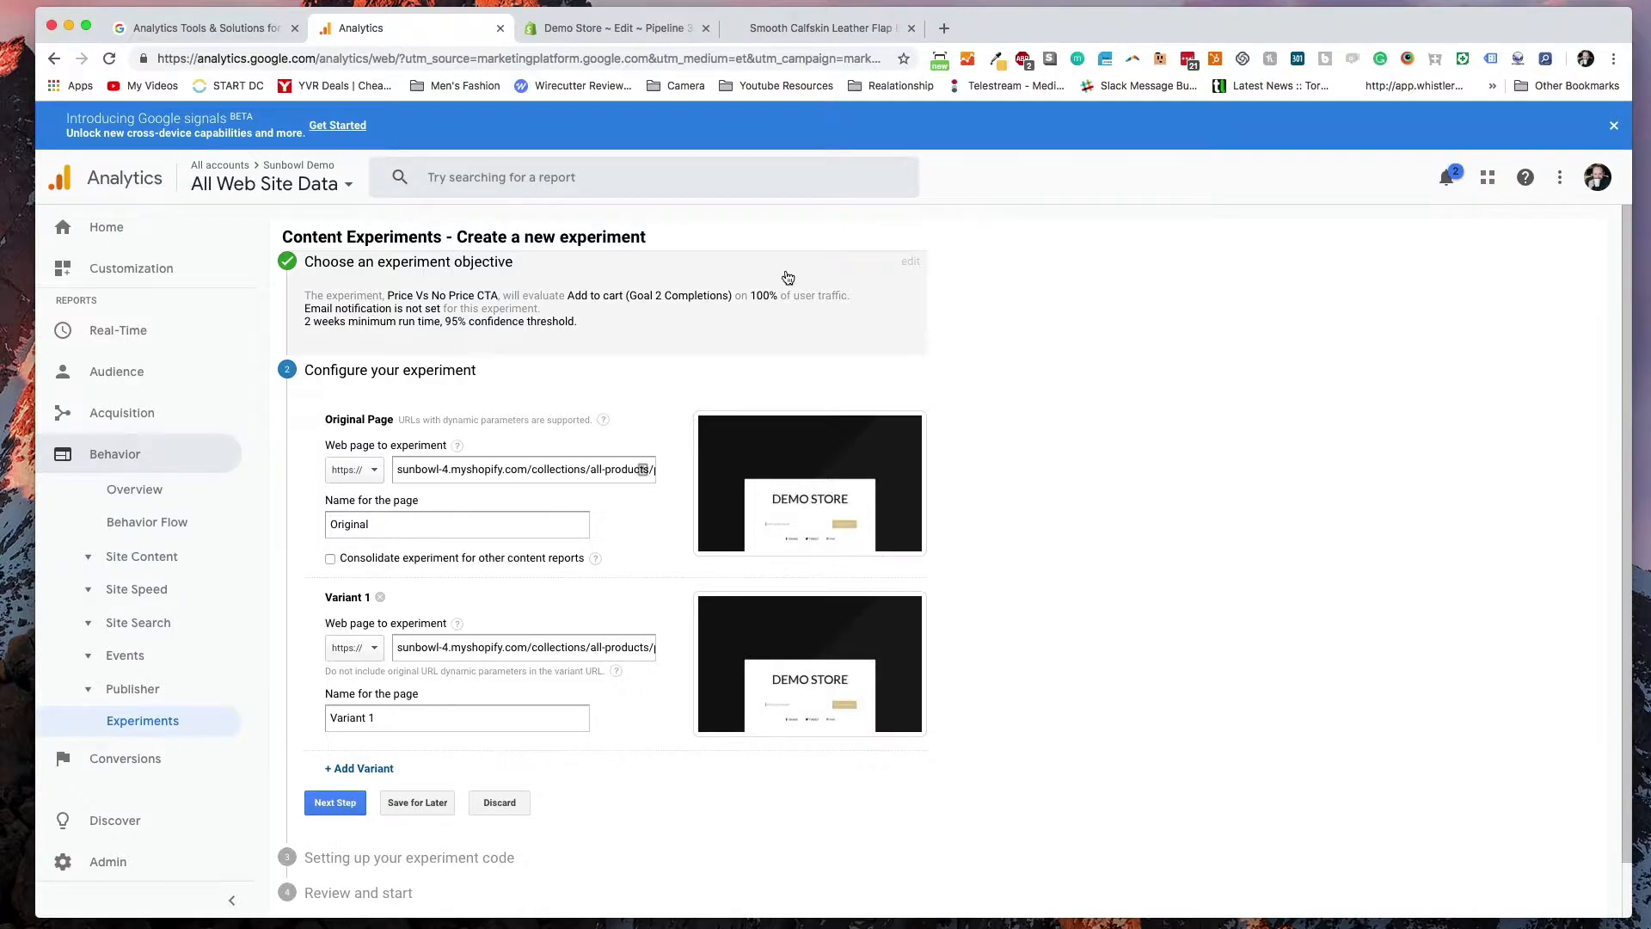
- Copy the Givenchy Nightingale tote bag page URL from the storefront for the experiment pages
{"action": "left_click", "coordinate": [615, 27]}
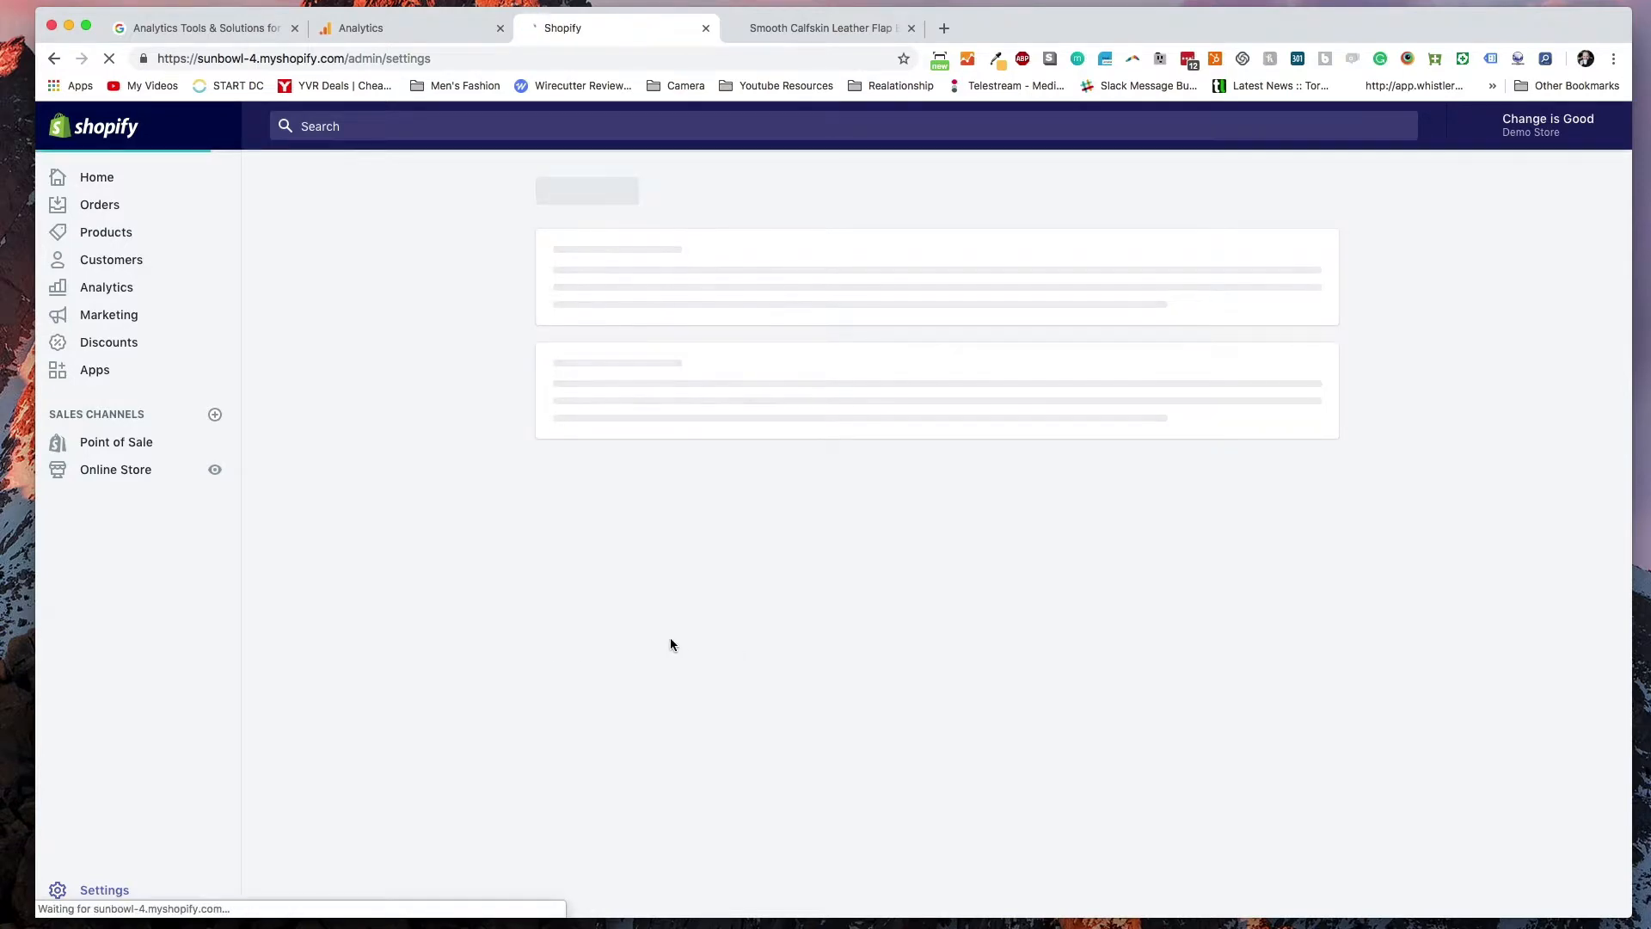
{"action": "left_click", "coordinate": [411, 27]}
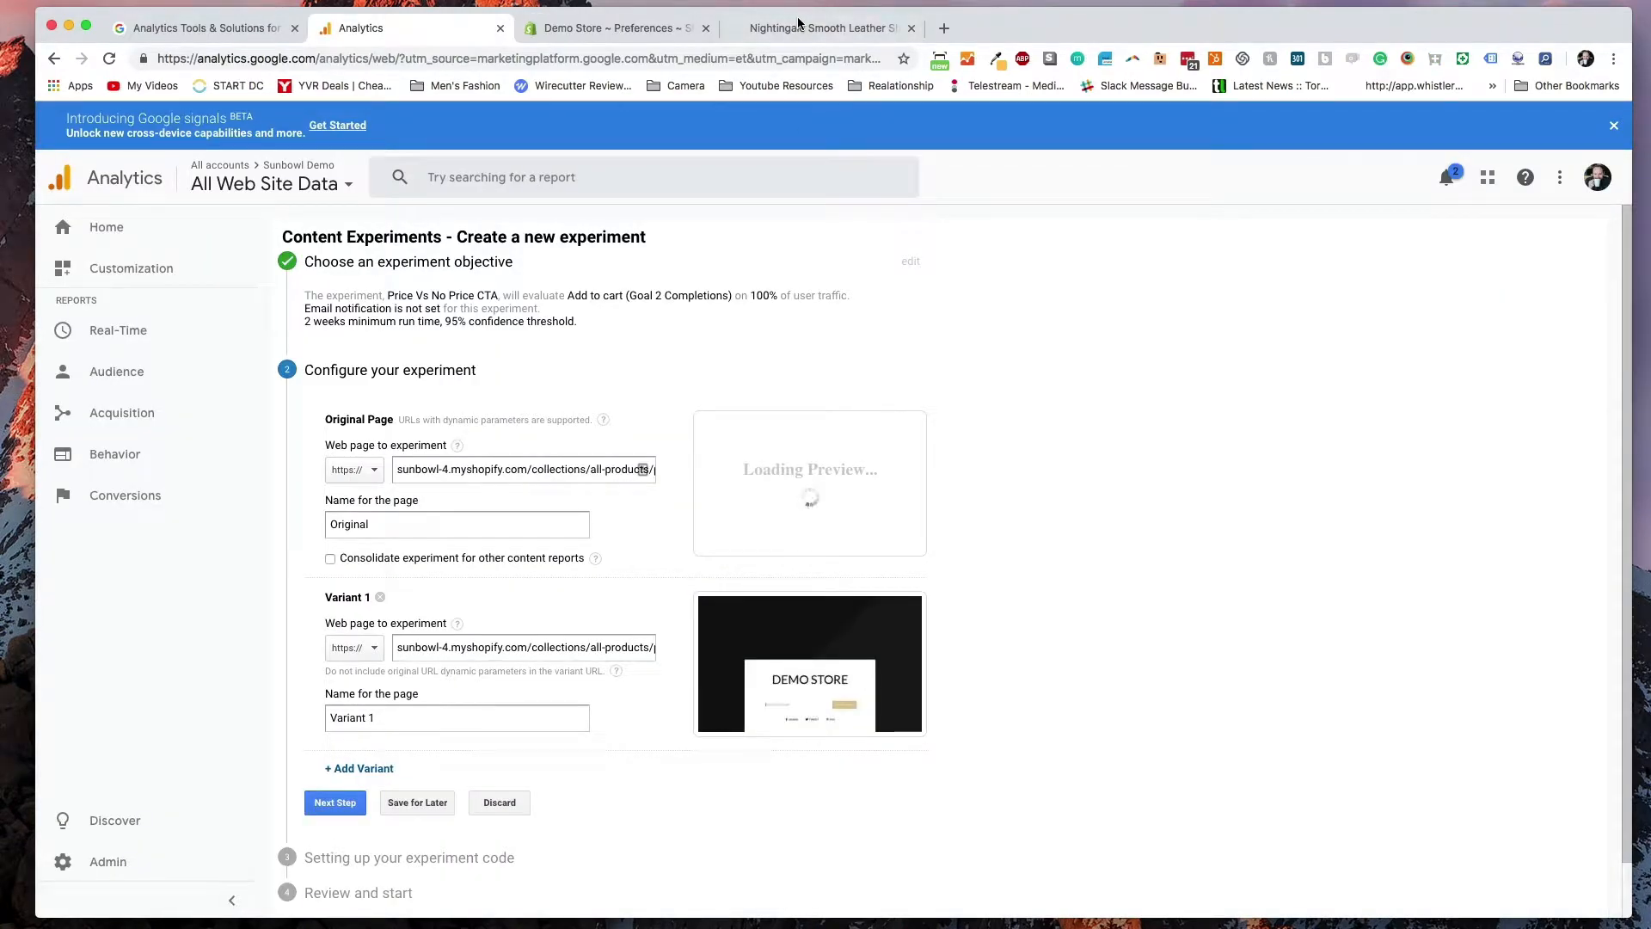
{"action": "left_click", "coordinate": [827, 27]}
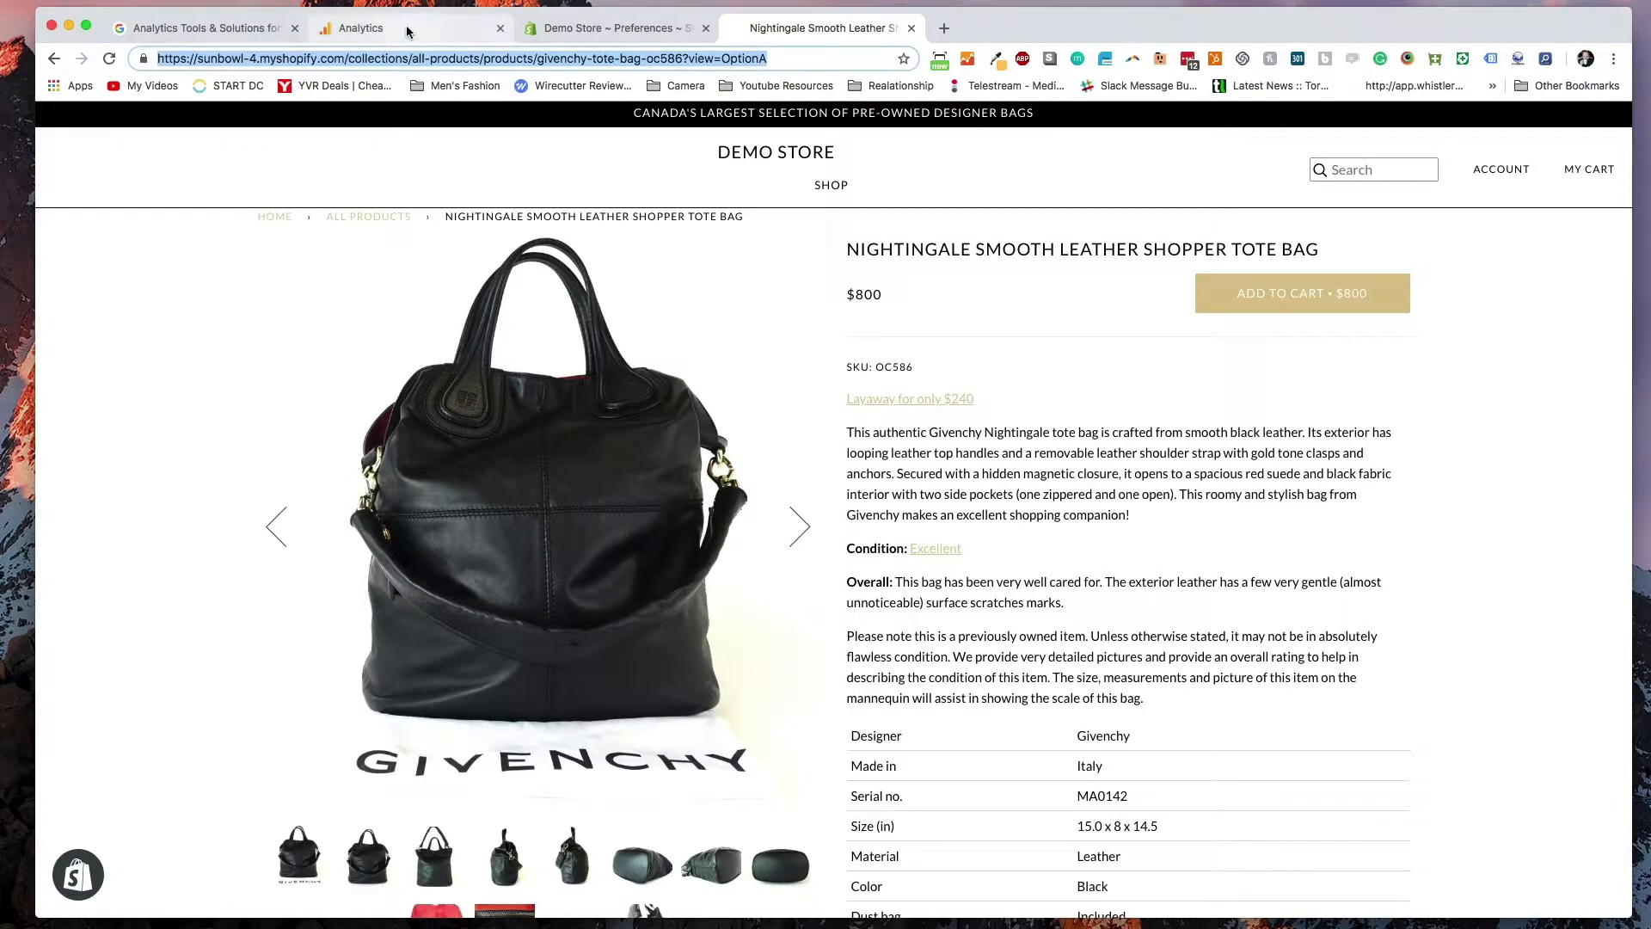
{"action": "left_click", "coordinate": [409, 28]}
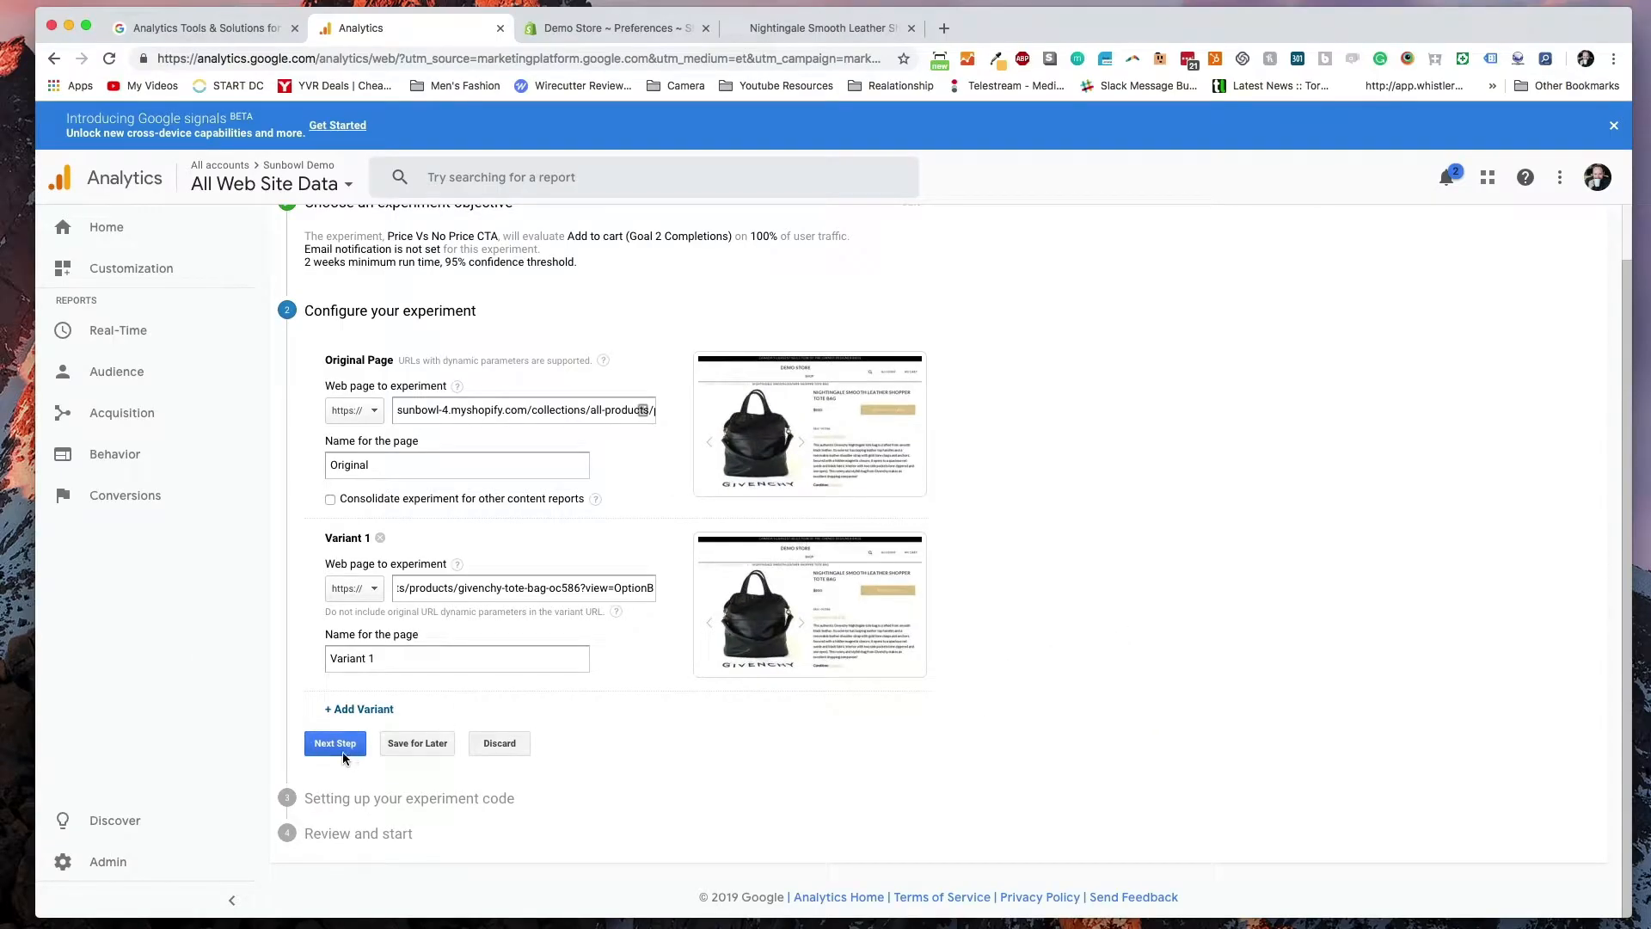
- Confirm both experiment pages, choose 'Manually insert the code', and reveal the experiment code snippet
{"action": "left_click", "coordinate": [335, 742]}
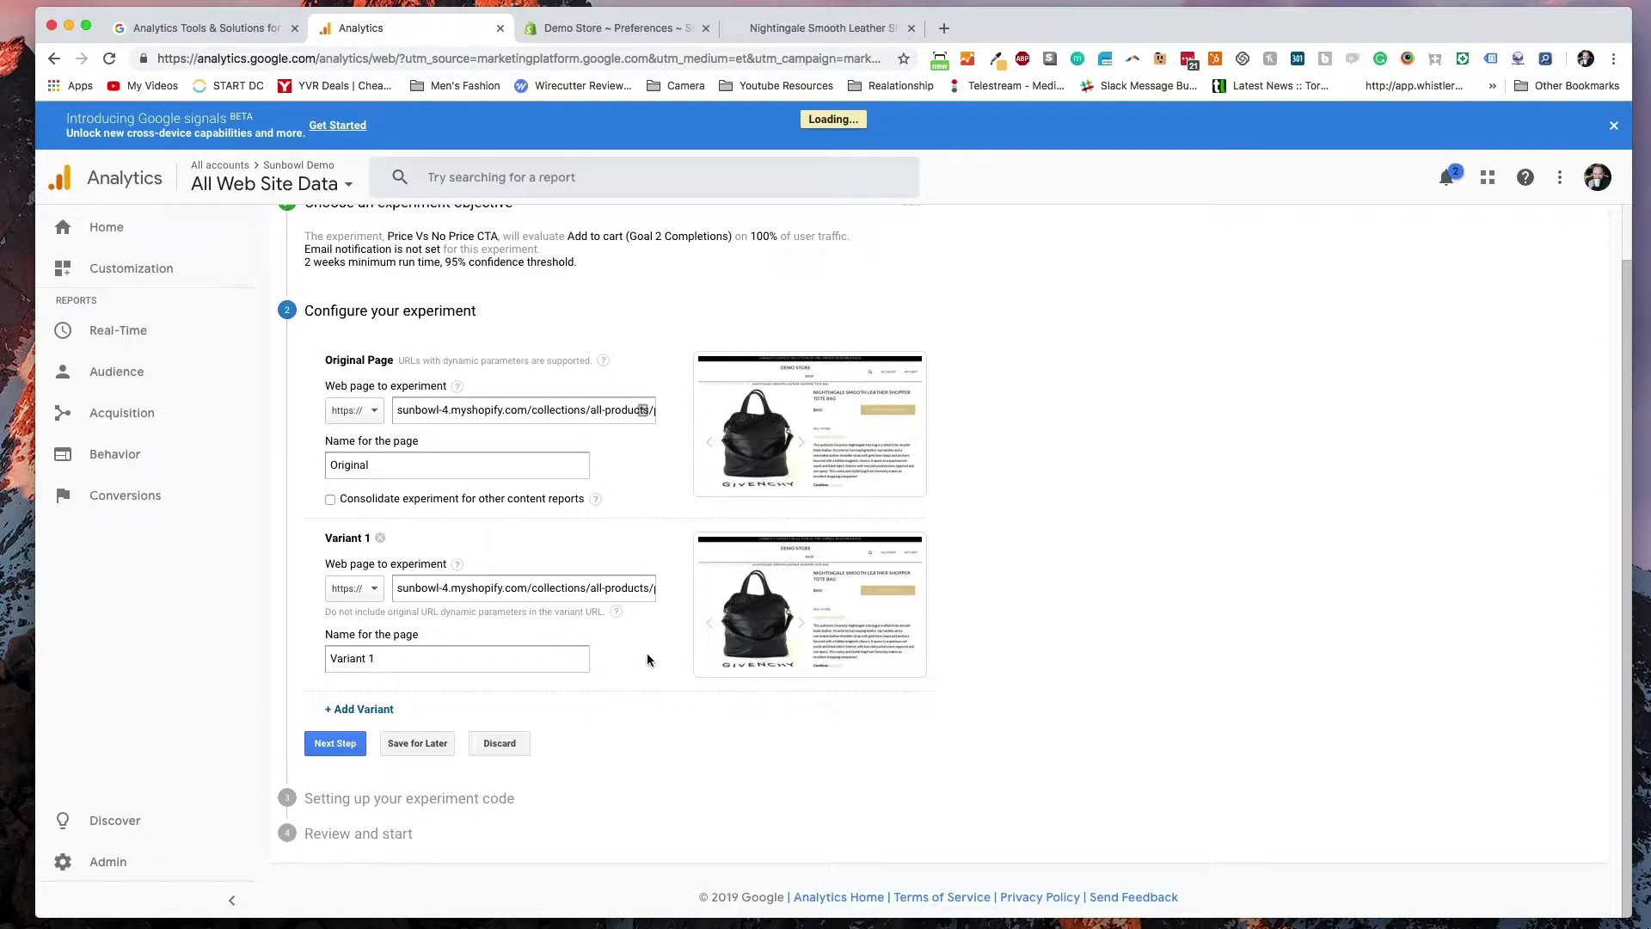
{"action": "left_click", "coordinate": [333, 743]}
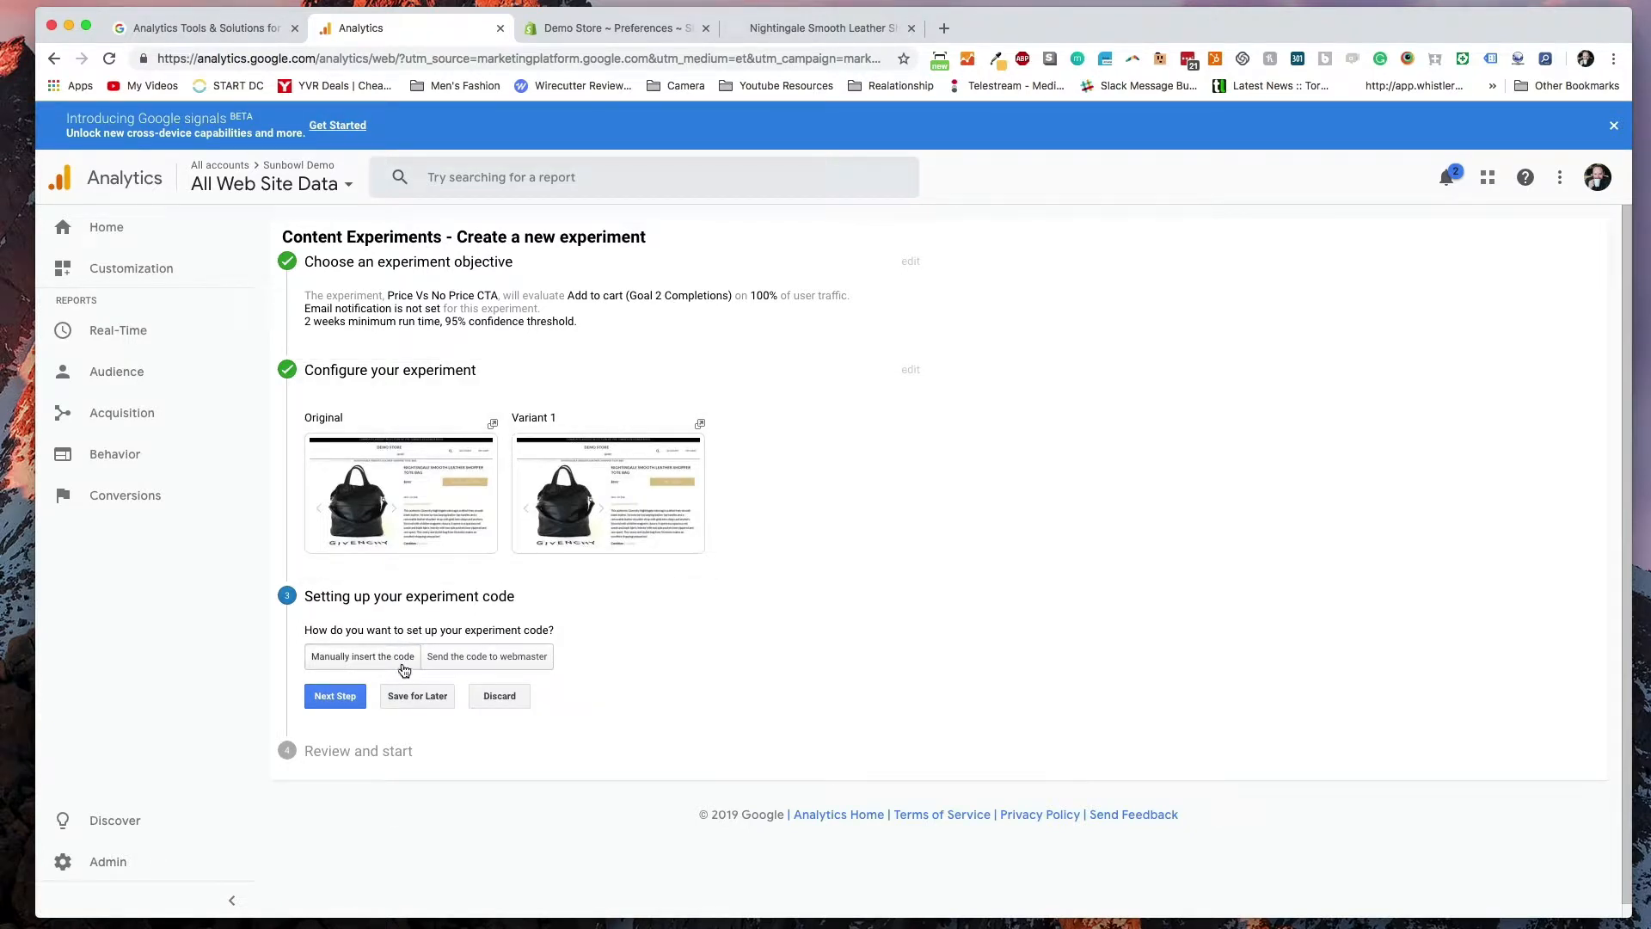
{"action": "left_click", "coordinate": [361, 655]}
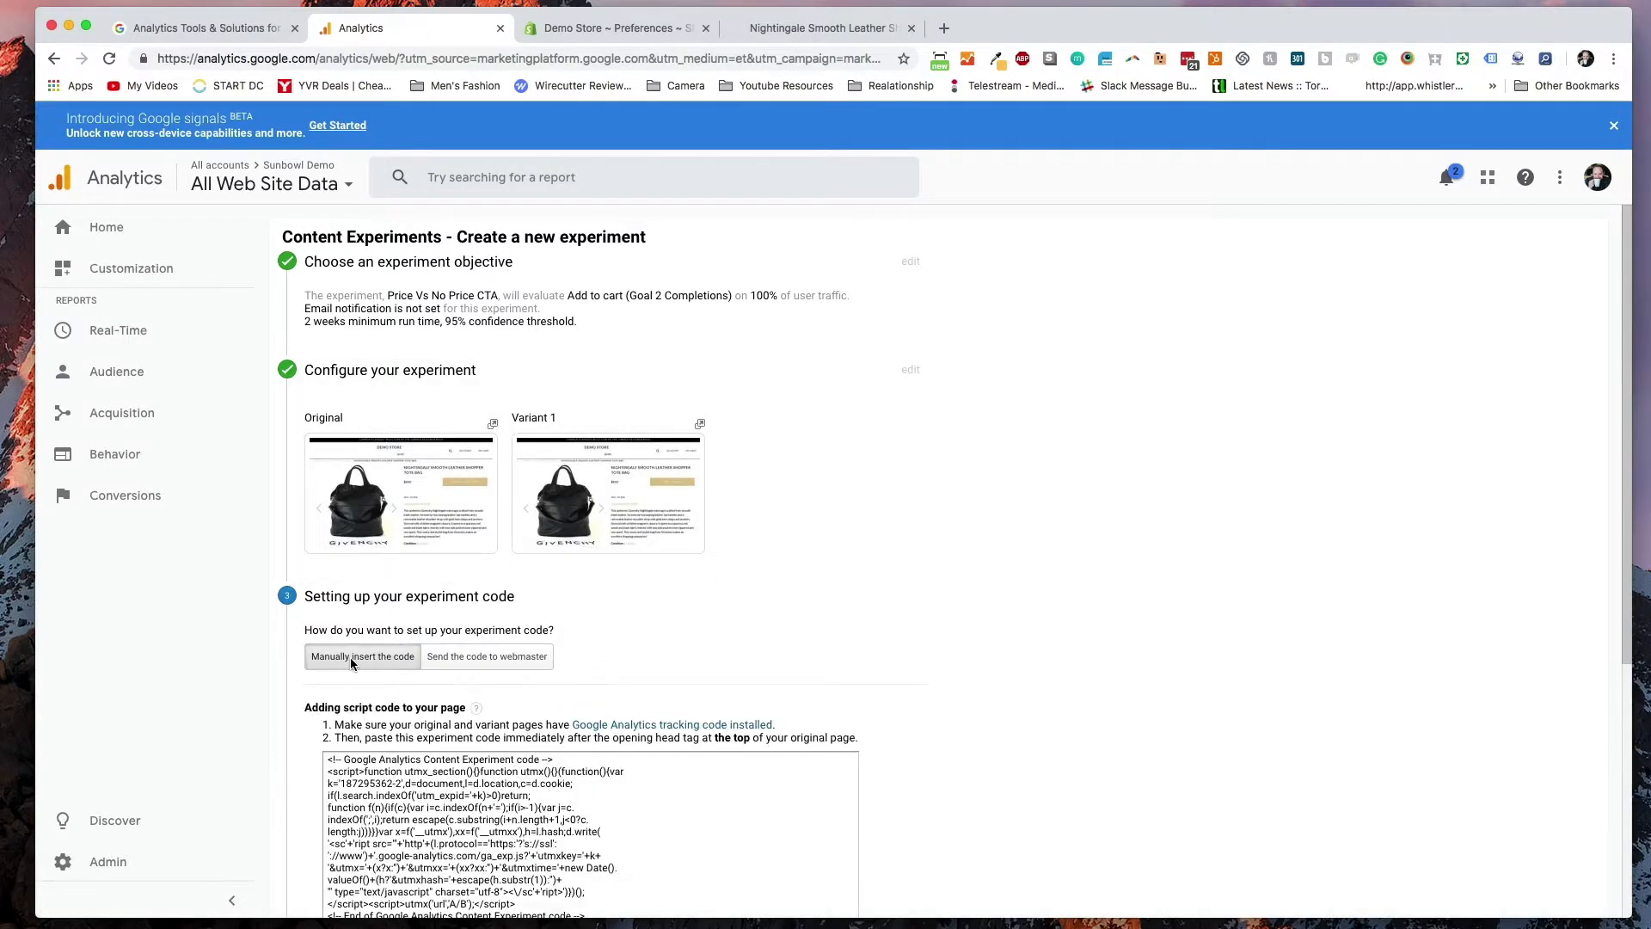
{"action": "scroll", "scroll_direction": "down", "scroll_amount": 3}
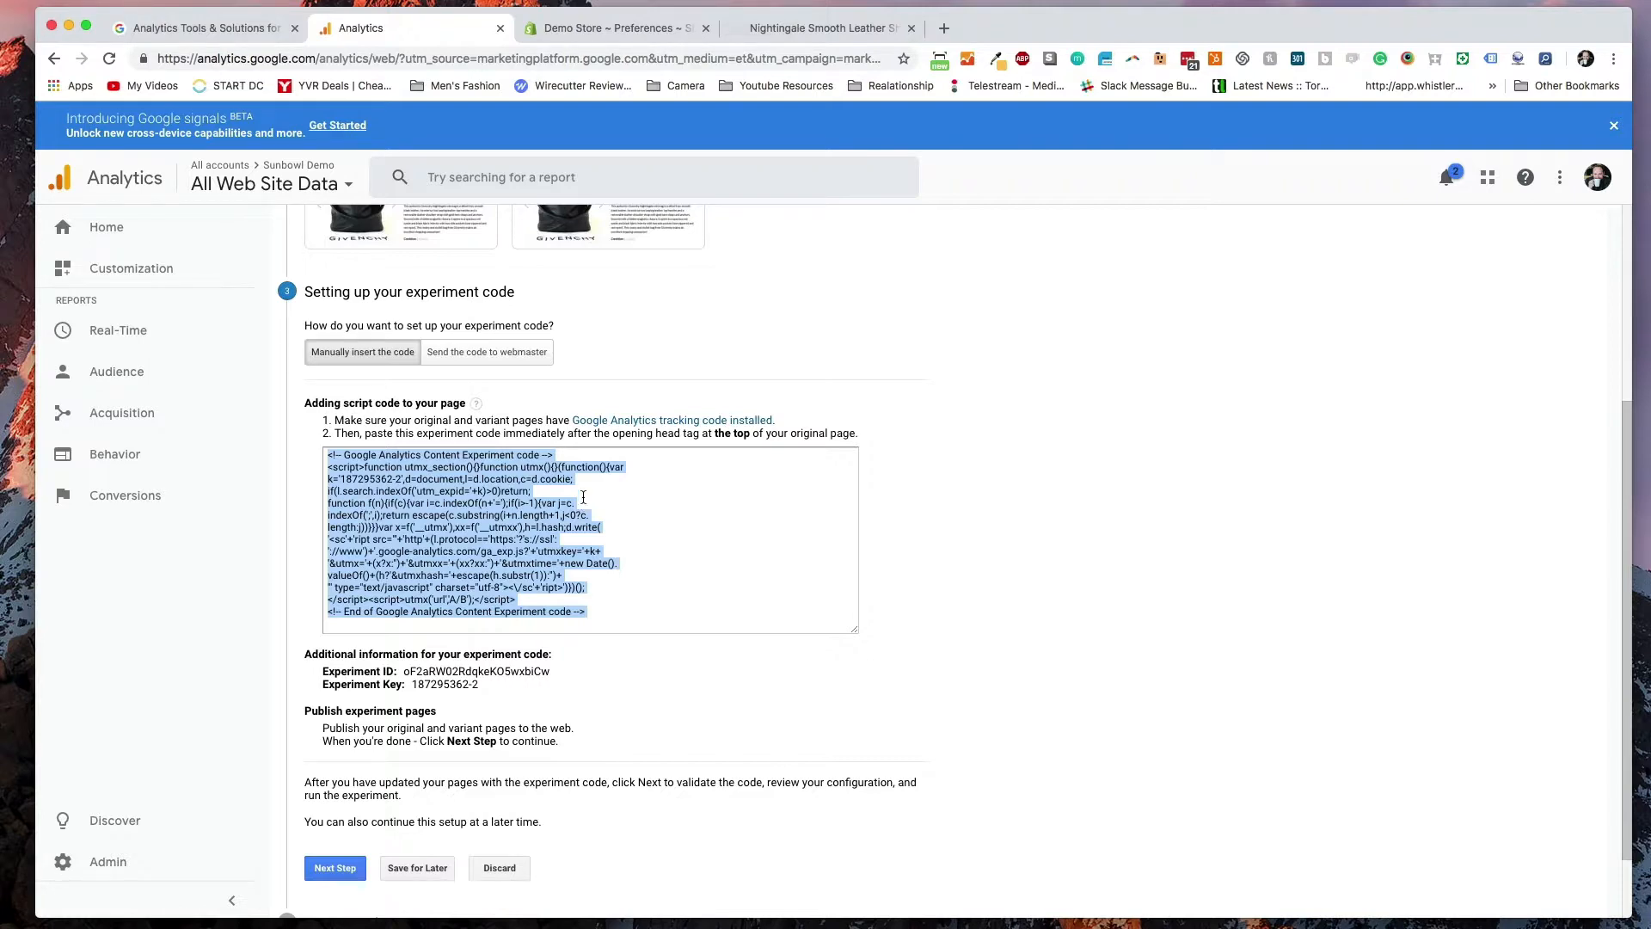
- Reach the code editor for the active Pipeline 3.0 theme from Shopify's Online Store themes
{"action": "left_click", "coordinate": [615, 28]}
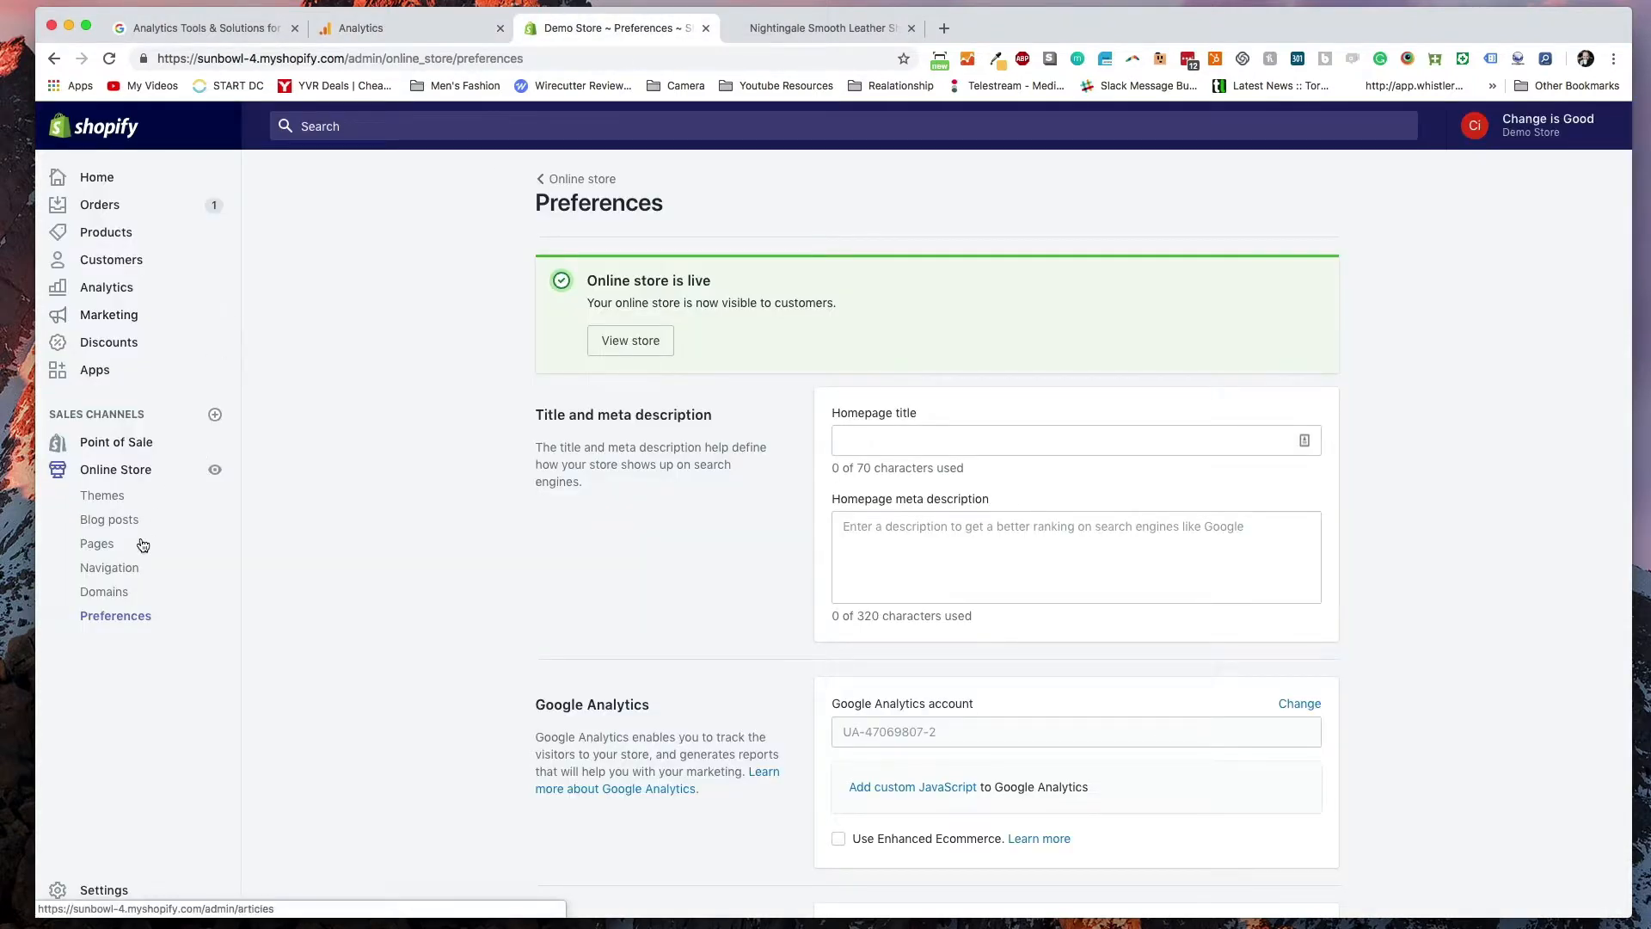
{"action": "left_click", "coordinate": [102, 495]}
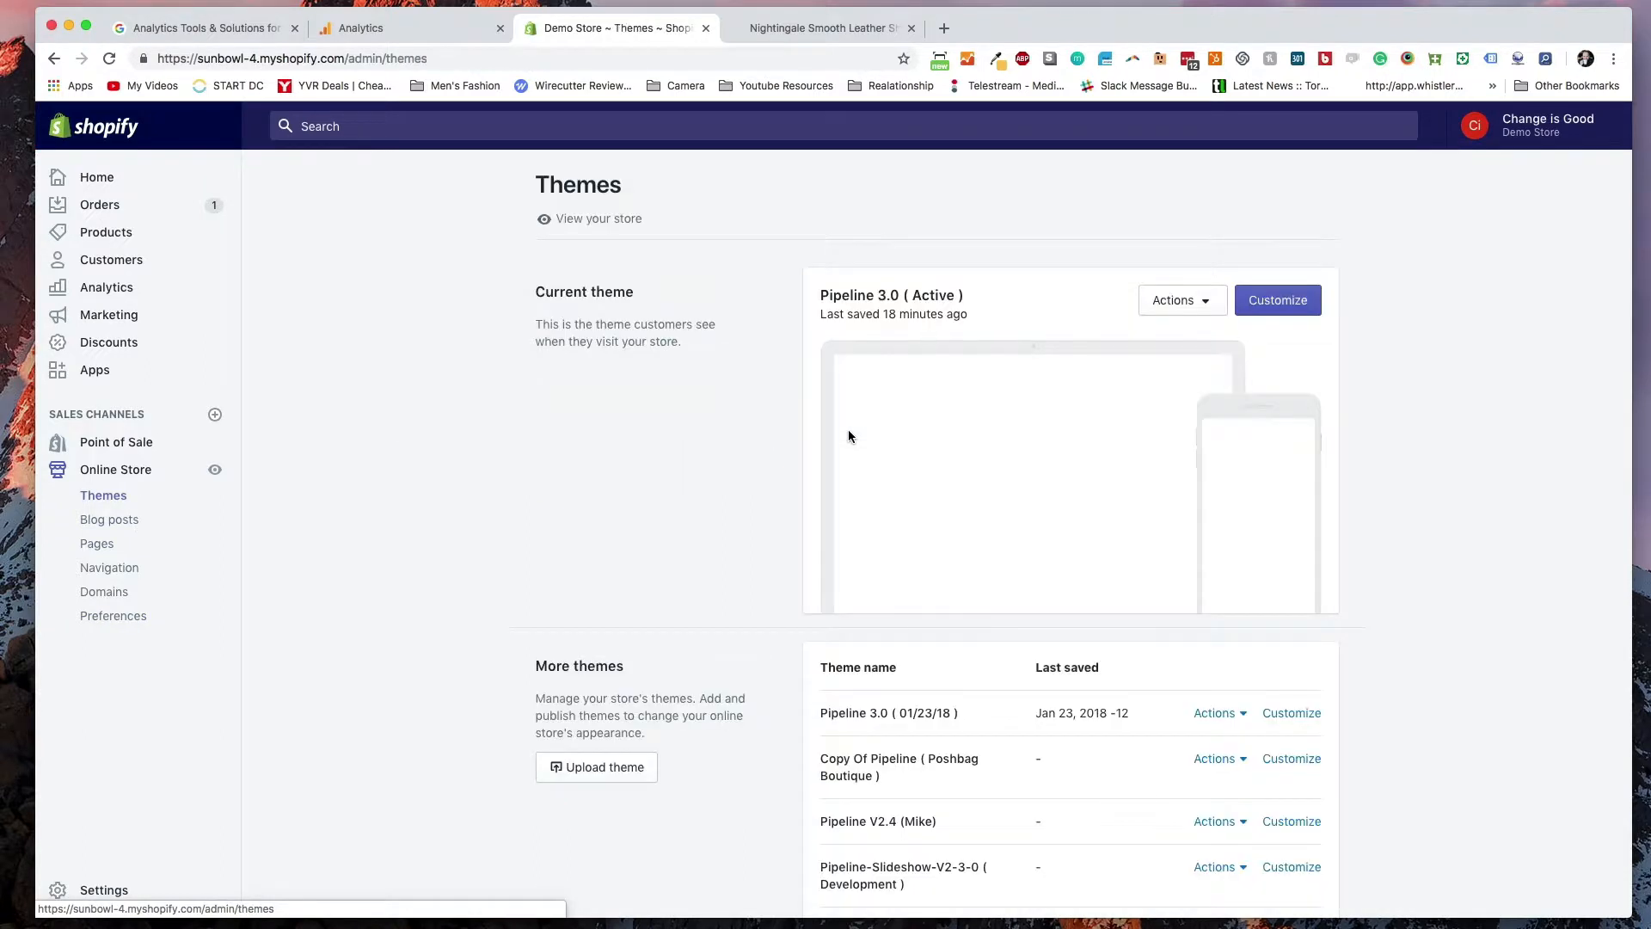
{"action": "left_click", "coordinate": [1176, 300]}
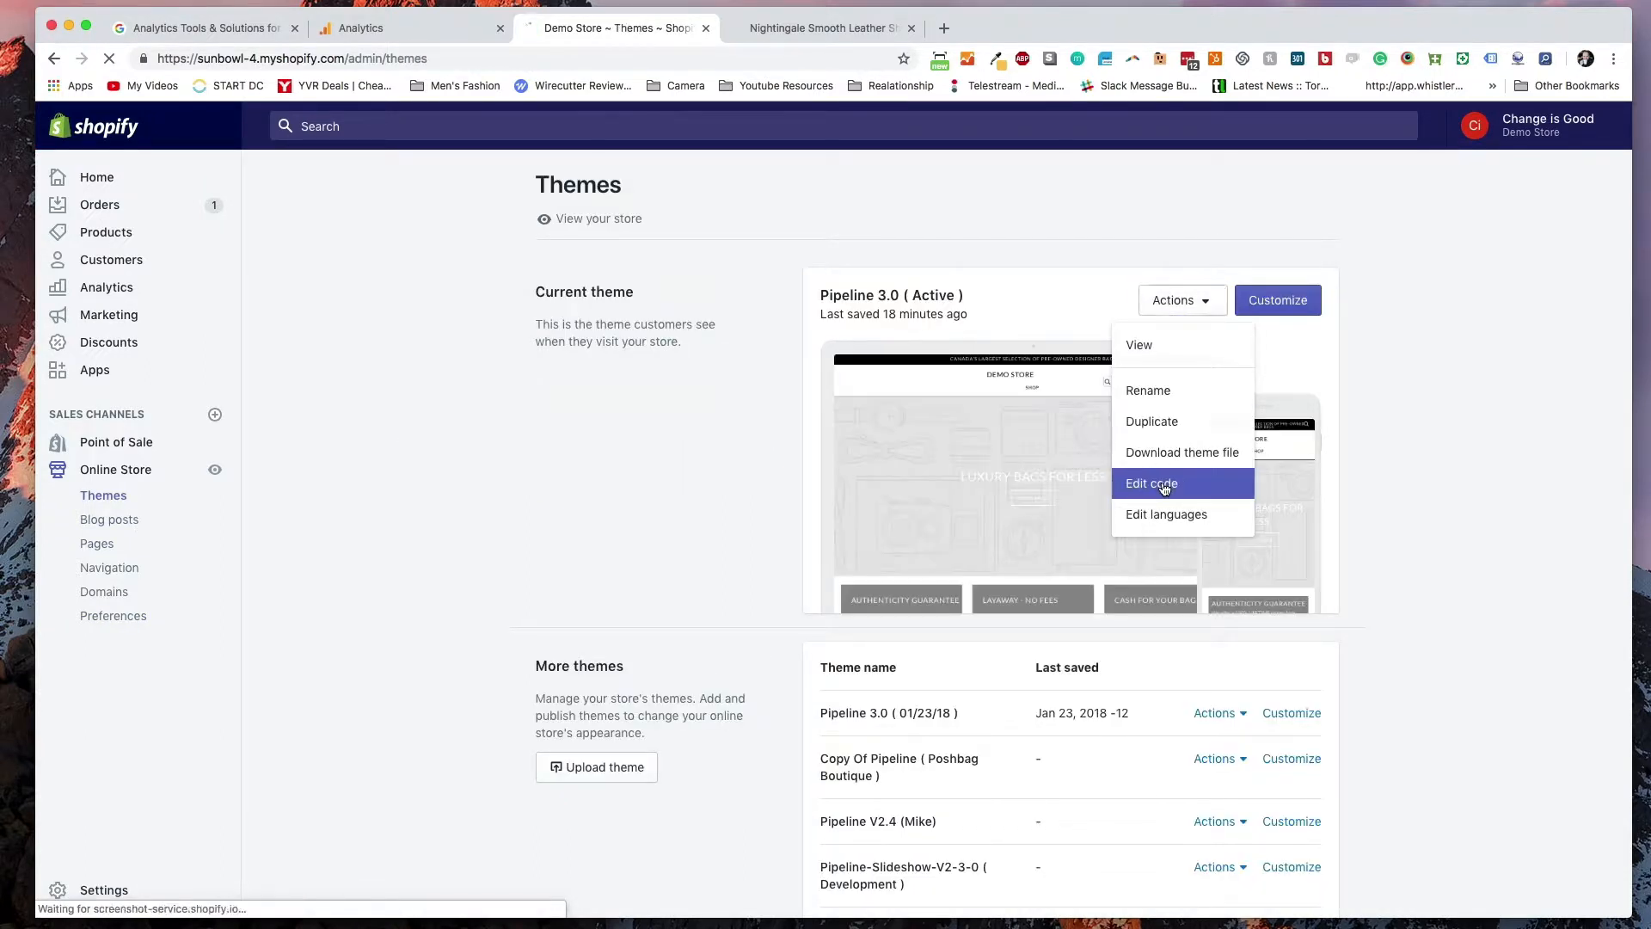
{"action": "left_click", "coordinate": [1150, 483]}
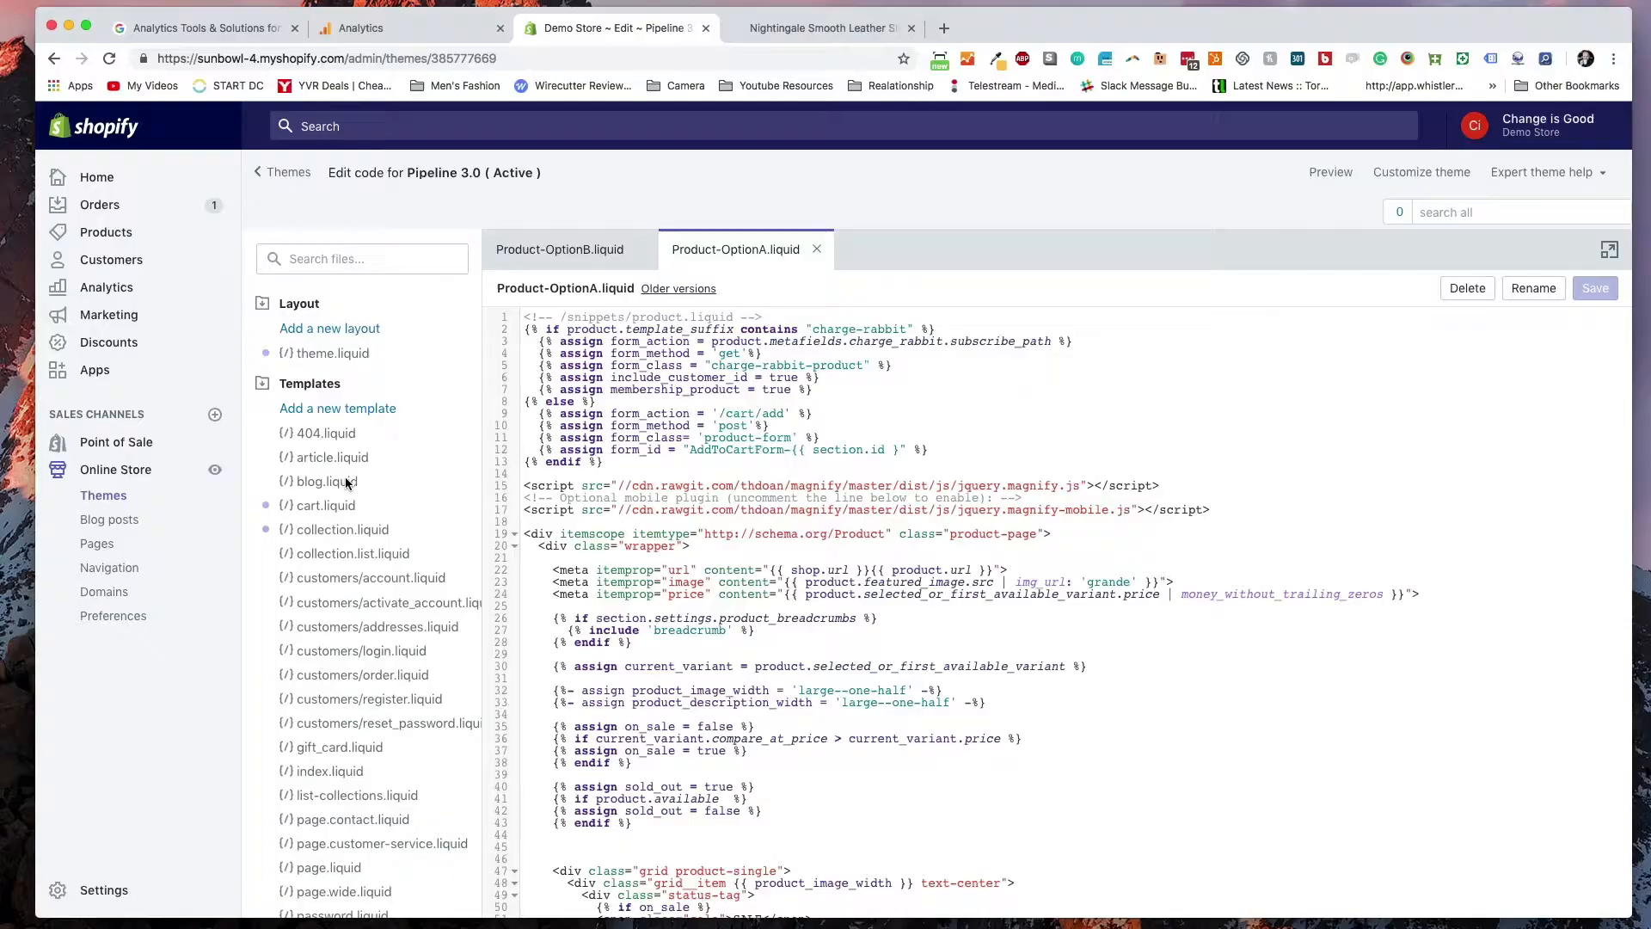
- Place the experiment code after <head> in theme.liquid and save the file
{"action": "left_click", "coordinate": [330, 352]}
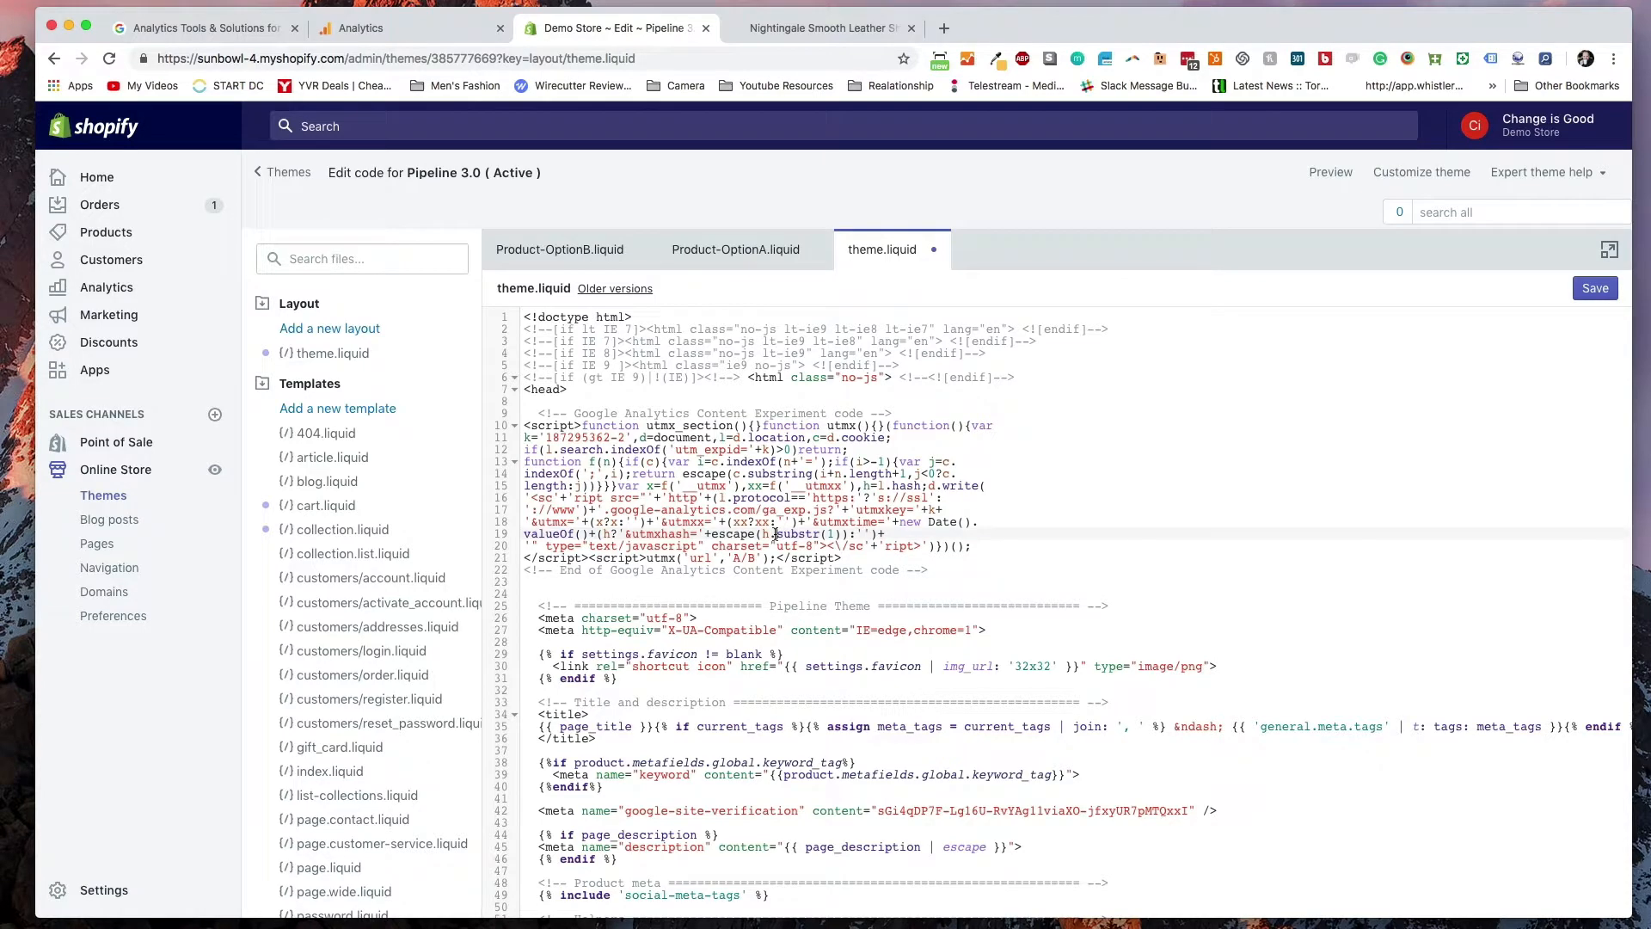
{"action": "left_click", "coordinate": [1594, 287]}
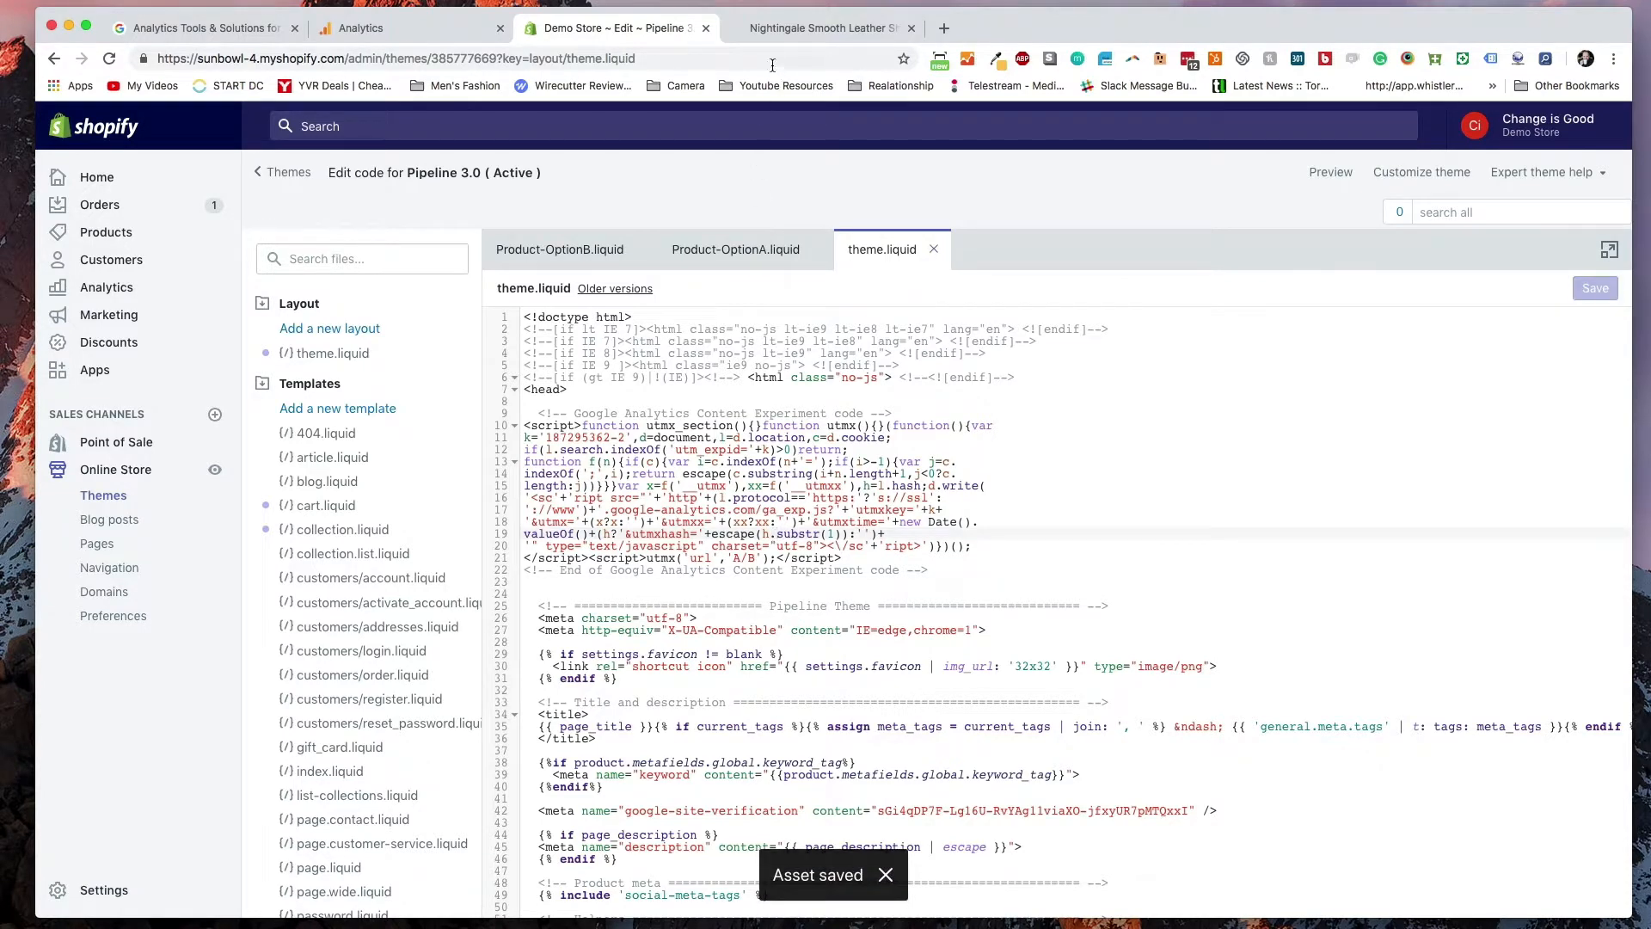
- Run Experiment Code Validation via Next Step, confirming code found on original and Variant 1 pages
{"action": "left_click", "coordinate": [410, 28]}
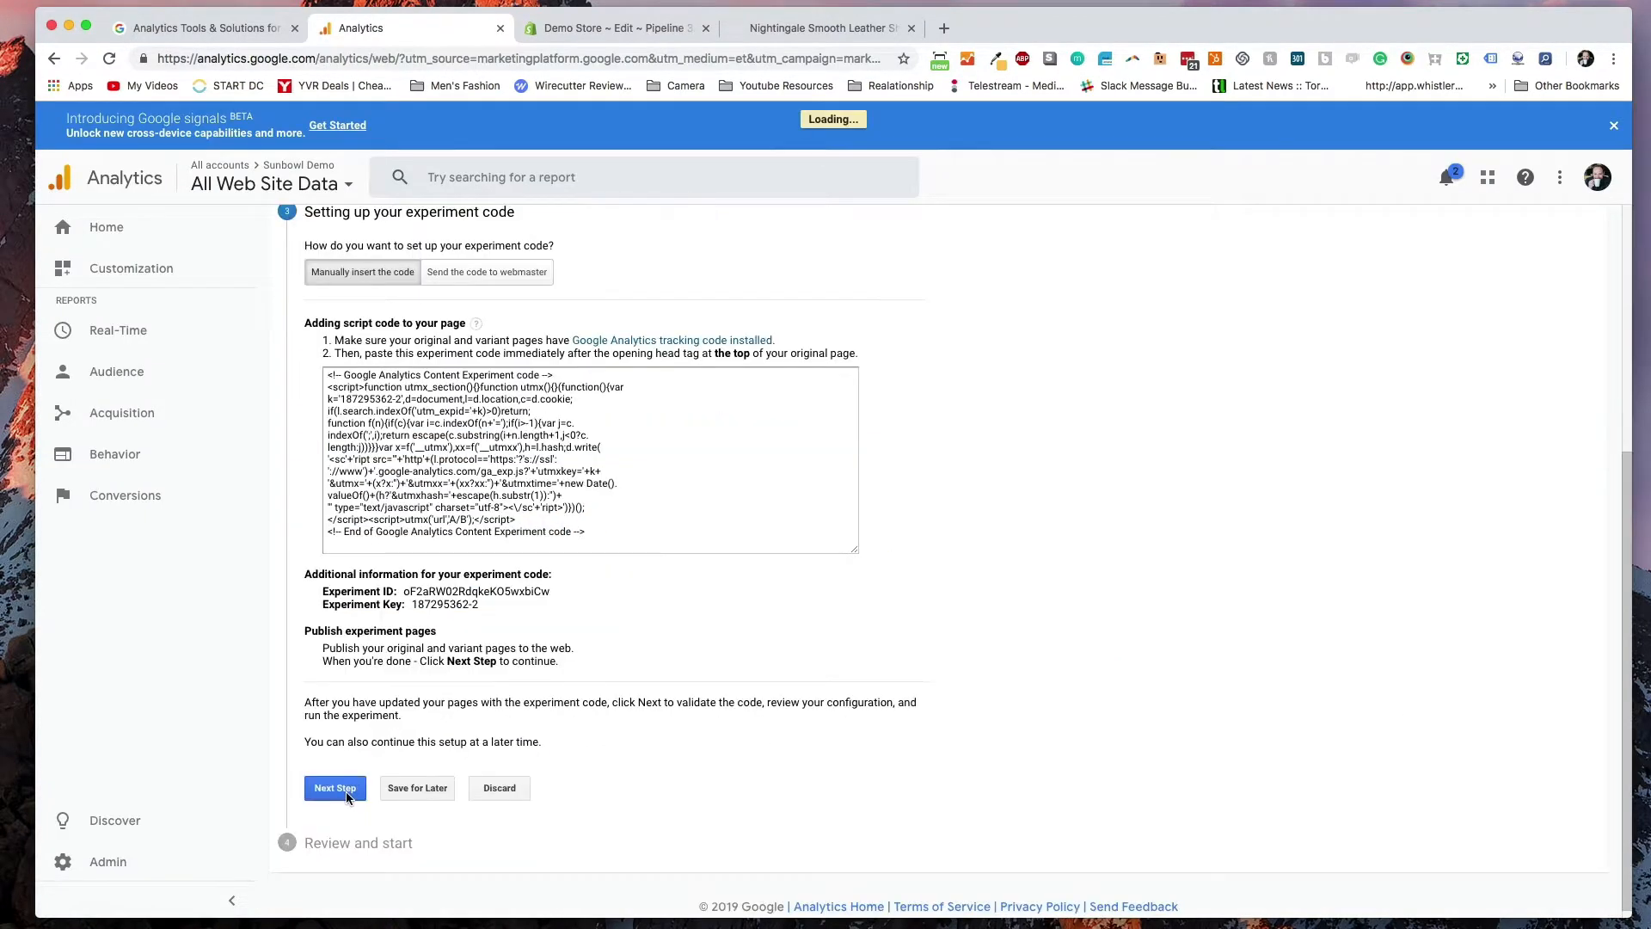
{"action": "left_click", "coordinate": [335, 788]}
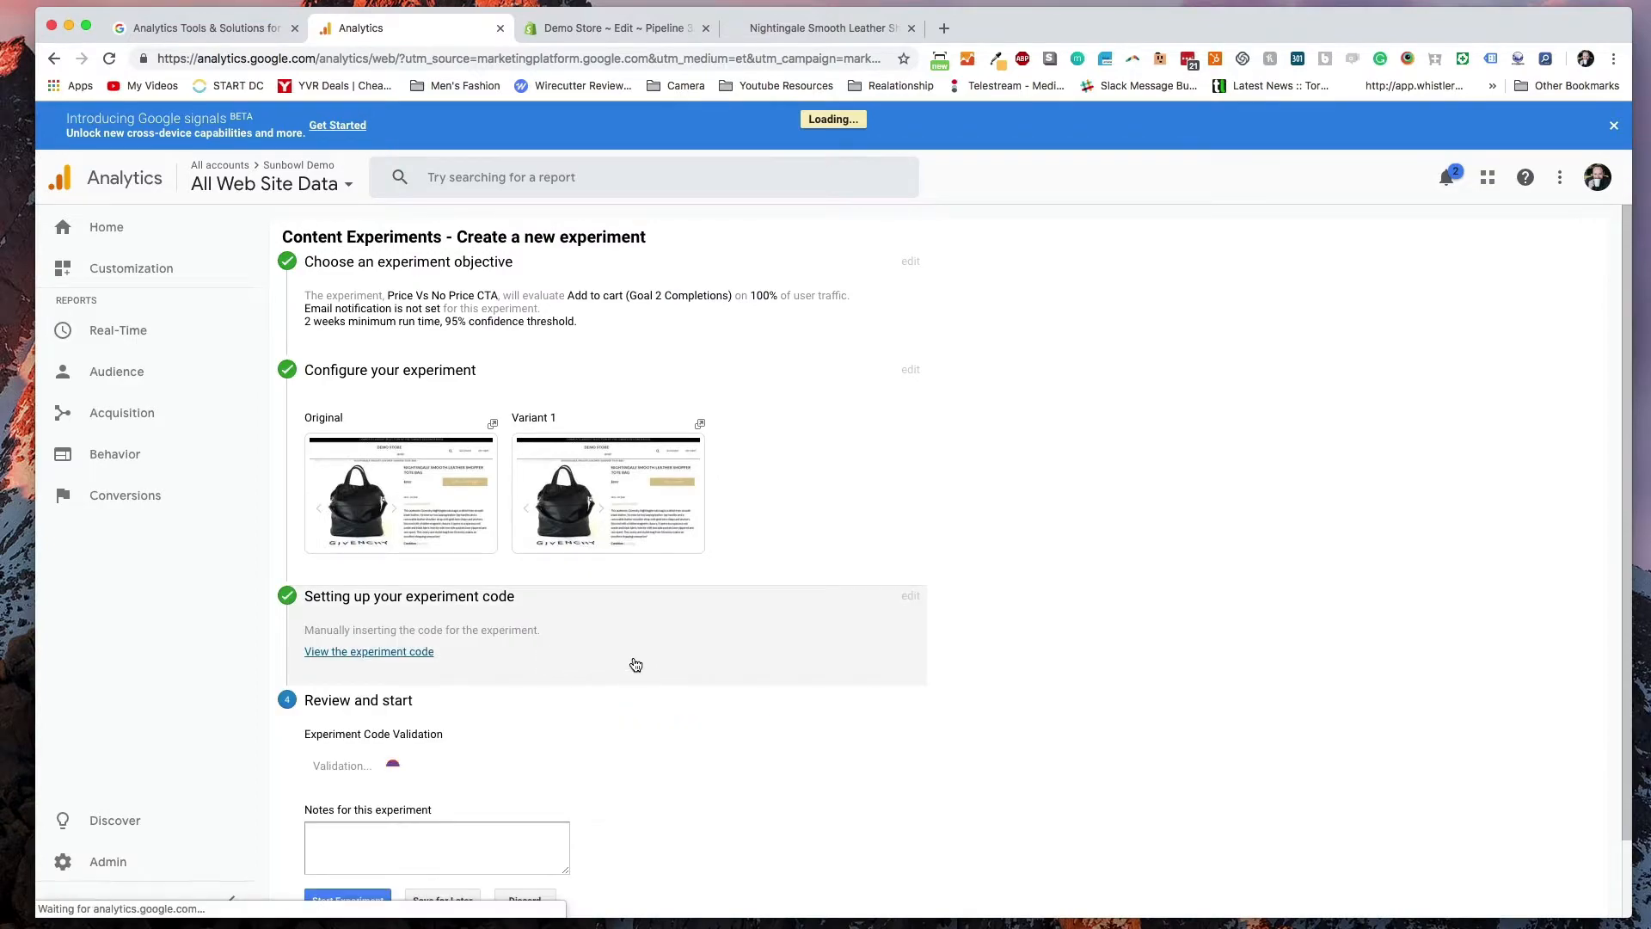
{"action": "scroll", "scroll_direction": "down", "scroll_amount": 3}
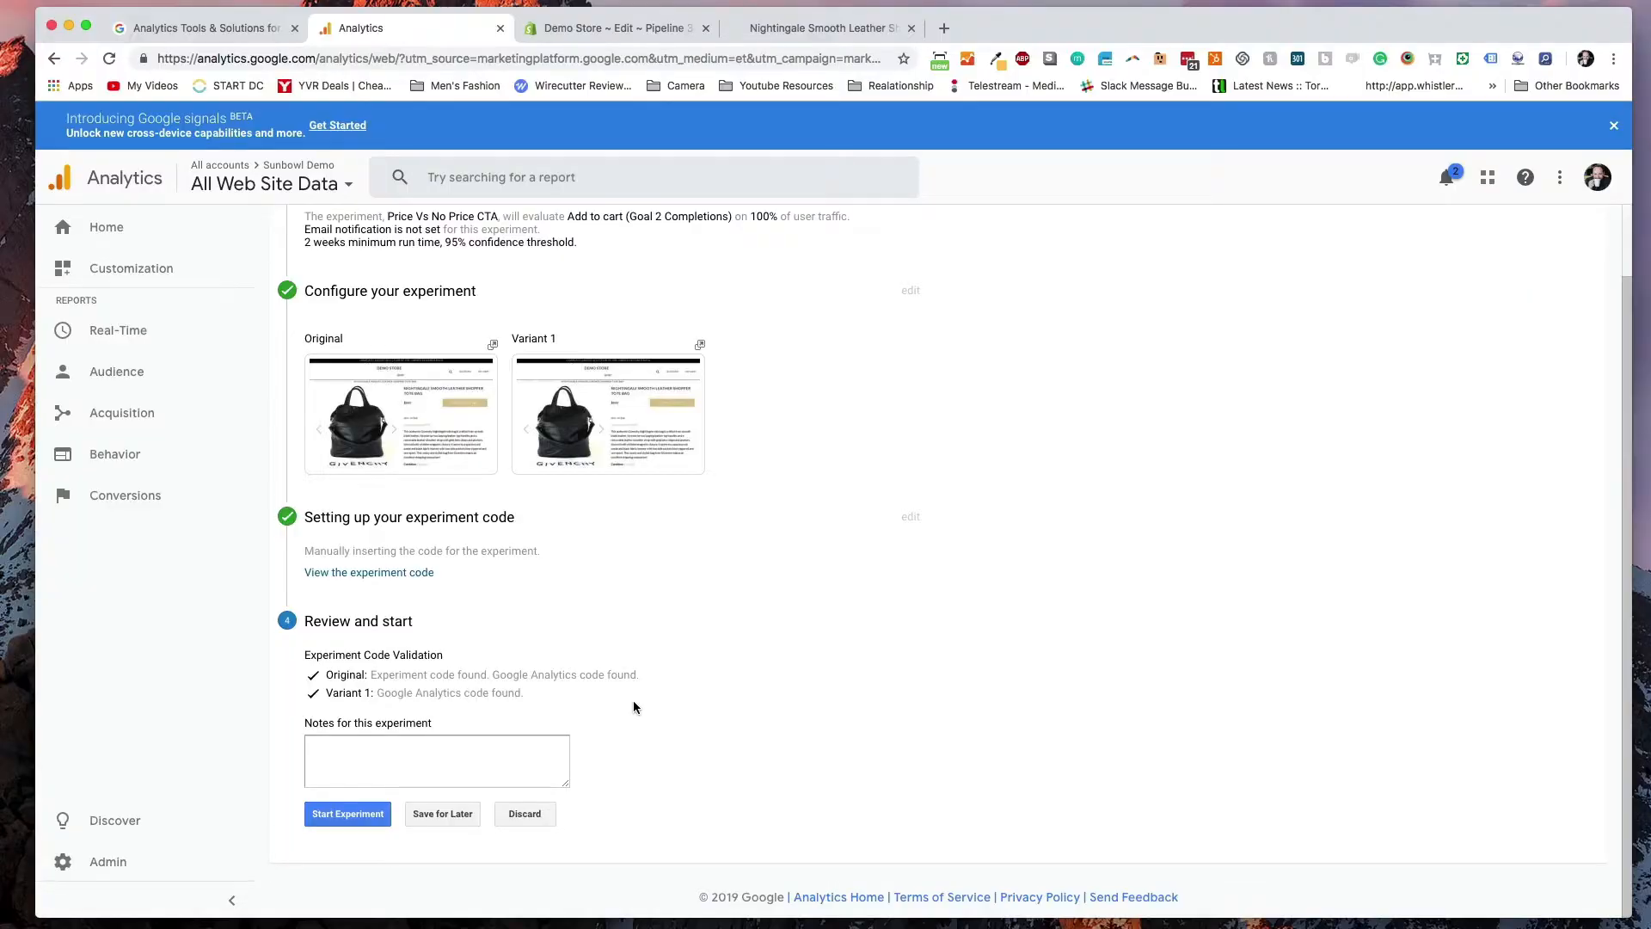